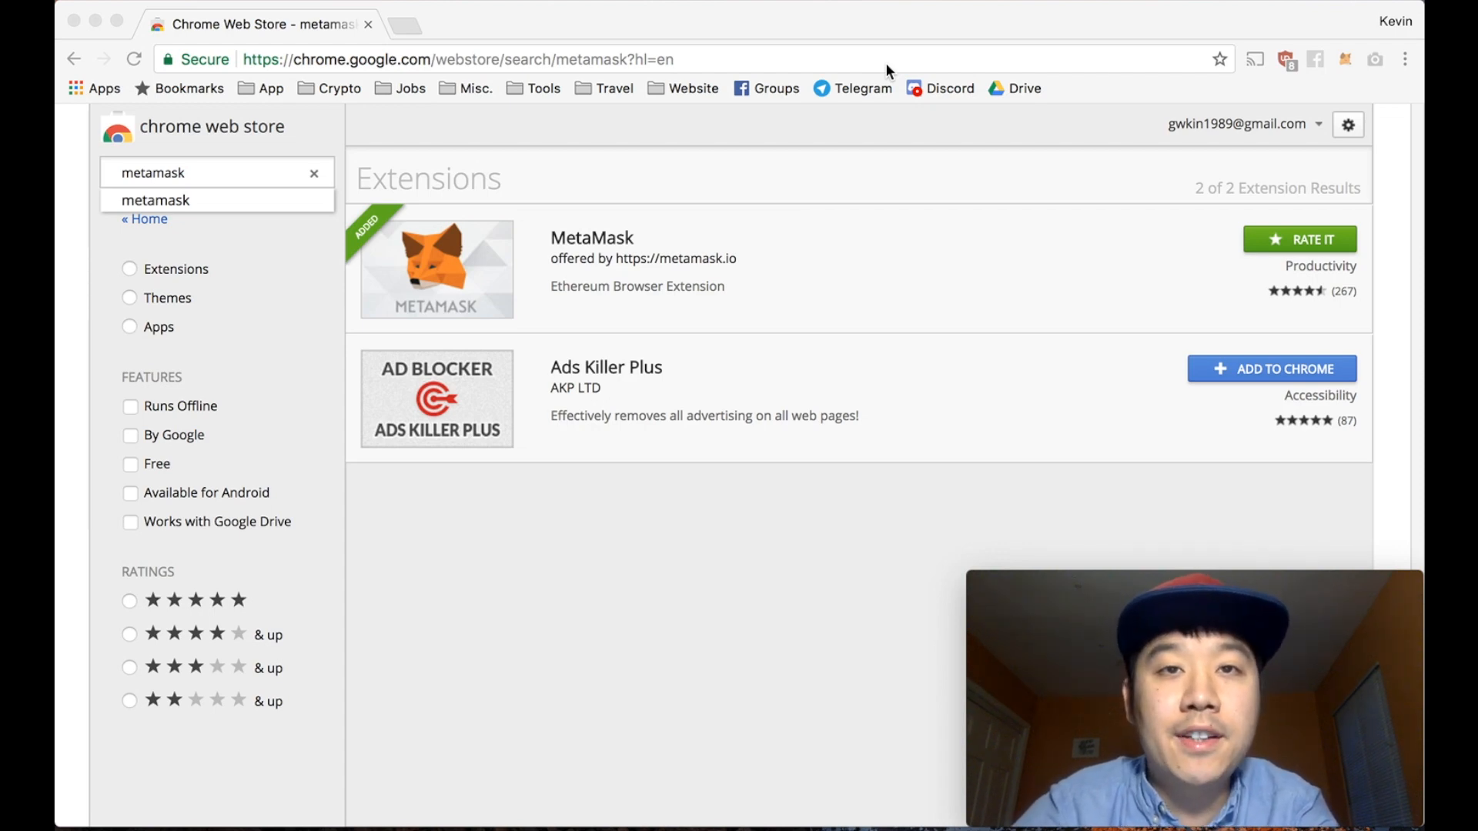
{"action": "mouse_move", "coordinate": [684, 160]}
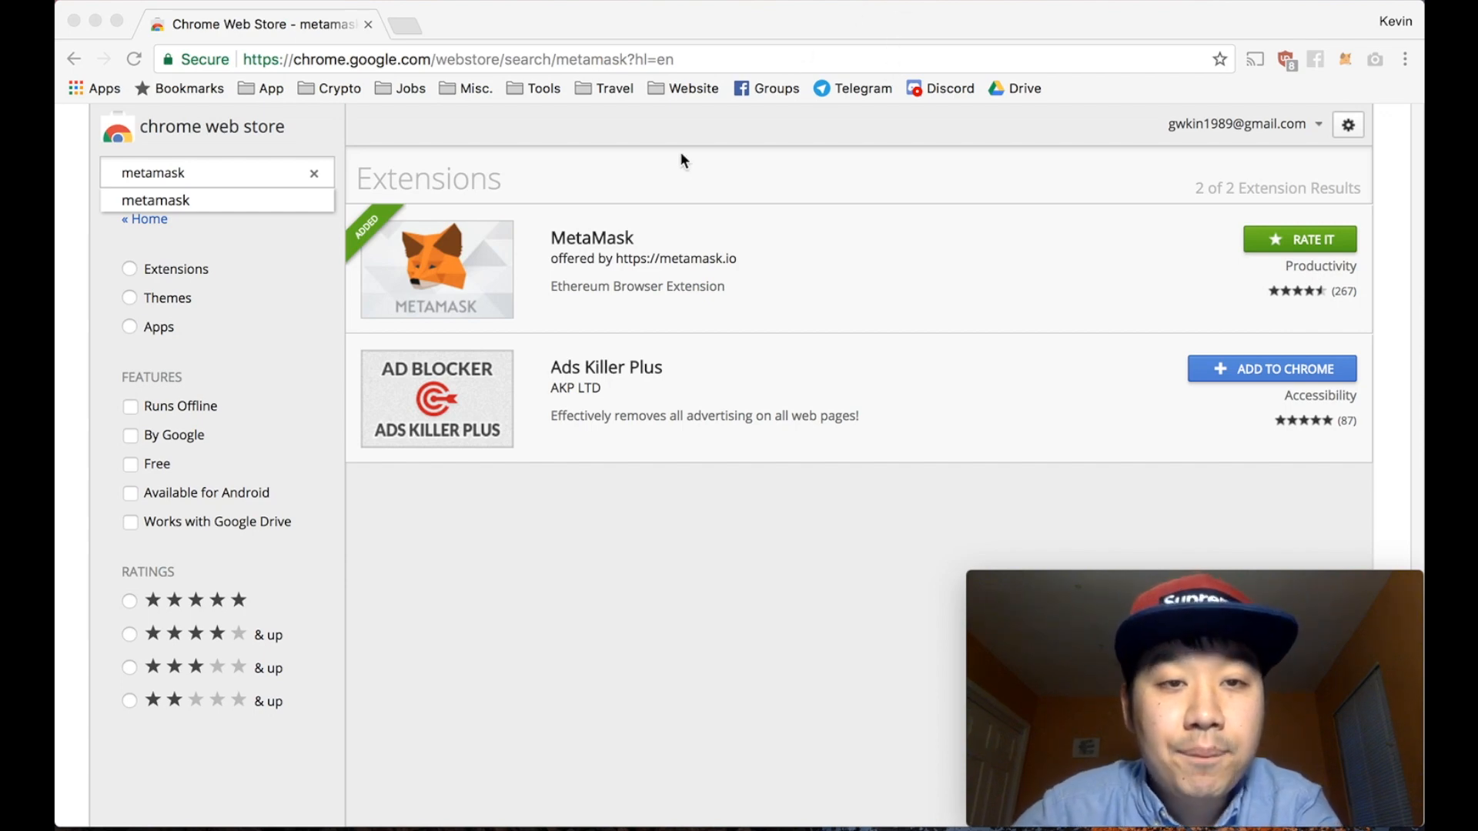
{"action": "mouse_move", "coordinate": [669, 287]}
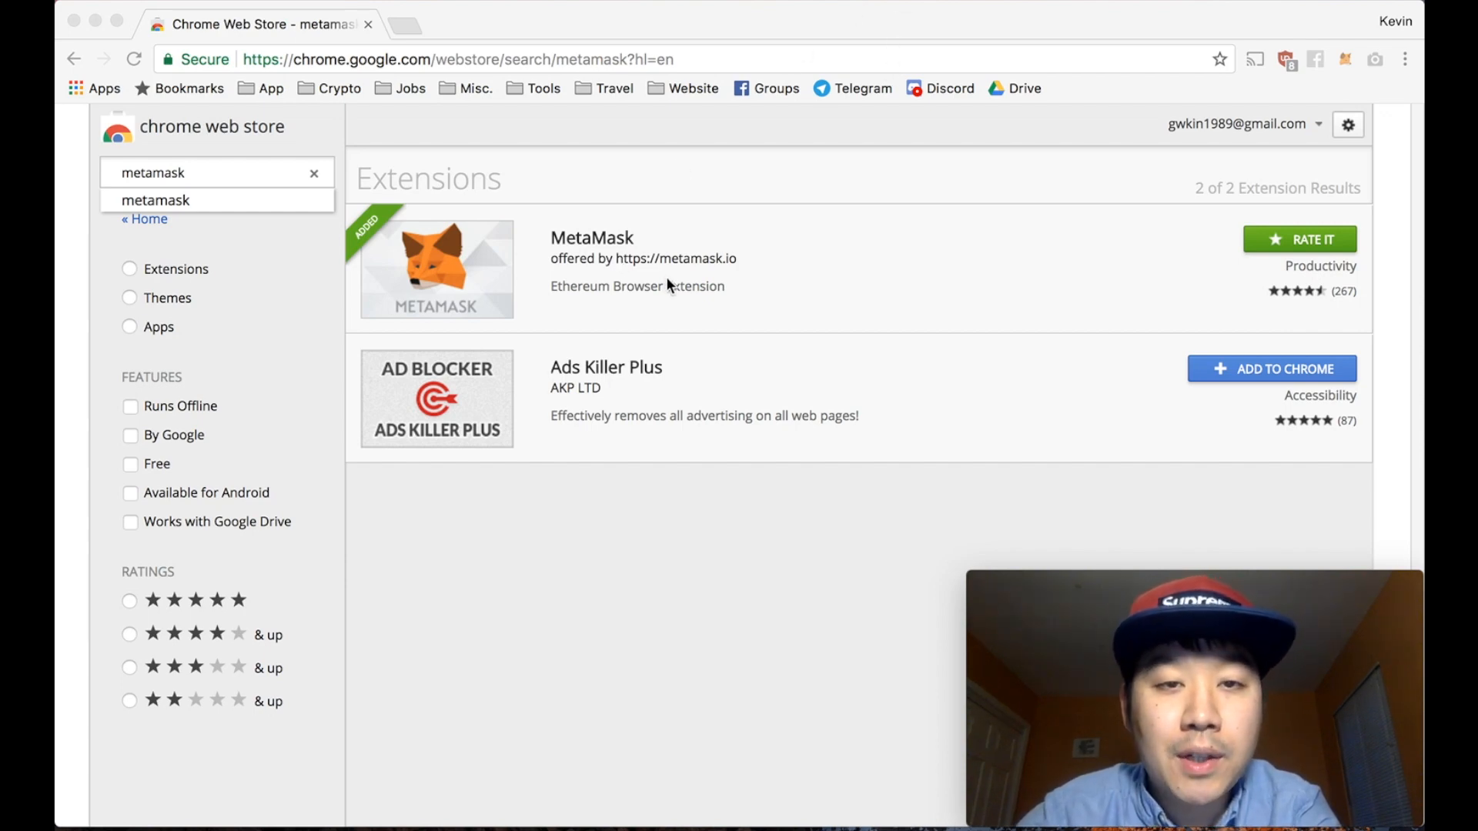
{"action": "mouse_move", "coordinate": [488, 260]}
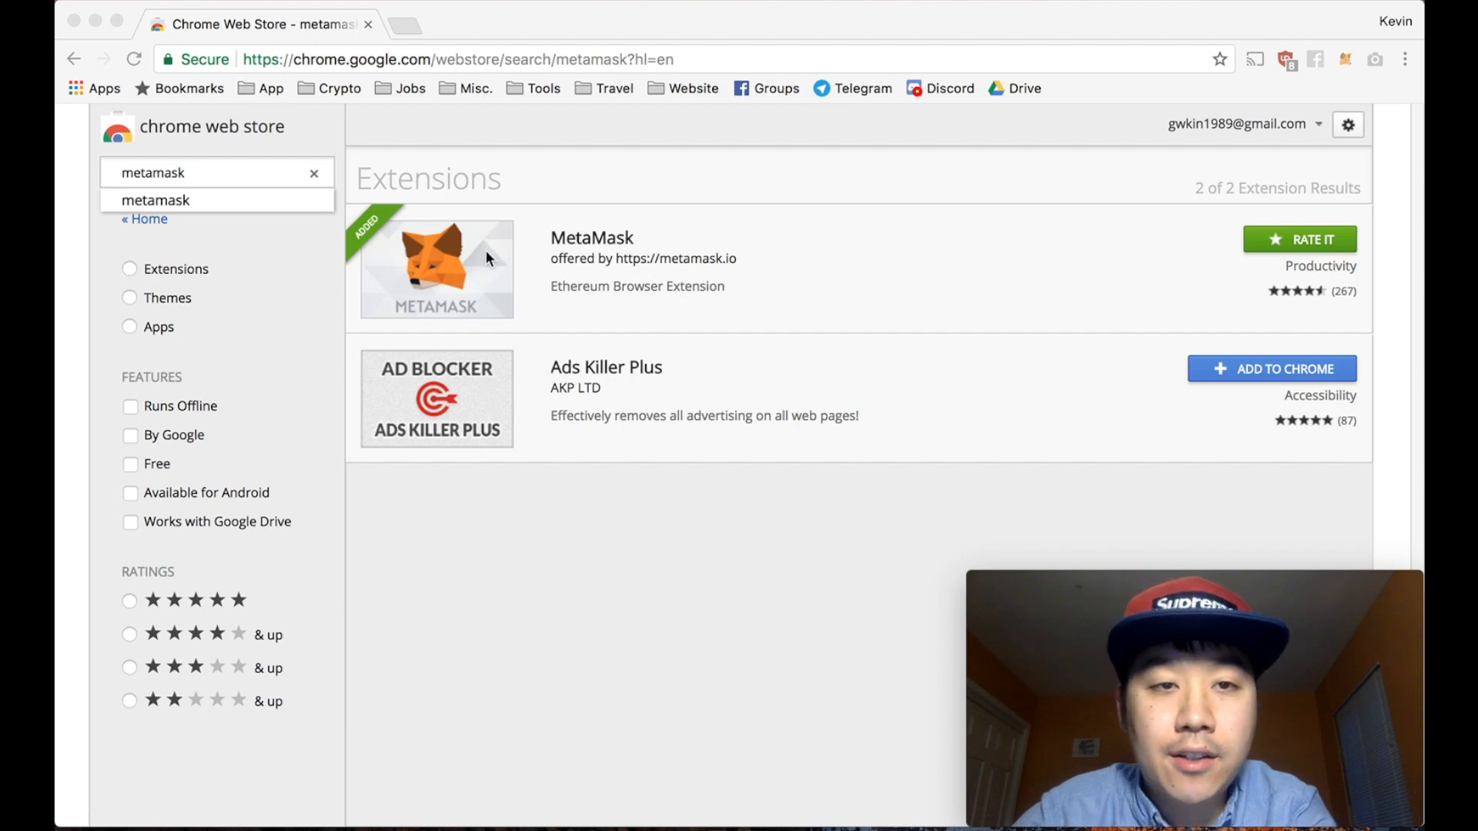
{"action": "mouse_move", "coordinate": [781, 262]}
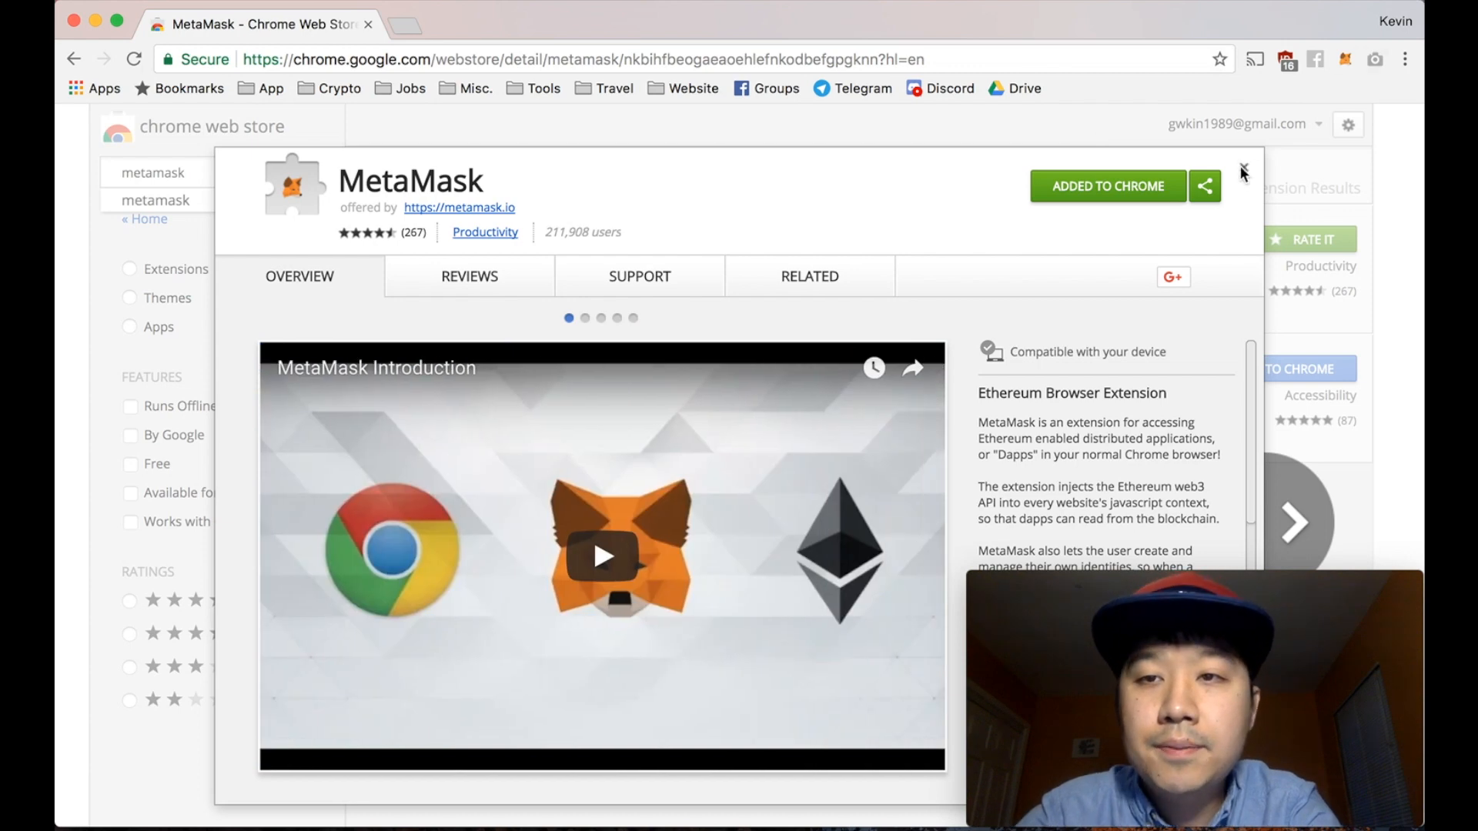
Step: Close the MetaMask detail overlay to return to the Web Store search results
{"action": "left_click", "coordinate": [1243, 172]}
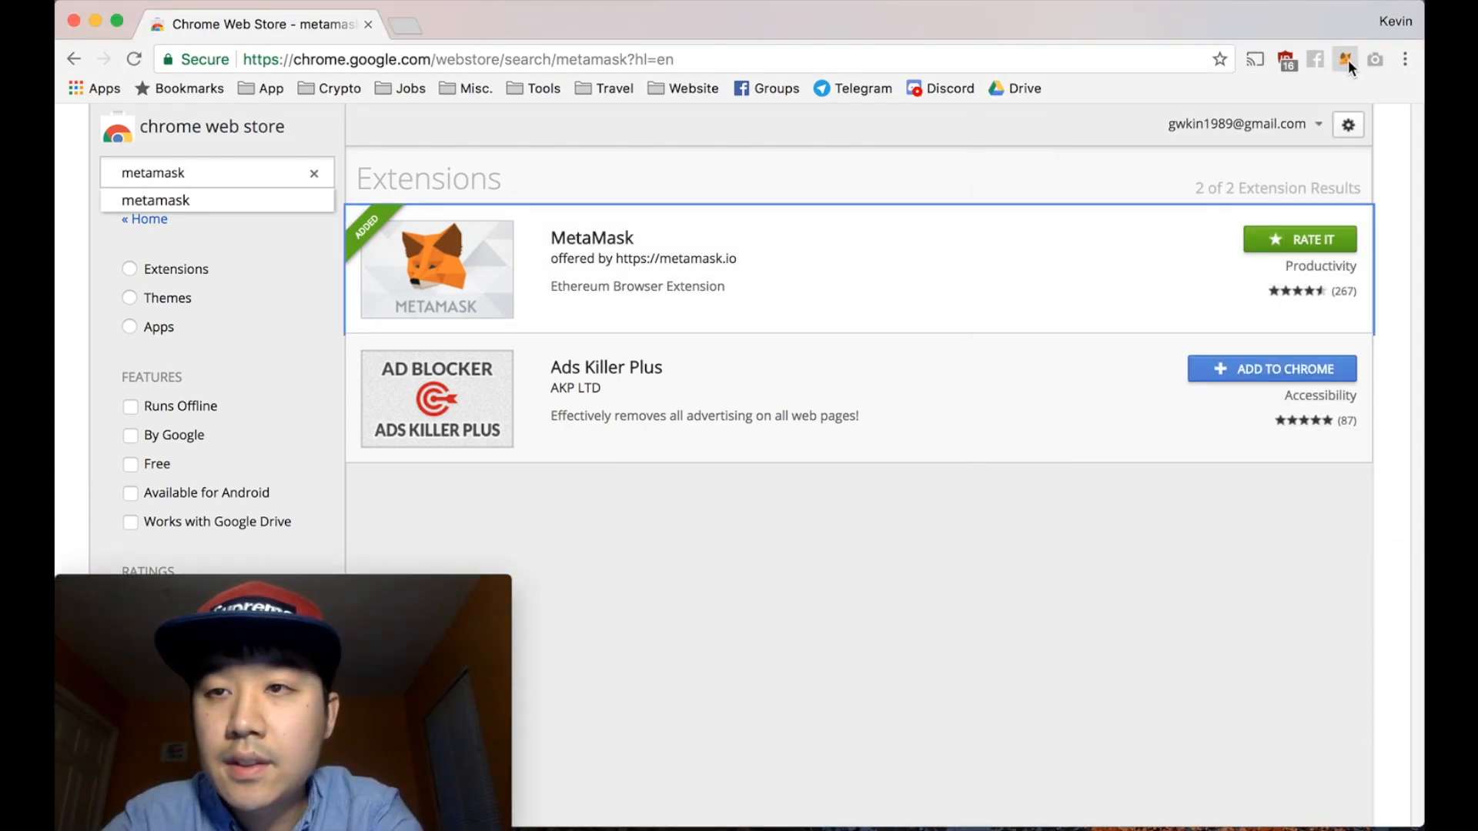
Step: Open the MetaMask wallet, switch back to the Main account, and browse the account options
{"action": "left_click", "coordinate": [1344, 59]}
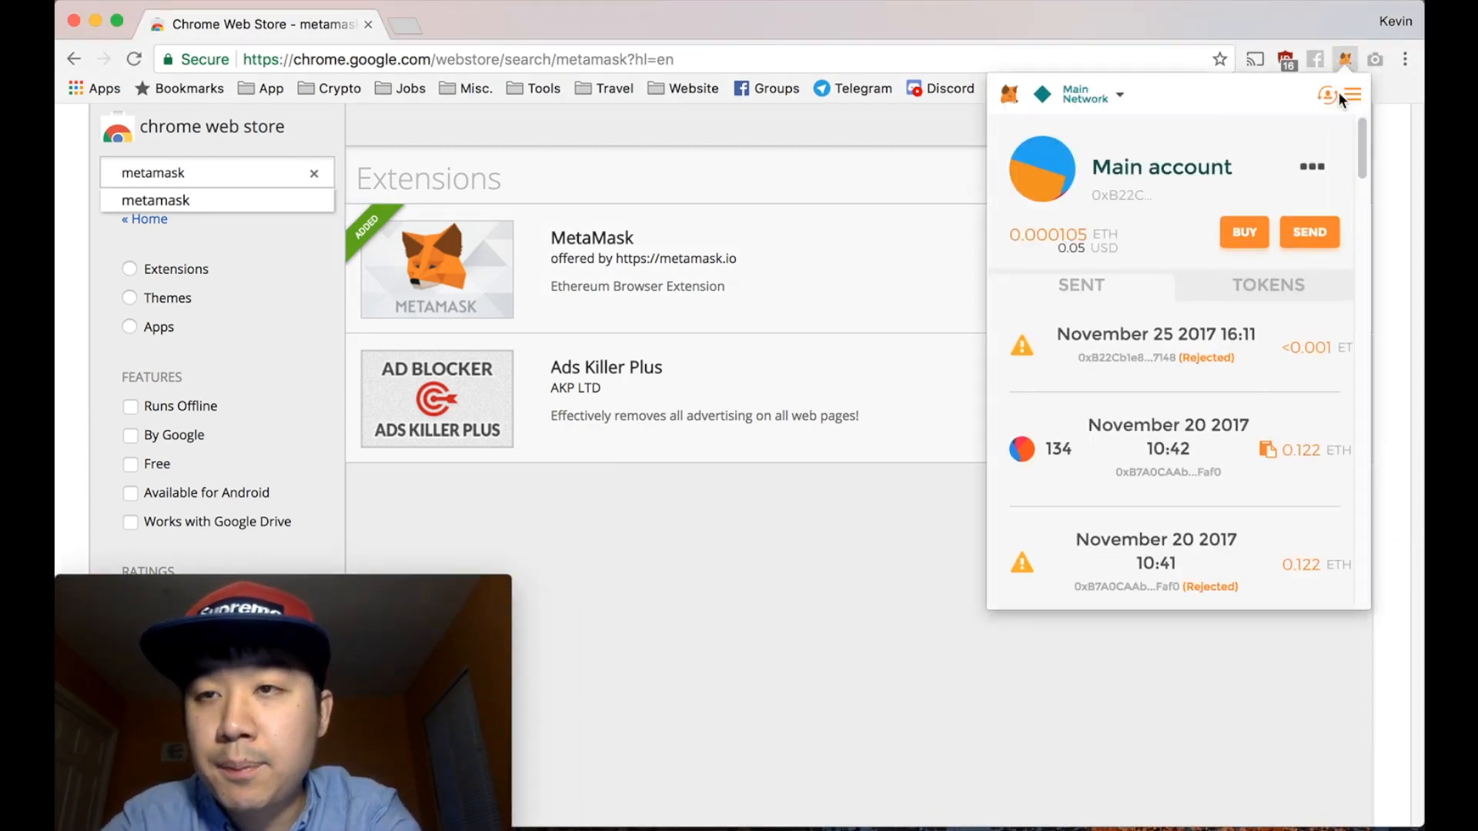
{"action": "mouse_move", "coordinate": [1352, 99]}
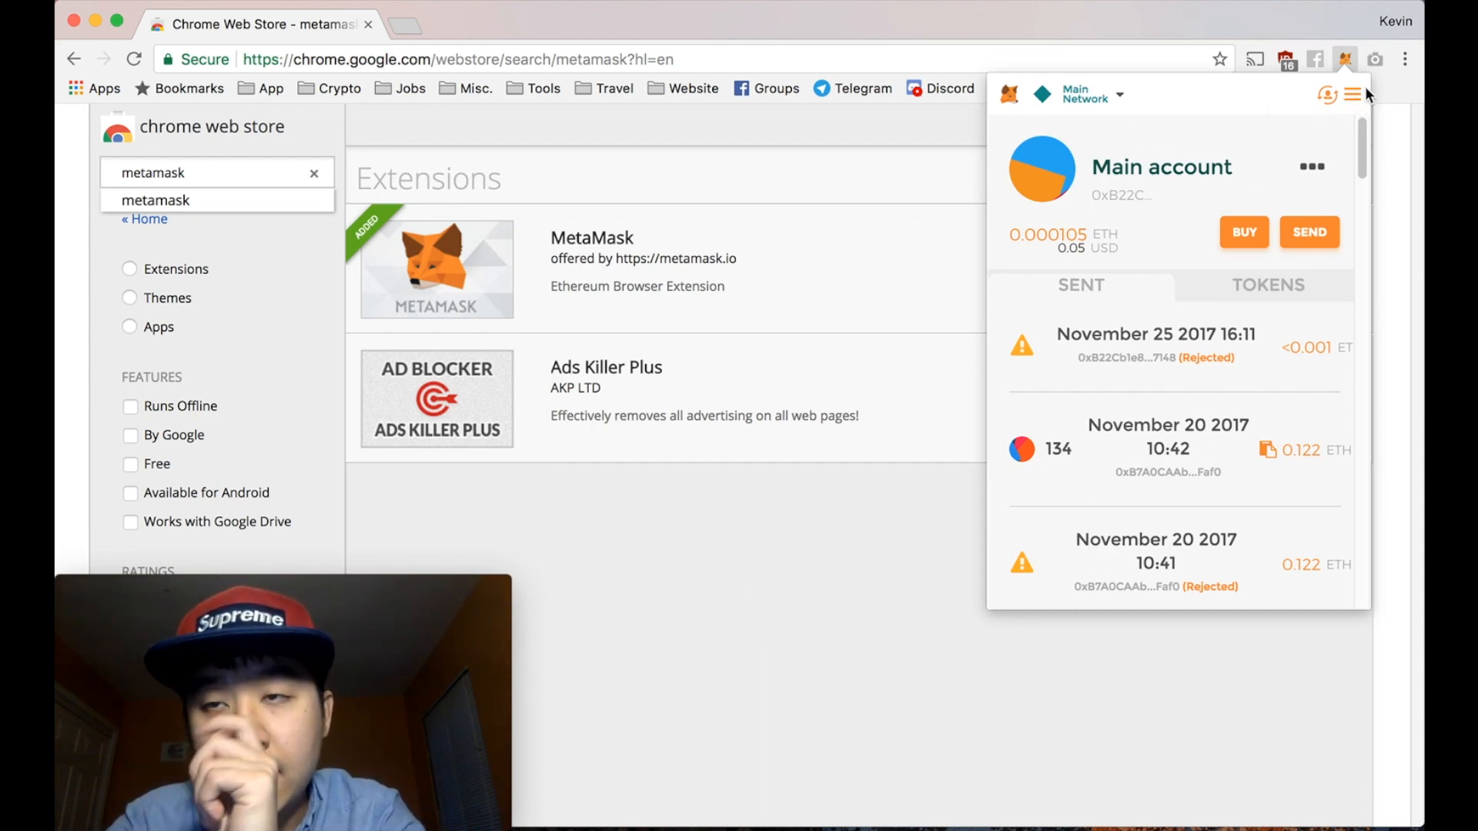
{"action": "mouse_move", "coordinate": [1163, 167]}
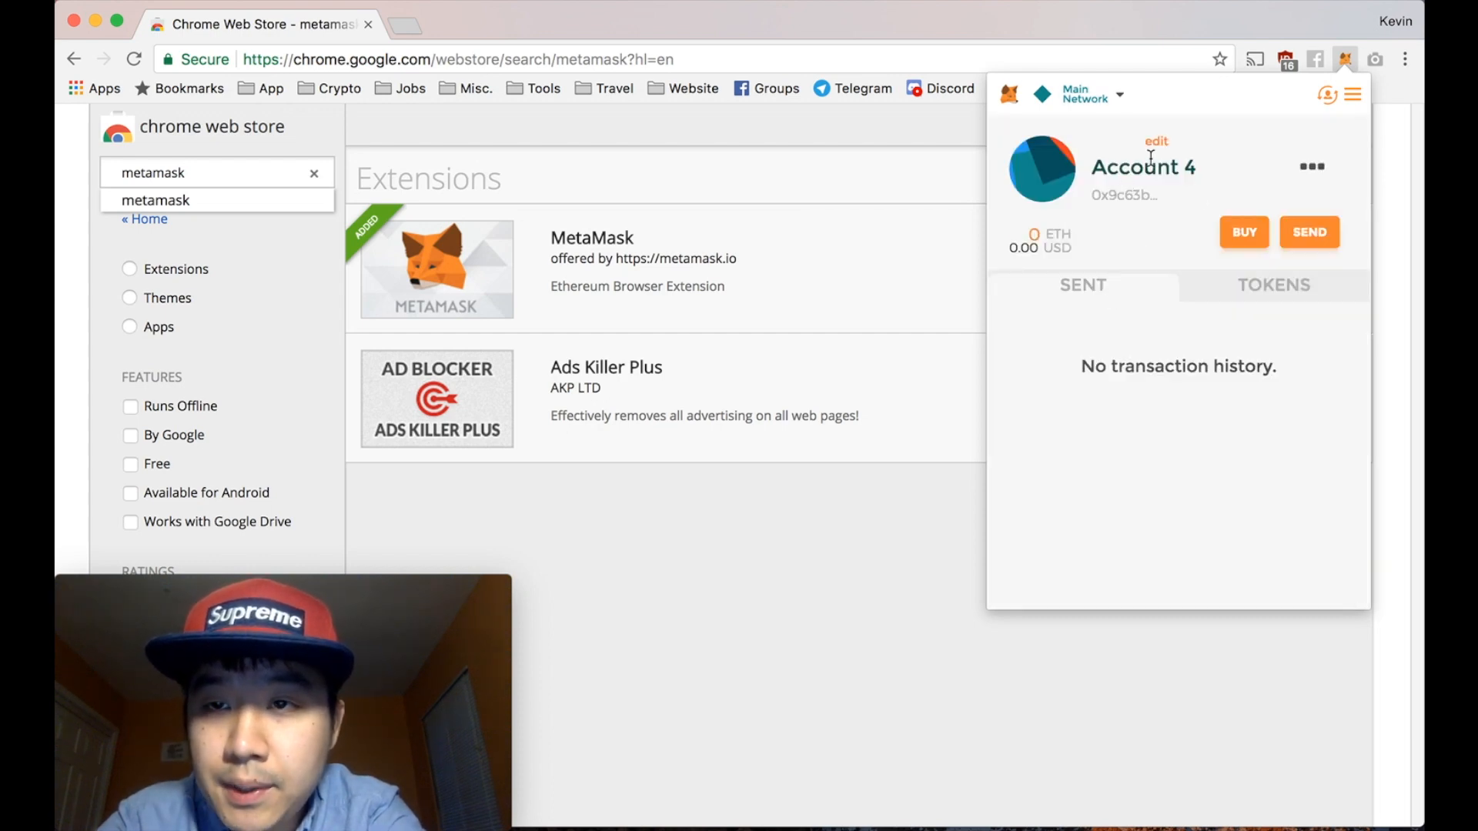
{"action": "left_click", "coordinate": [1156, 142]}
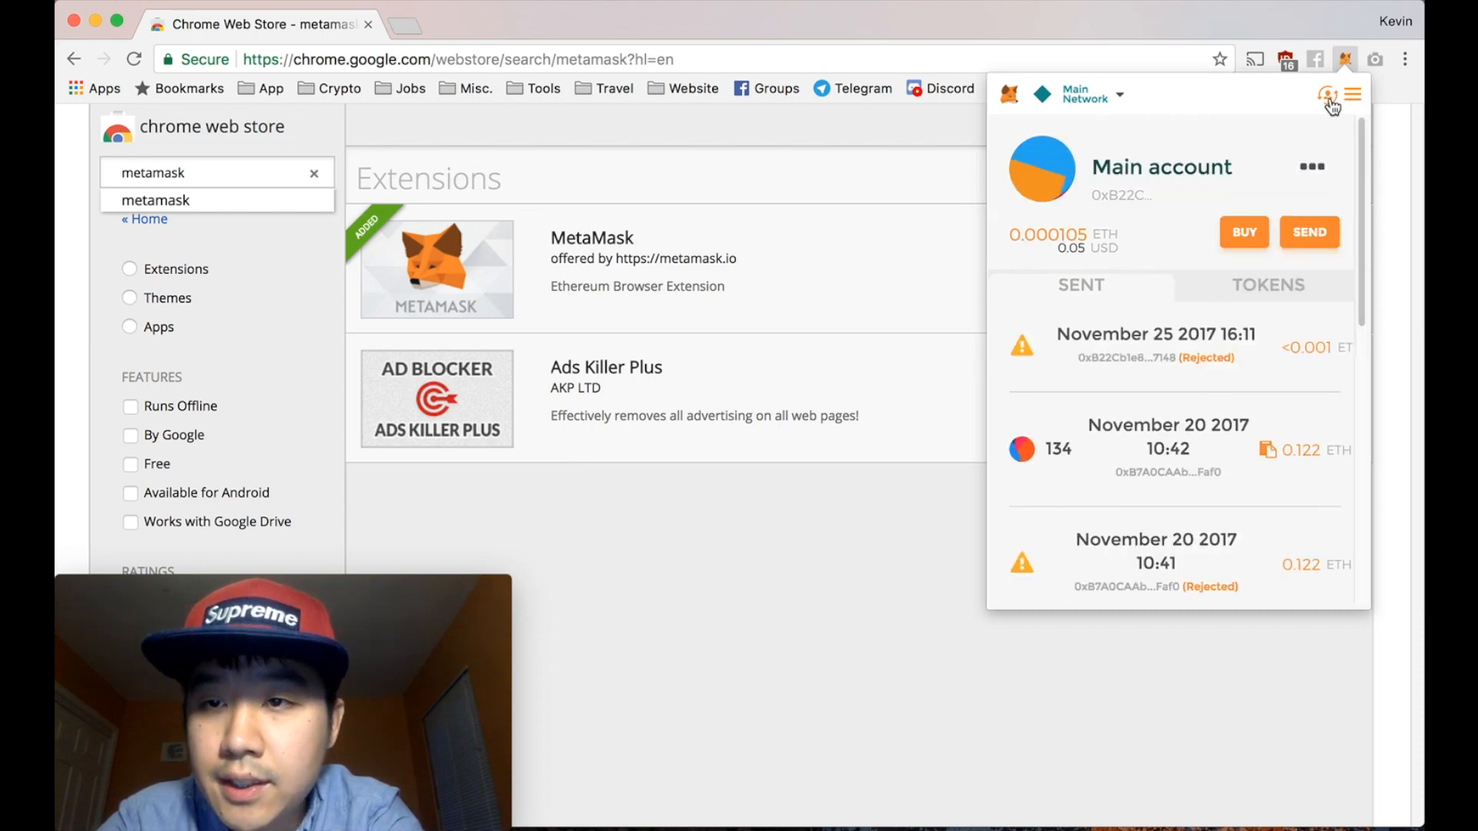
{"action": "left_click", "coordinate": [1328, 94]}
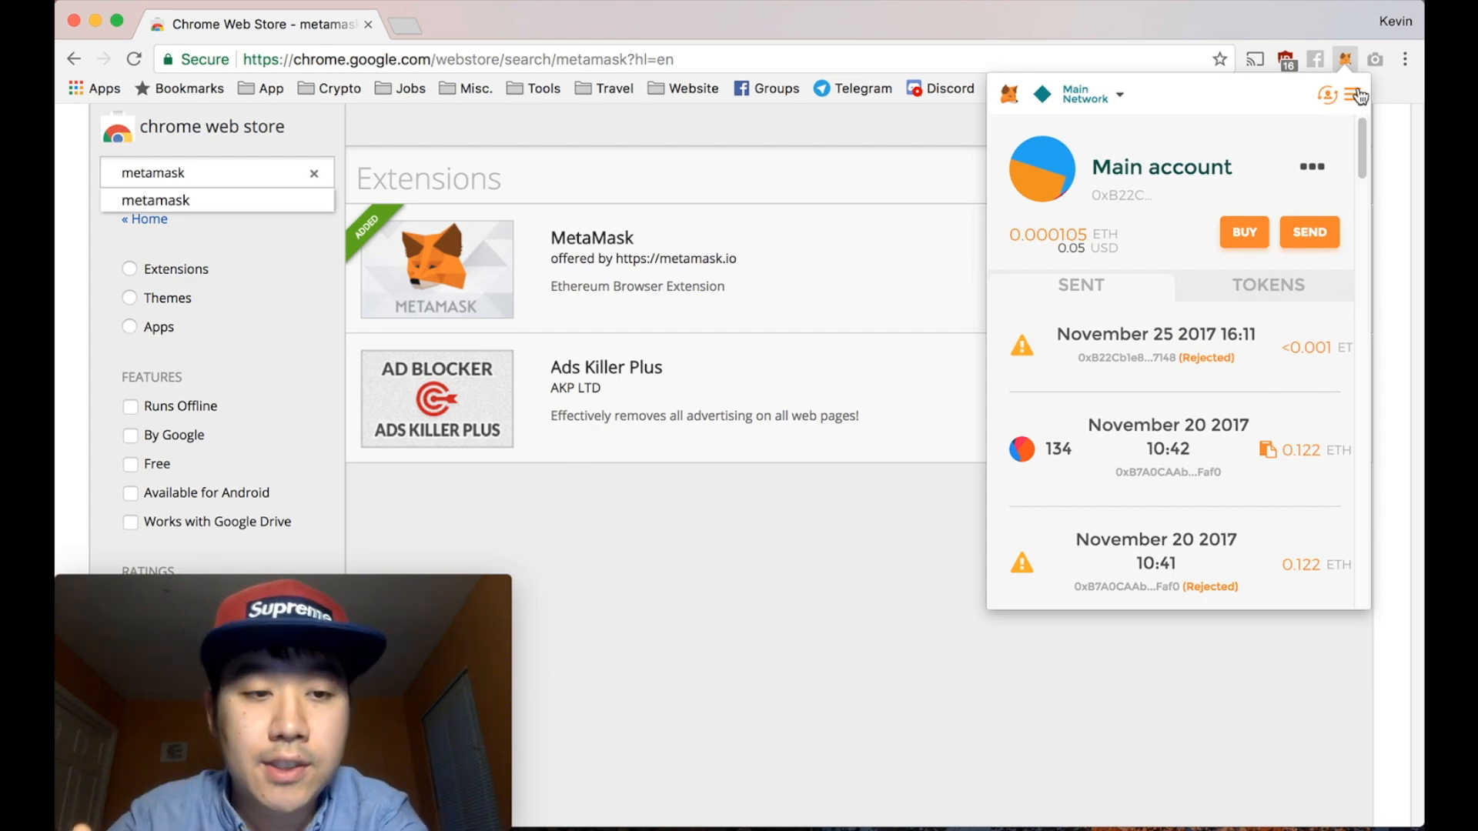
{"action": "left_click", "coordinate": [1356, 93]}
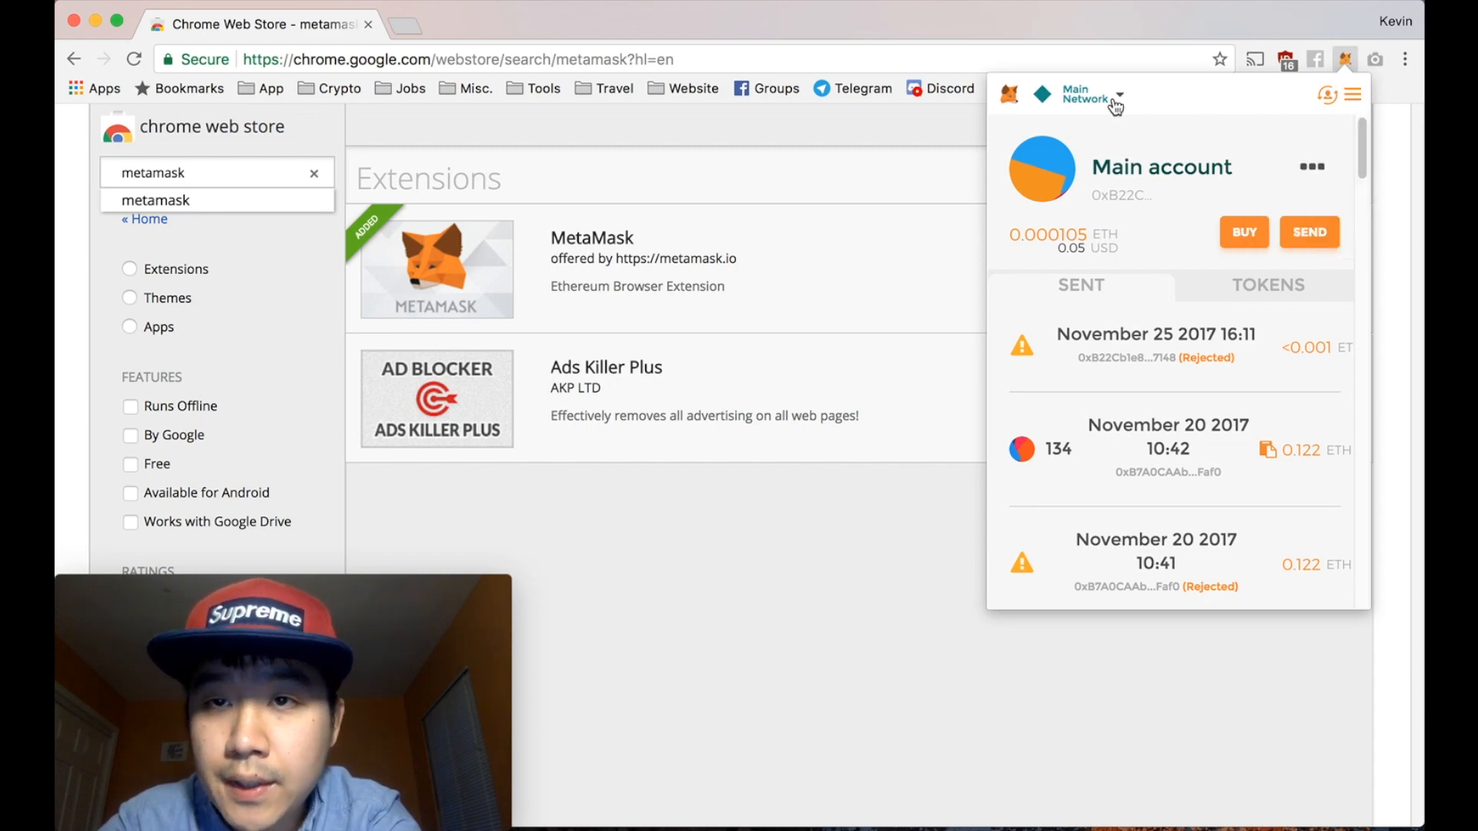
Step: Keep the Main Ethereum Network selected and bring up Buy ETH for the Main account
{"action": "left_click", "coordinate": [1083, 93]}
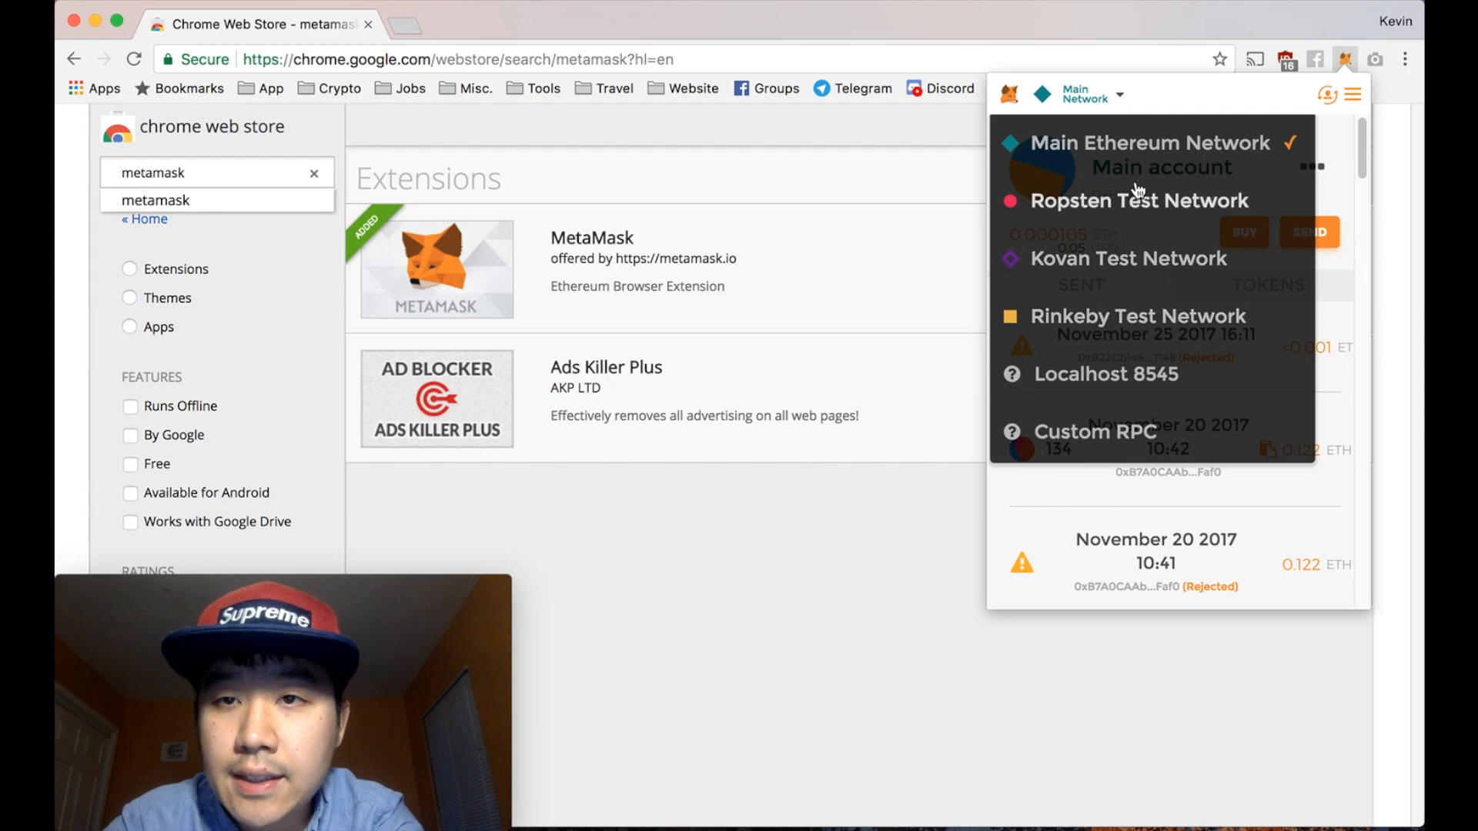
{"action": "left_click", "coordinate": [1148, 142]}
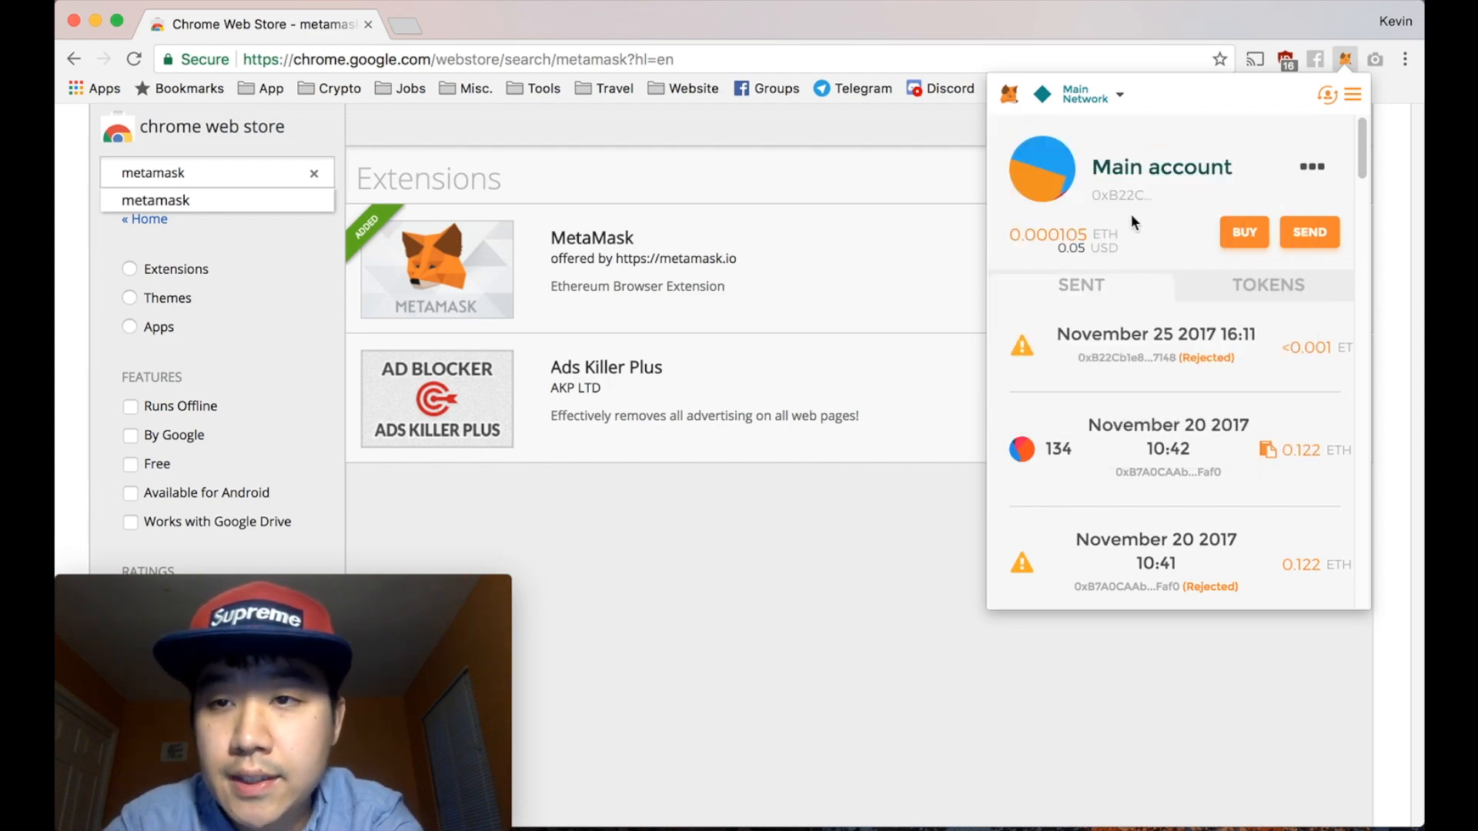
{"action": "left_click", "coordinate": [1243, 232]}
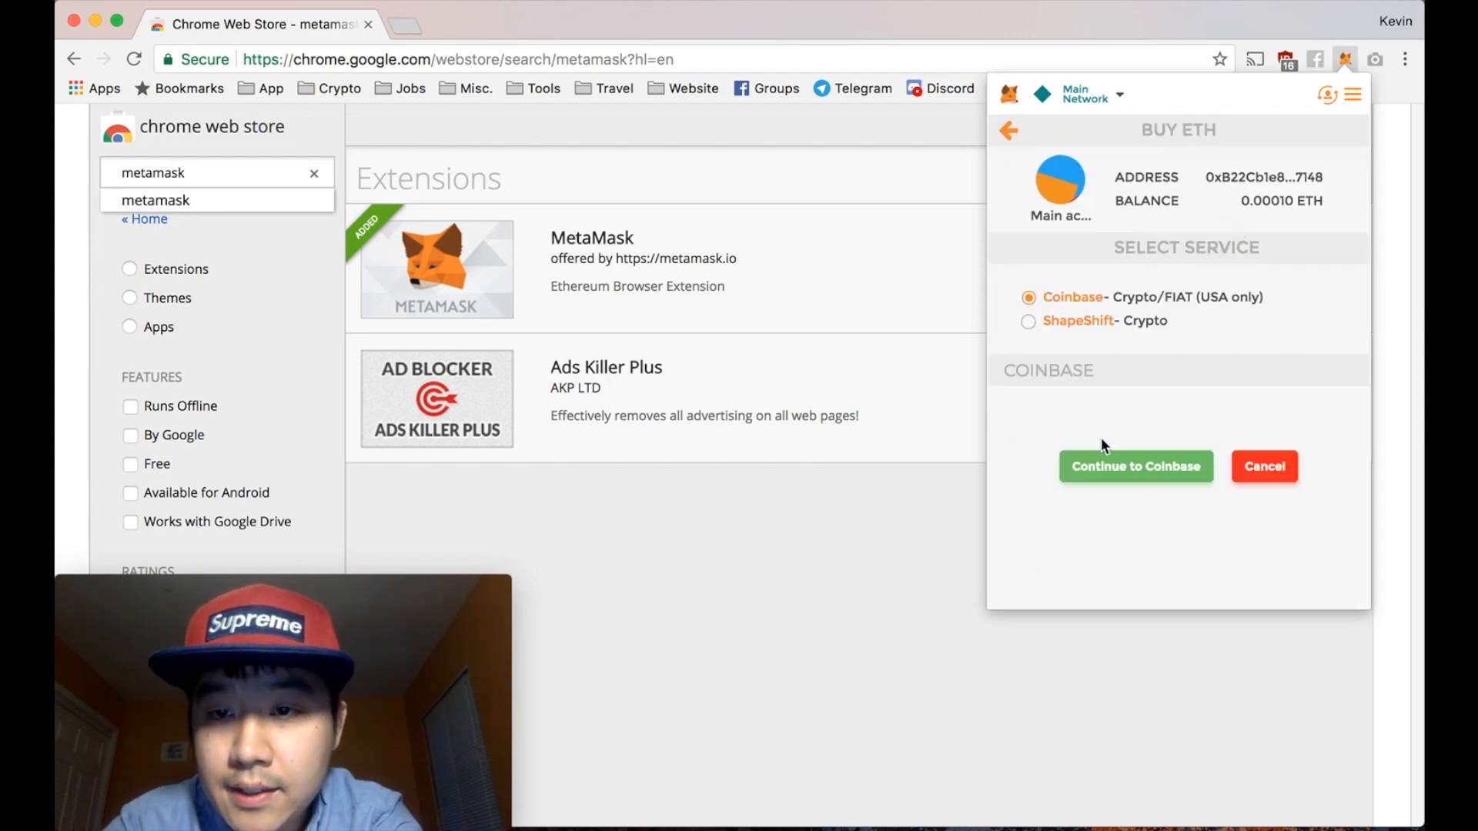
{"action": "mouse_move", "coordinate": [974, 73]}
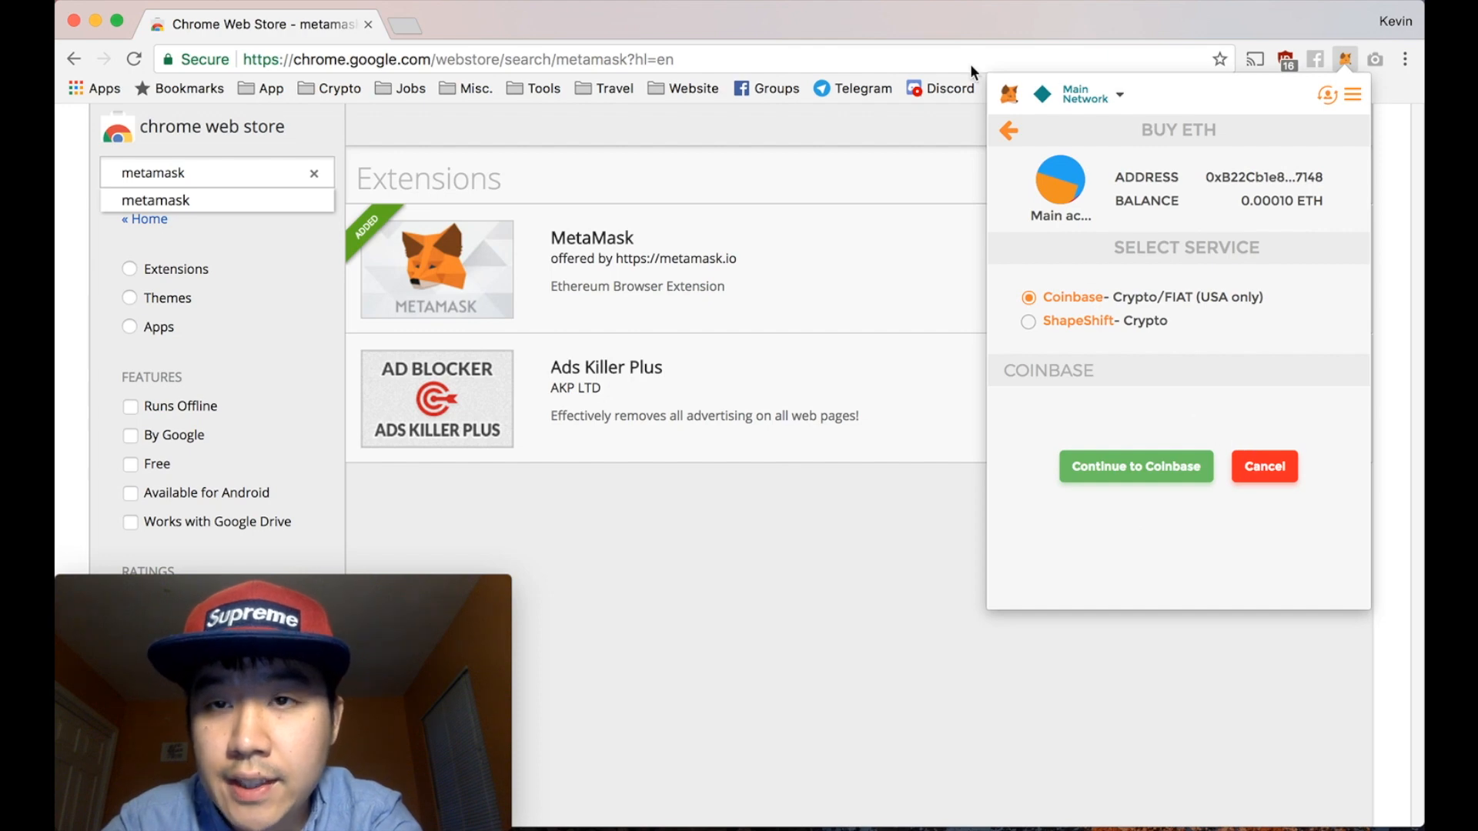
Step: Open the Send form and pick recipient 0xe92504…733273 from the saved addresses
{"action": "left_click", "coordinate": [1008, 131]}
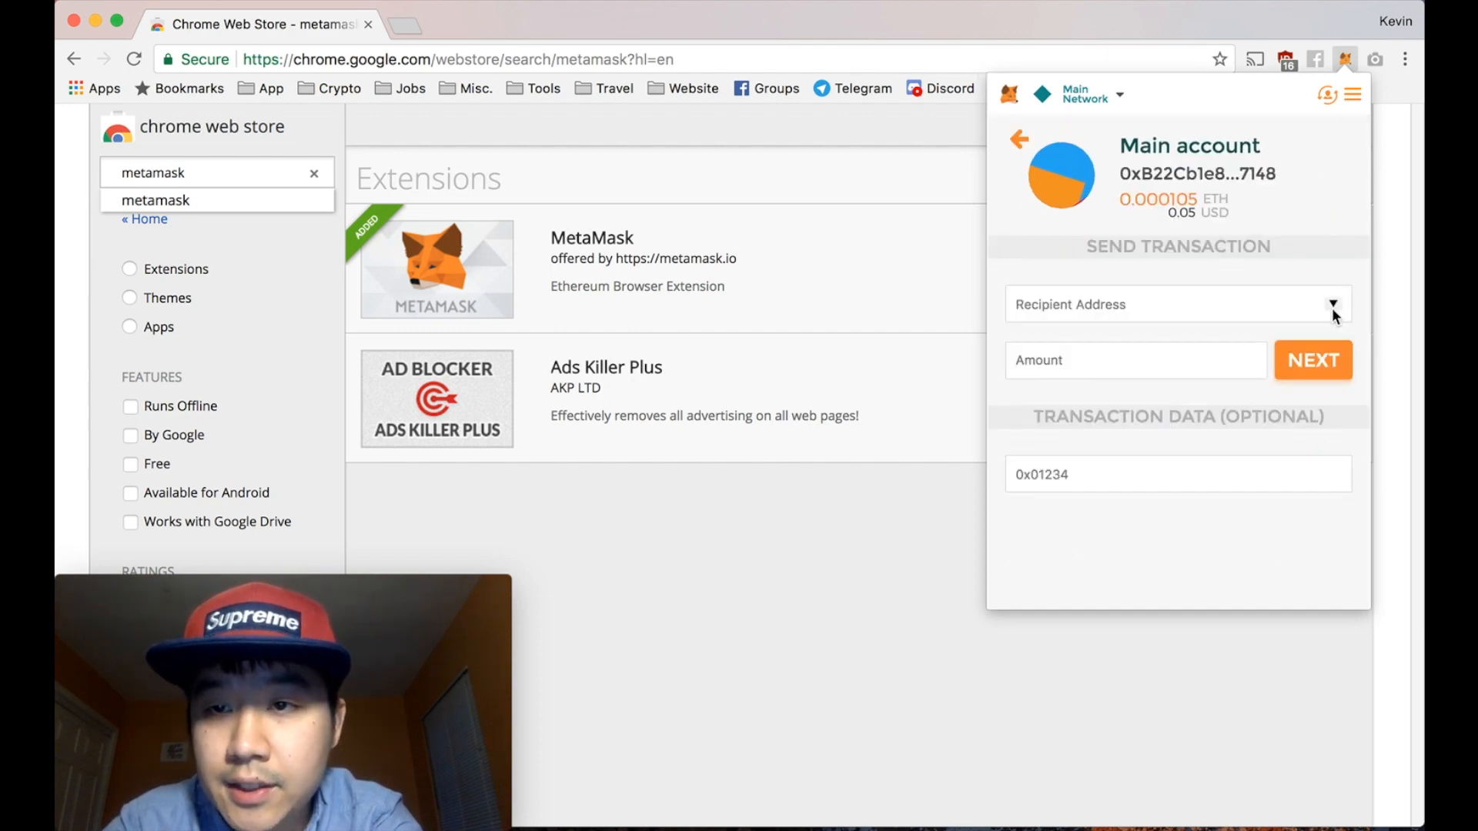
{"action": "left_click", "coordinate": [1331, 304]}
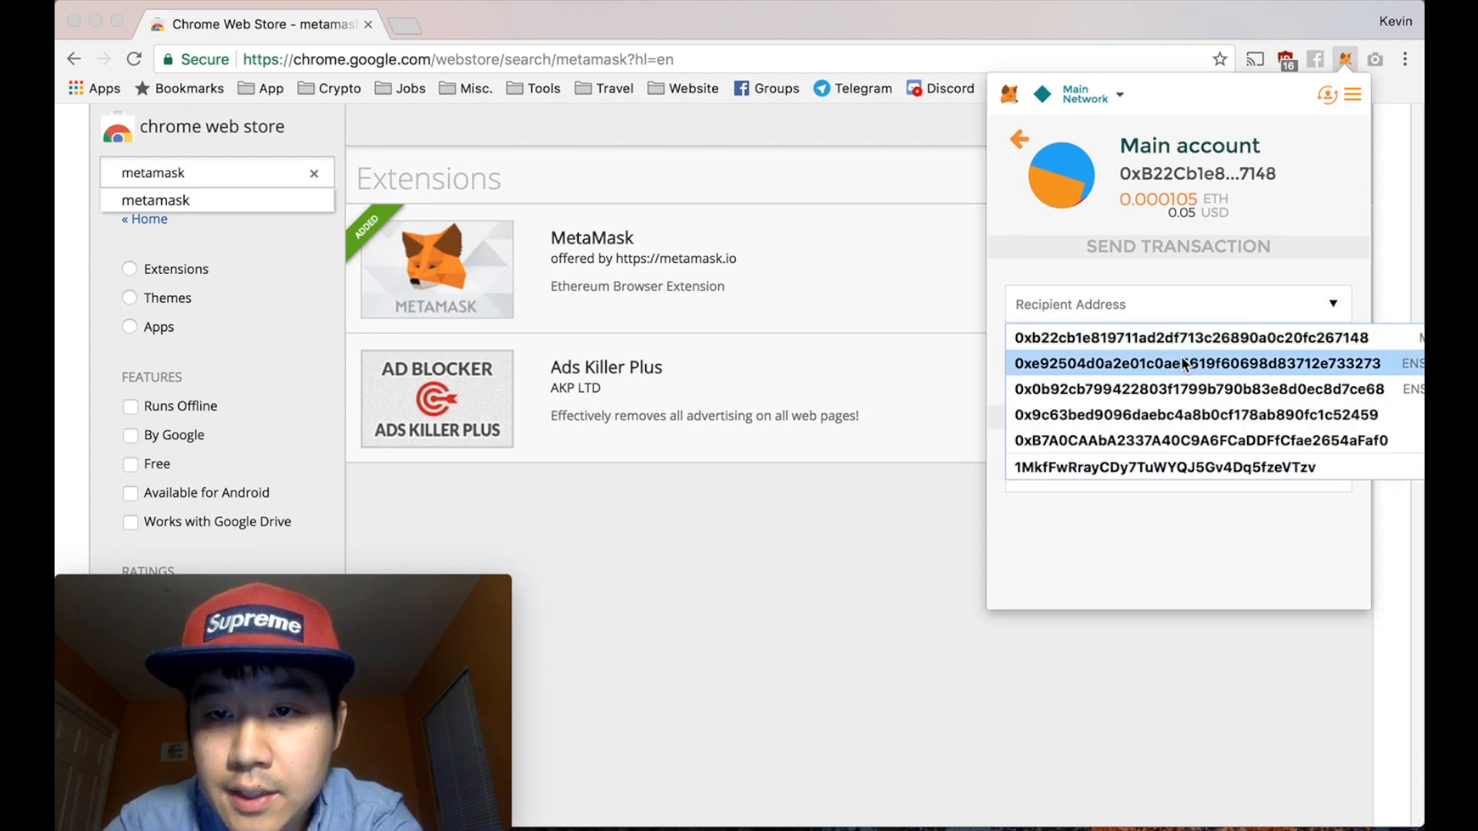
{"action": "left_click", "coordinate": [1183, 362]}
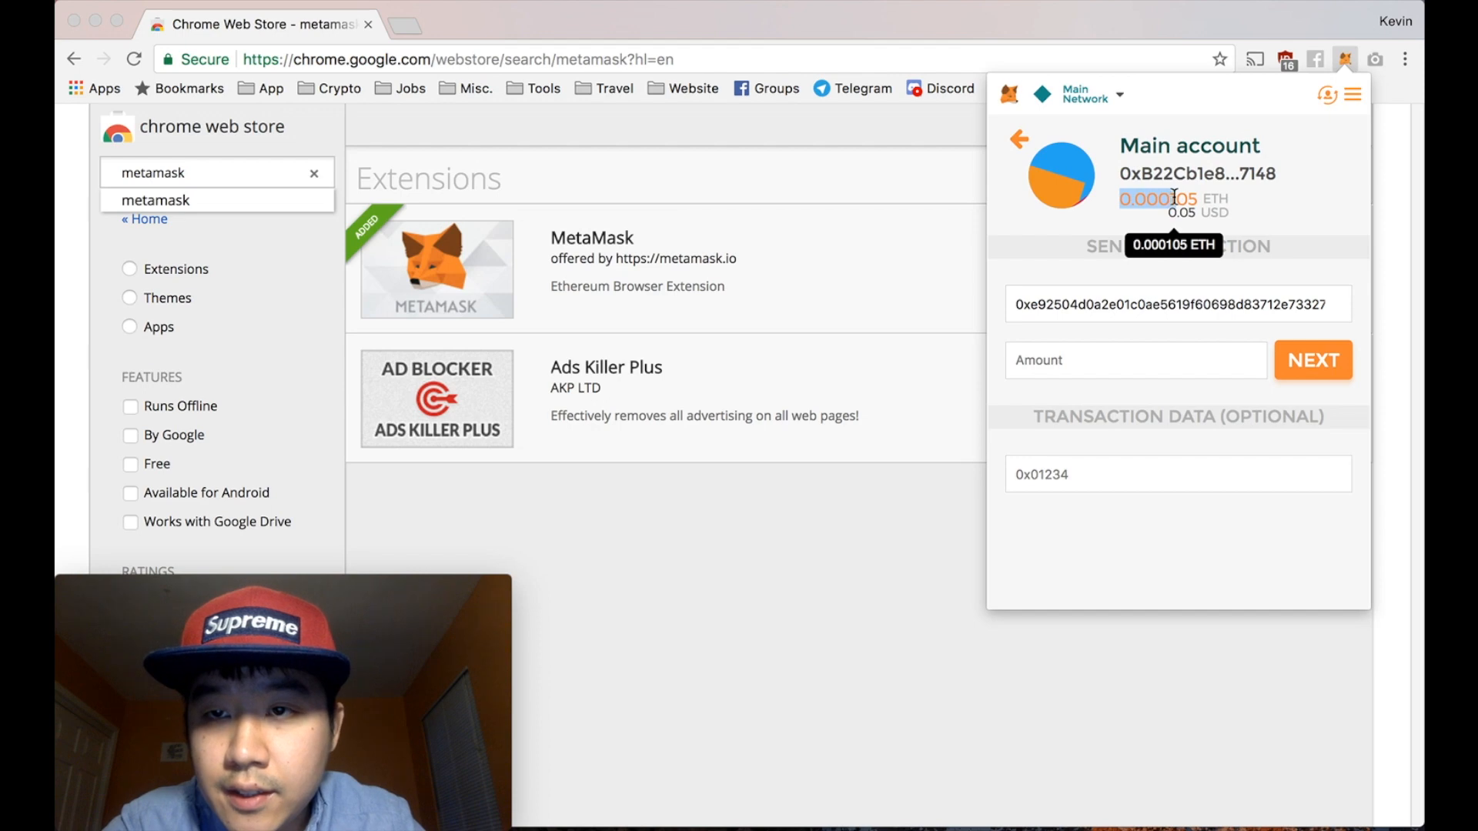
Step: Review the gas price on Confirm Transaction, then return and scroll the Main account's Sent history
{"action": "left_click", "coordinate": [1313, 360]}
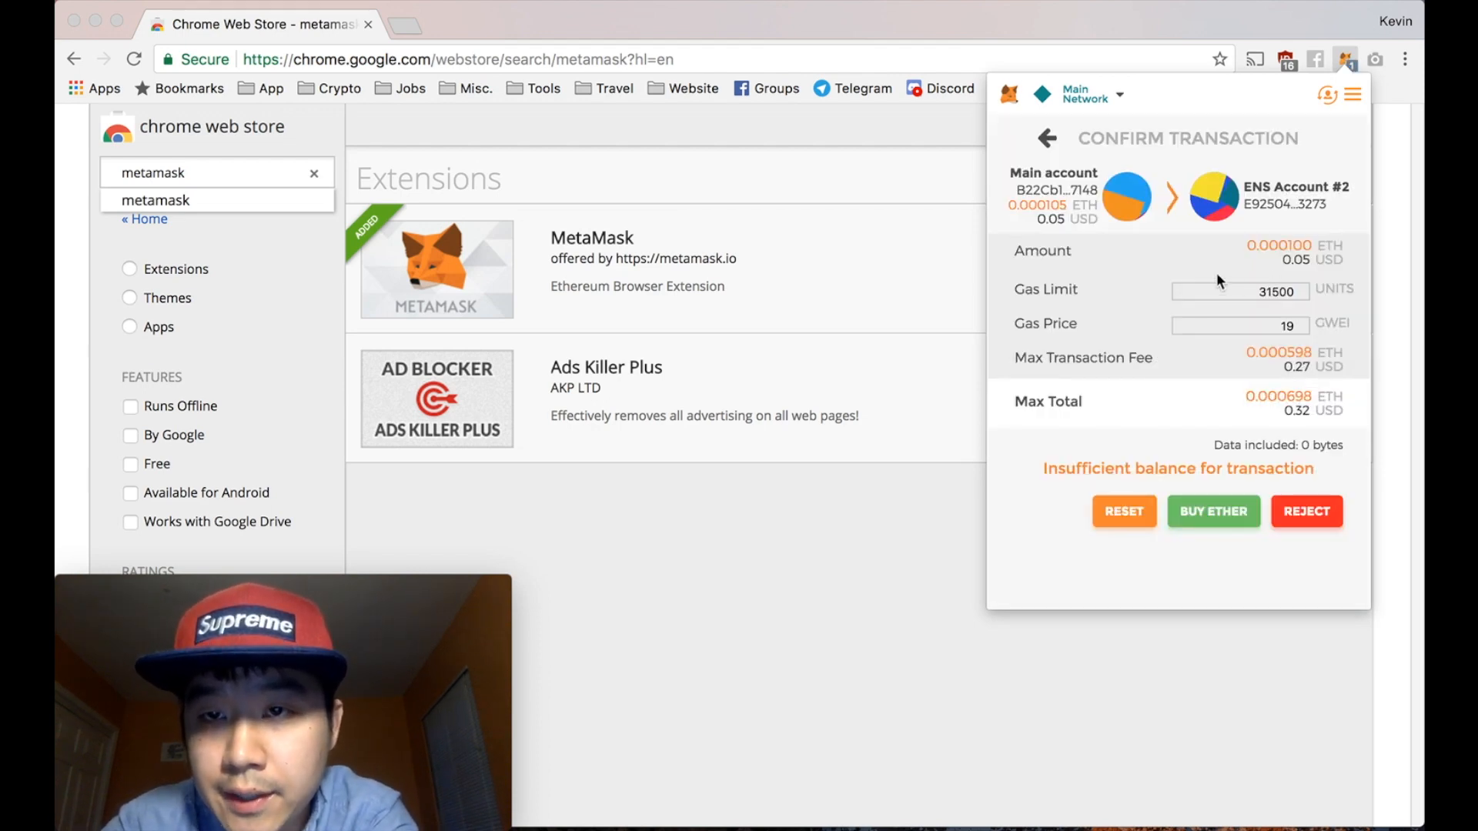
{"action": "left_click", "coordinate": [1239, 324]}
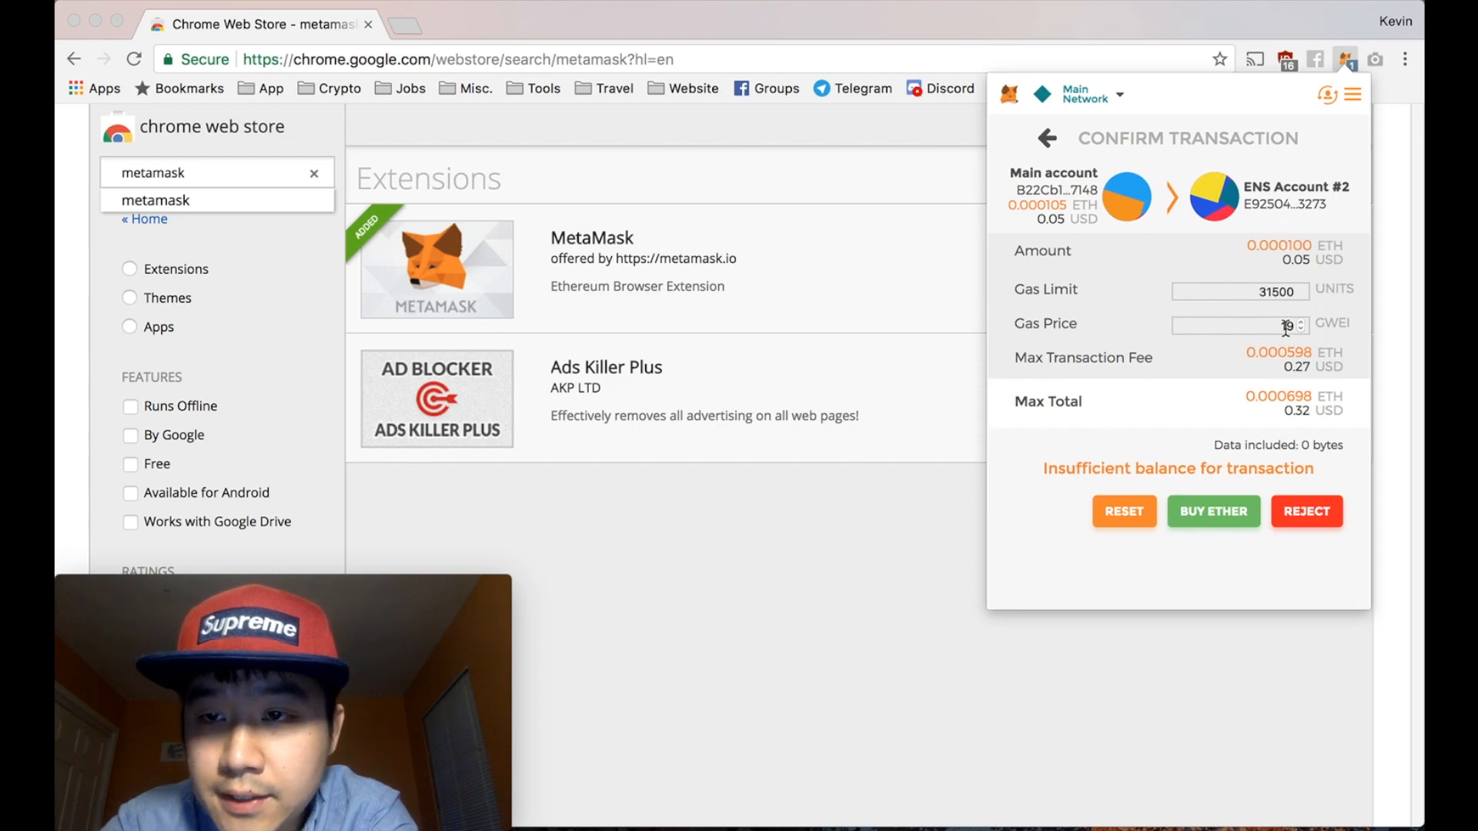
{"action": "mouse_move", "coordinate": [1284, 368]}
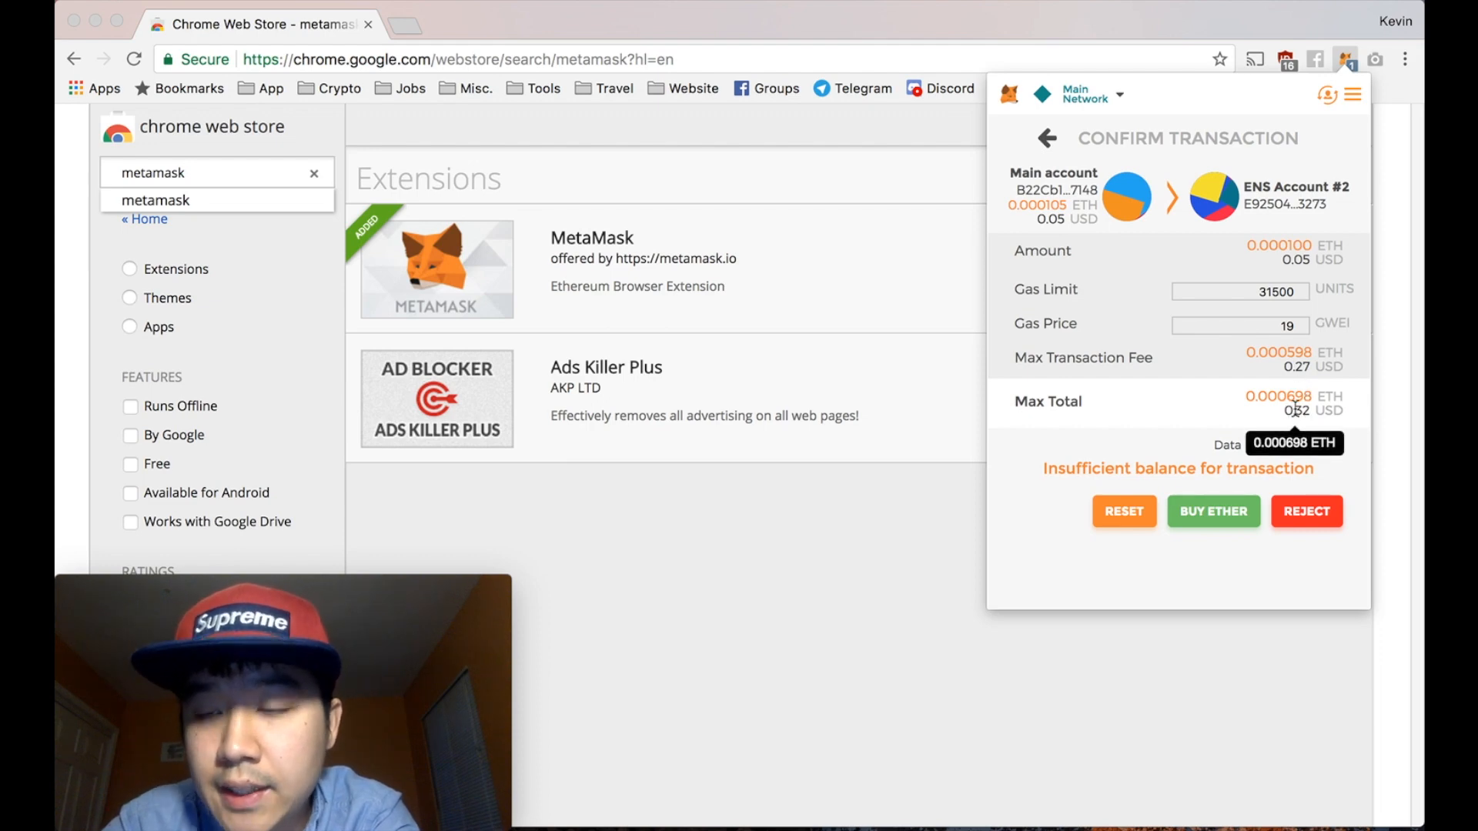
{"action": "mouse_move", "coordinate": [1038, 207]}
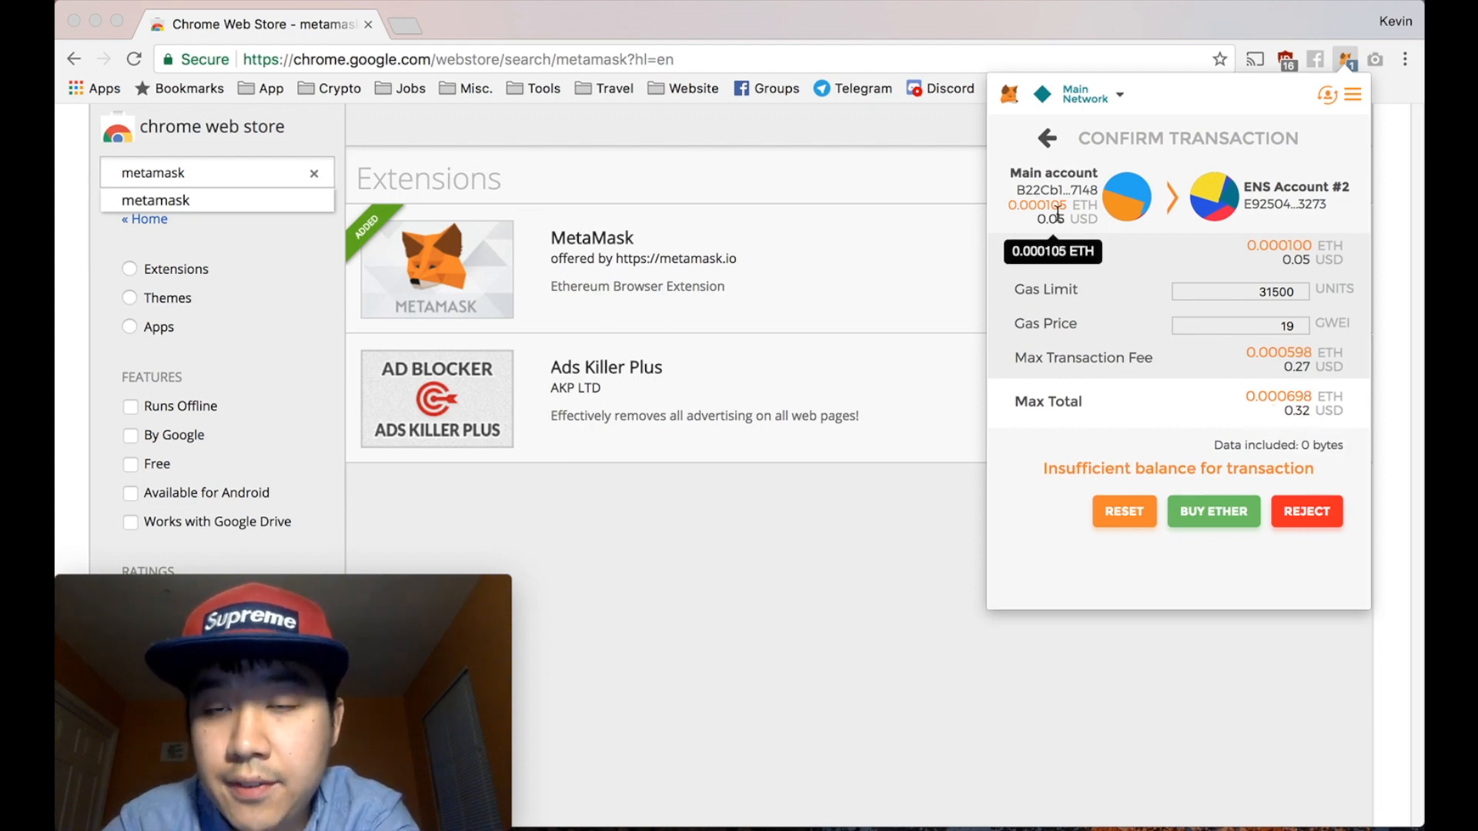
{"action": "mouse_move", "coordinate": [1307, 511]}
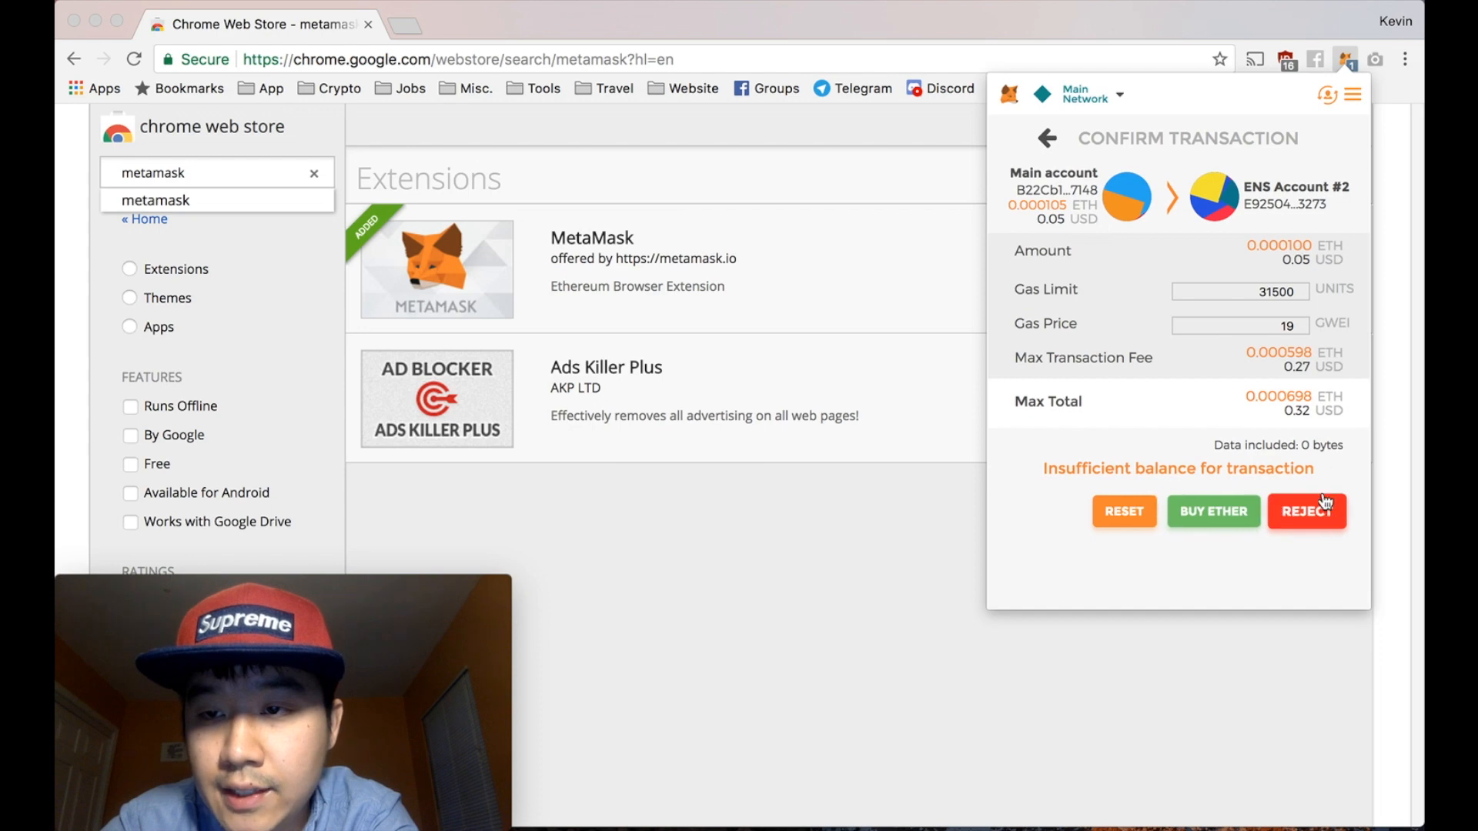
{"action": "mouse_move", "coordinate": [1195, 457]}
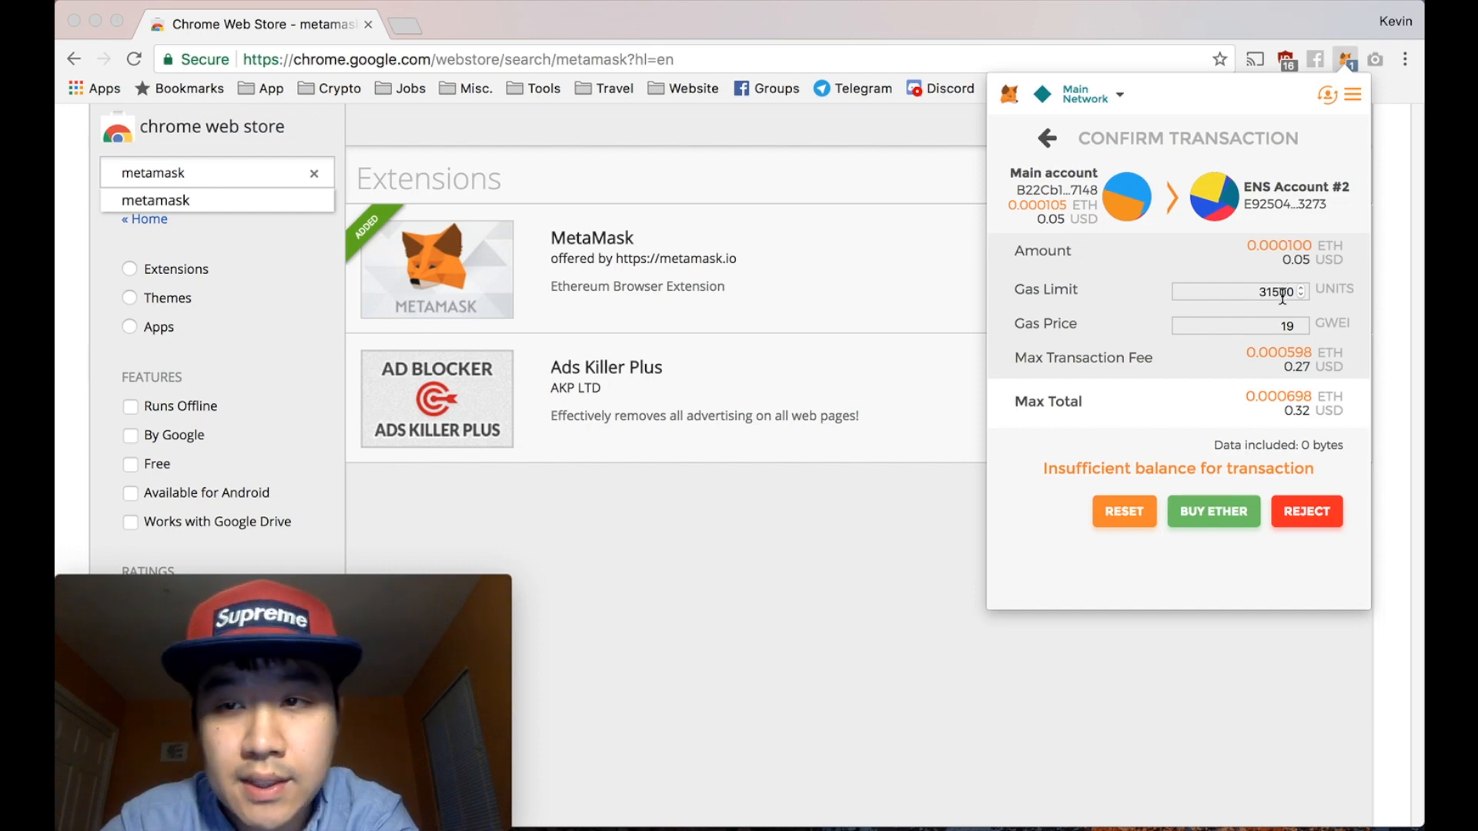
{"action": "mouse_move", "coordinate": [1306, 512]}
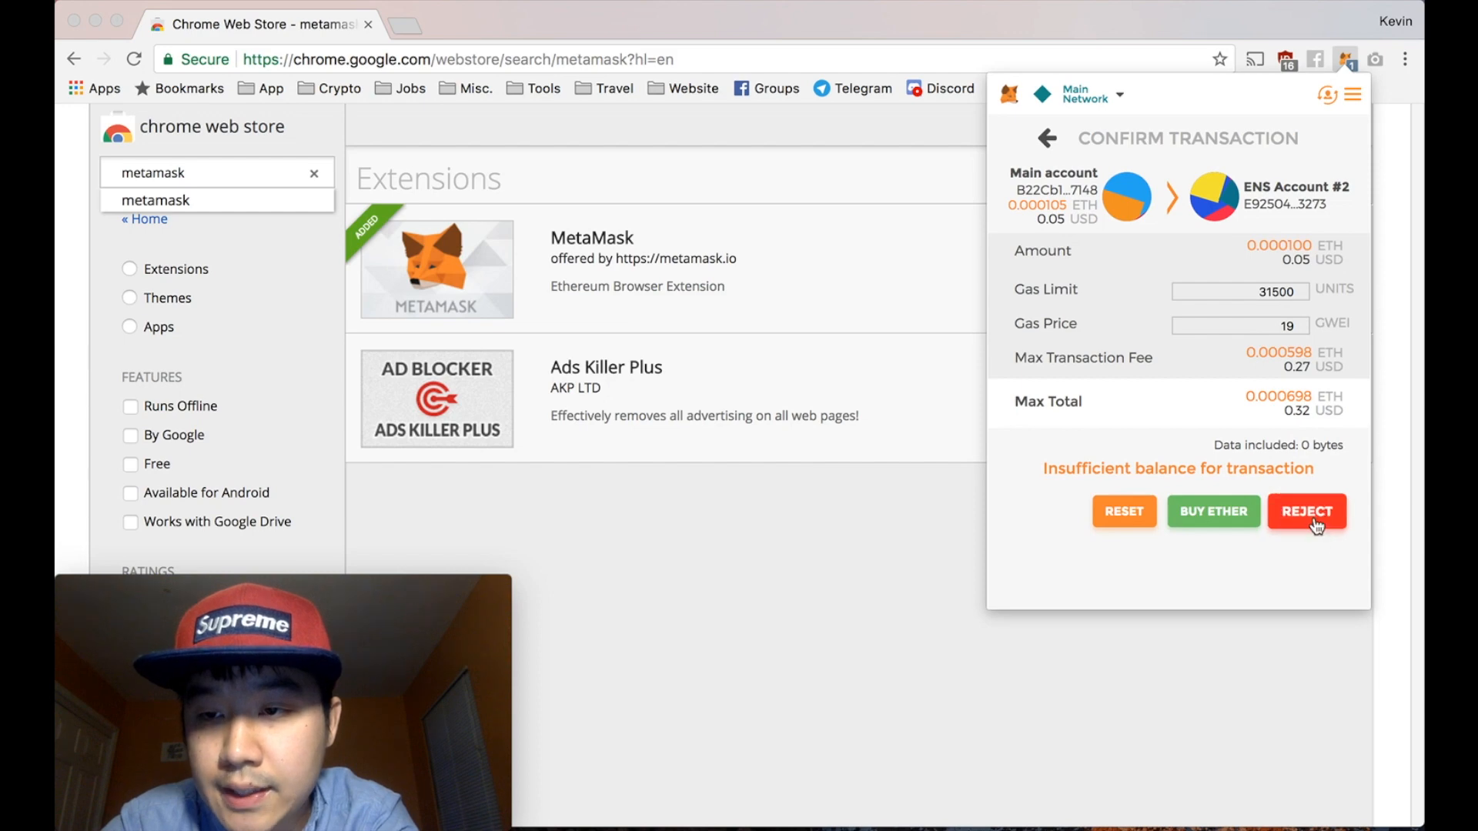
{"action": "mouse_move", "coordinate": [1124, 511]}
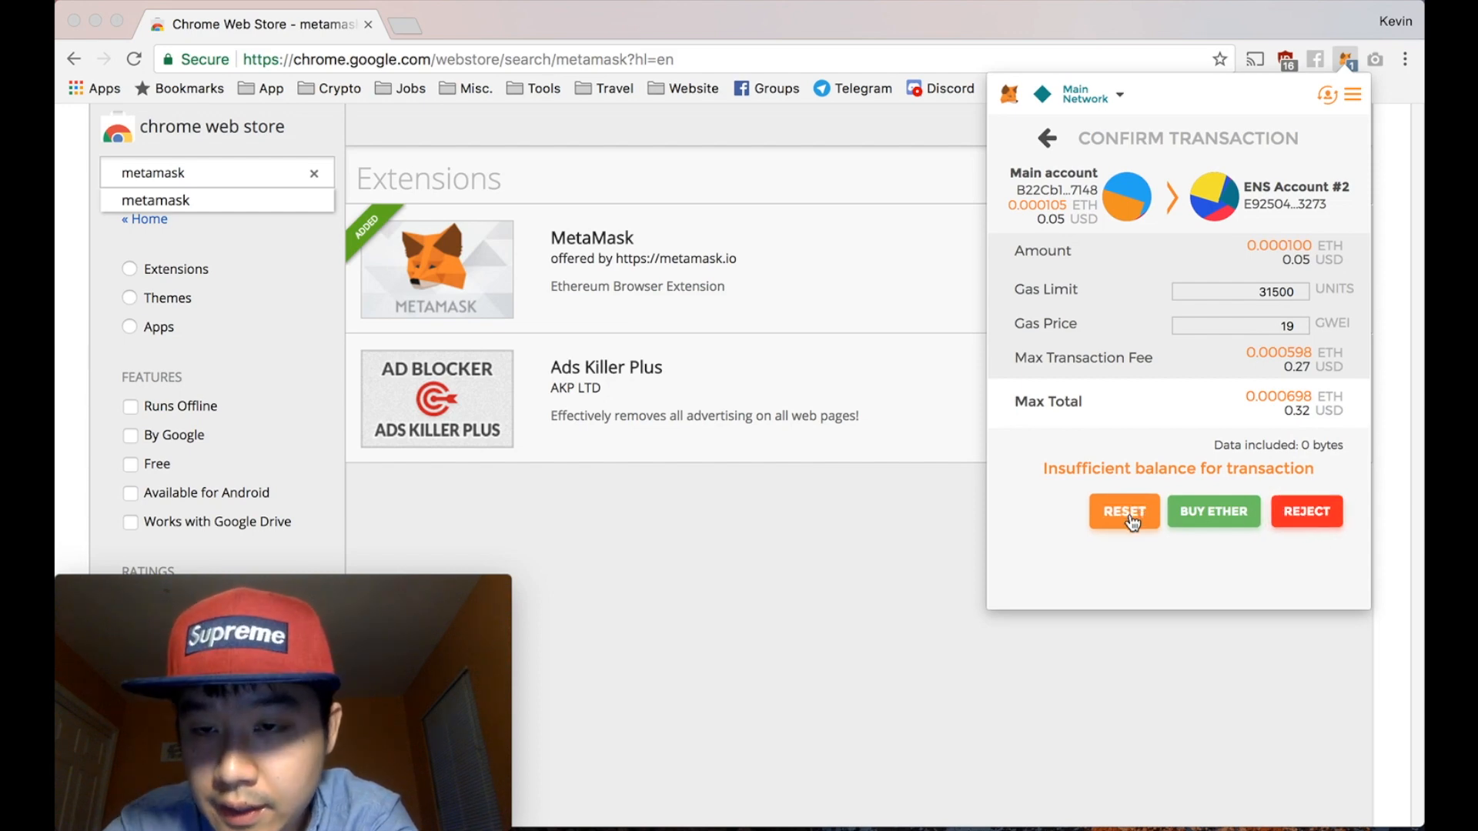
{"action": "mouse_move", "coordinate": [1213, 522]}
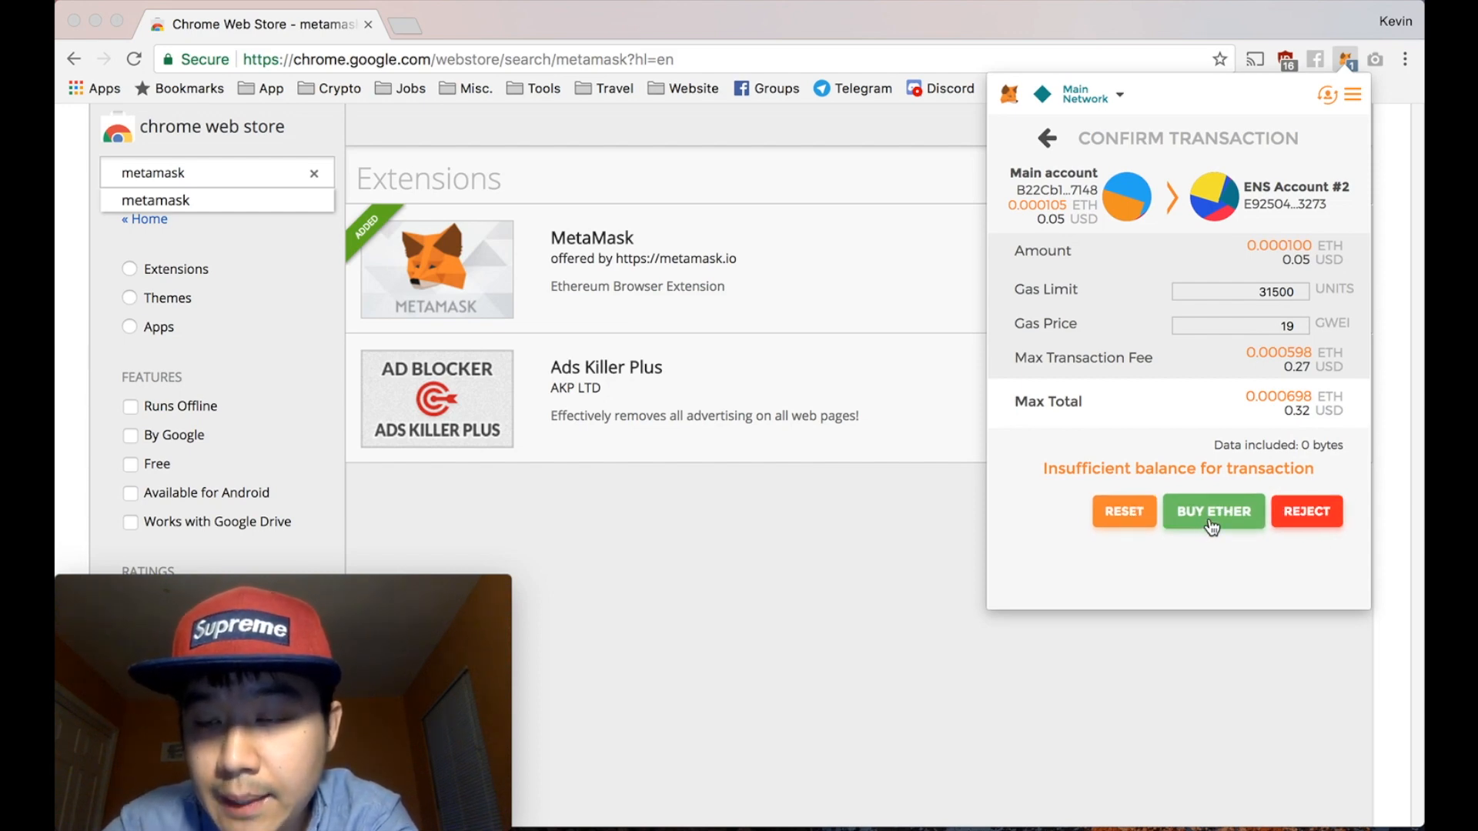
{"action": "mouse_move", "coordinate": [1055, 458]}
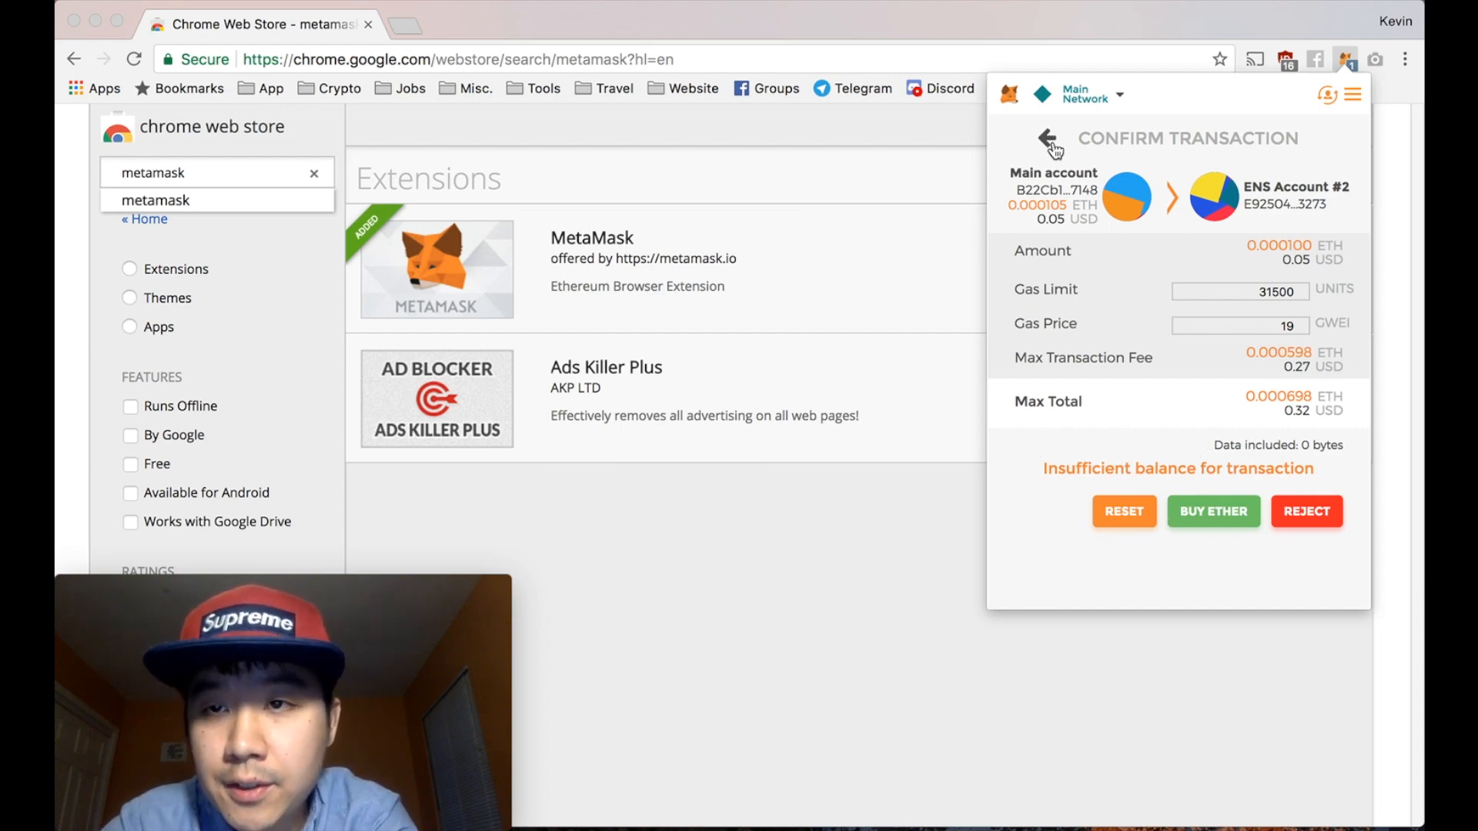
{"action": "left_click", "coordinate": [1046, 139]}
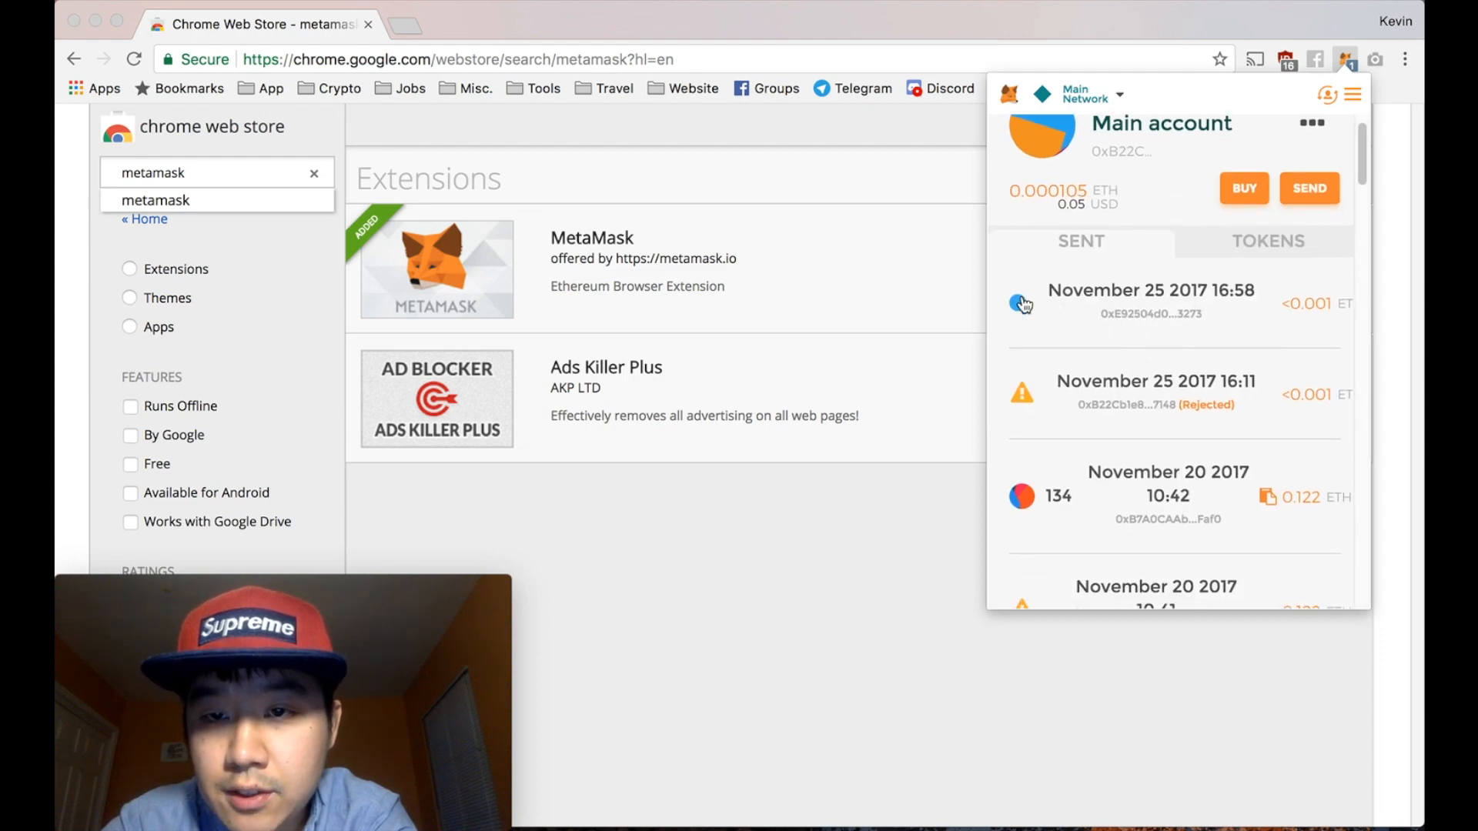
{"action": "scroll", "scroll_direction": "down", "scroll_amount": 3}
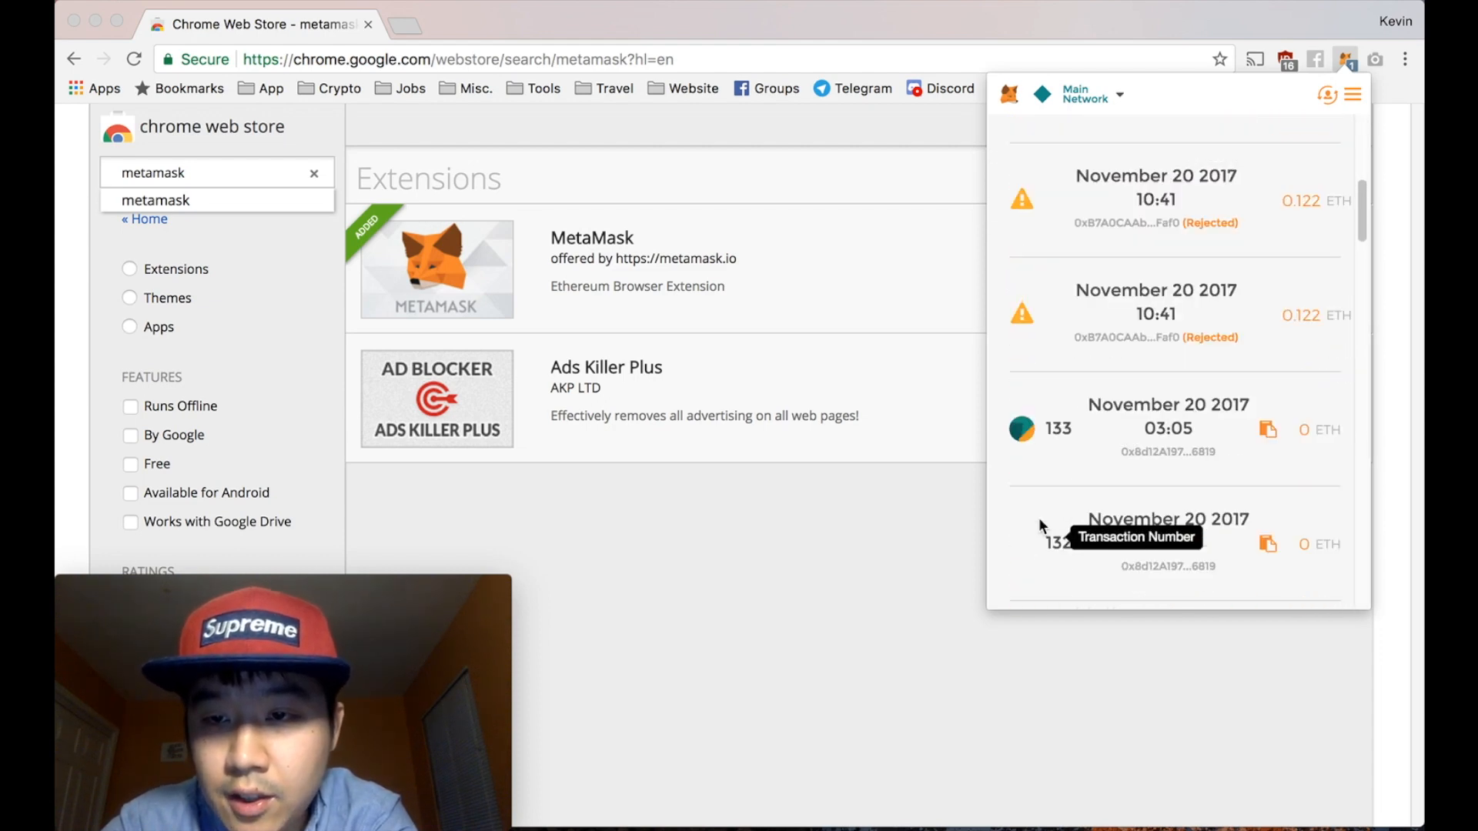
Step: Open the November 20 transaction of 0.121632 ETH on Etherscan and scroll through its details
{"action": "scroll", "scroll_direction": "up", "scroll_amount": 3}
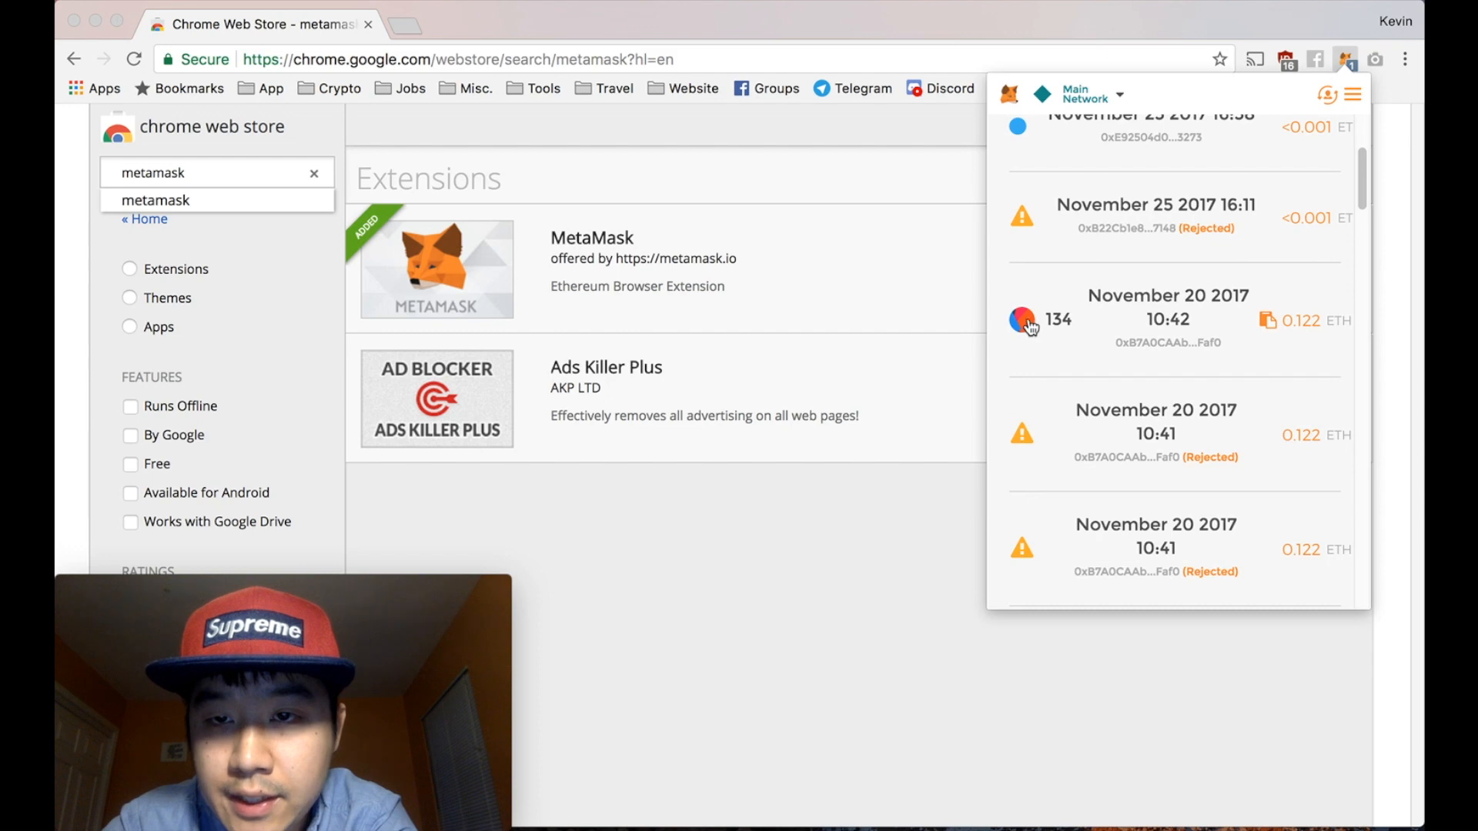
{"action": "left_click", "coordinate": [1167, 320]}
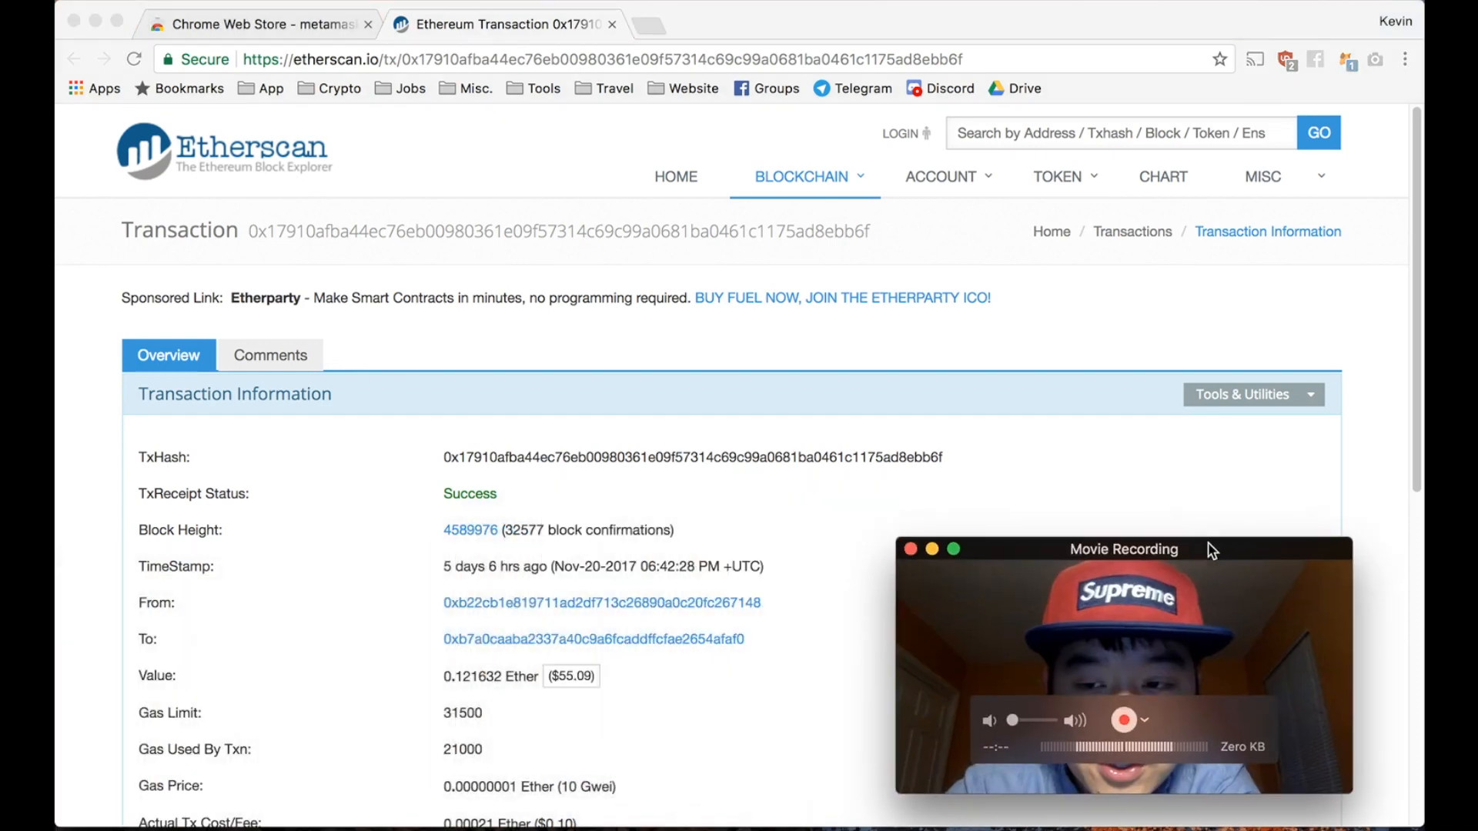
{"action": "scroll", "scroll_direction": "down", "scroll_amount": 3}
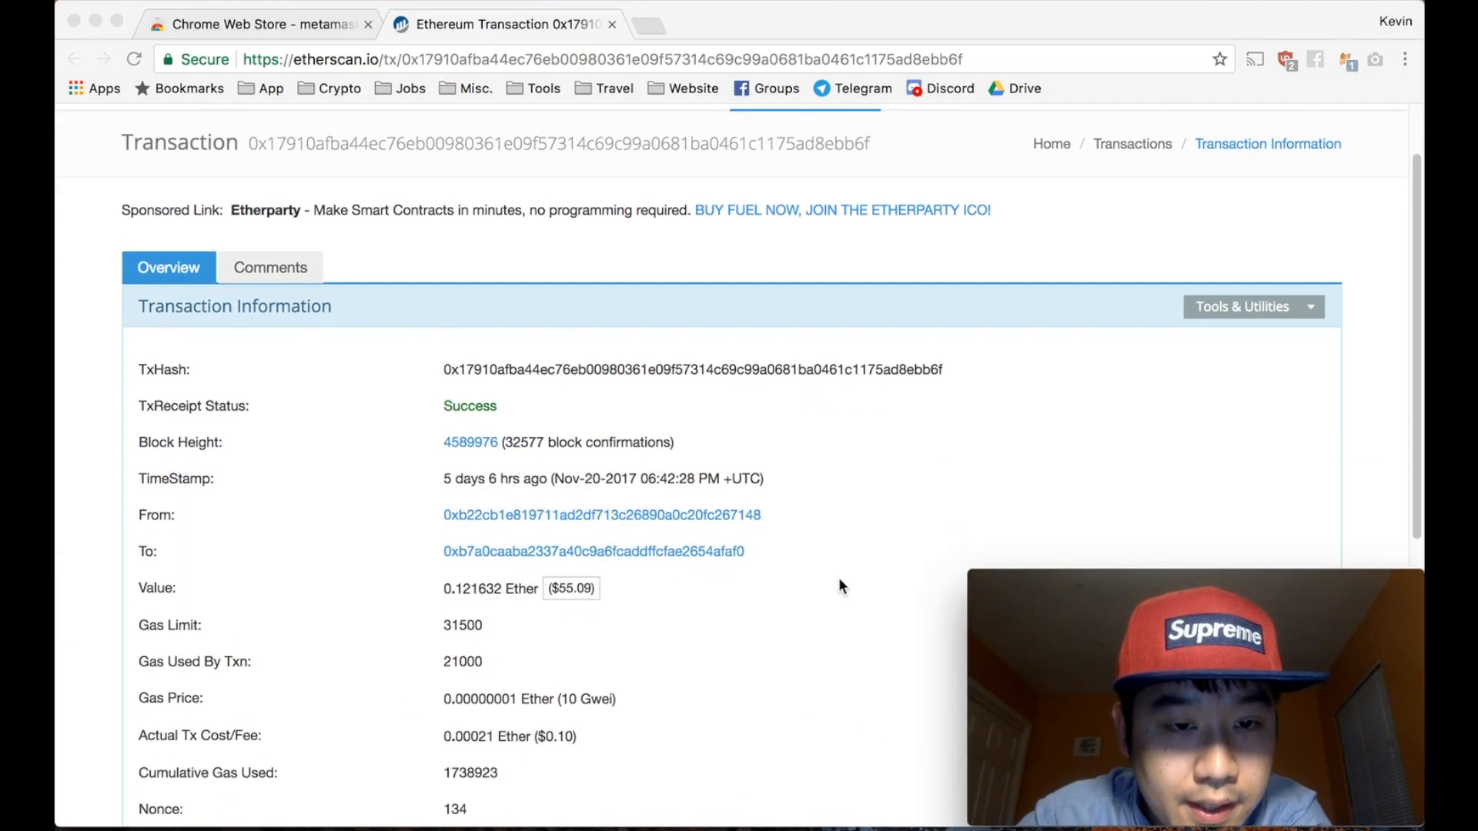
{"action": "scroll", "scroll_direction": "down", "scroll_amount": 3}
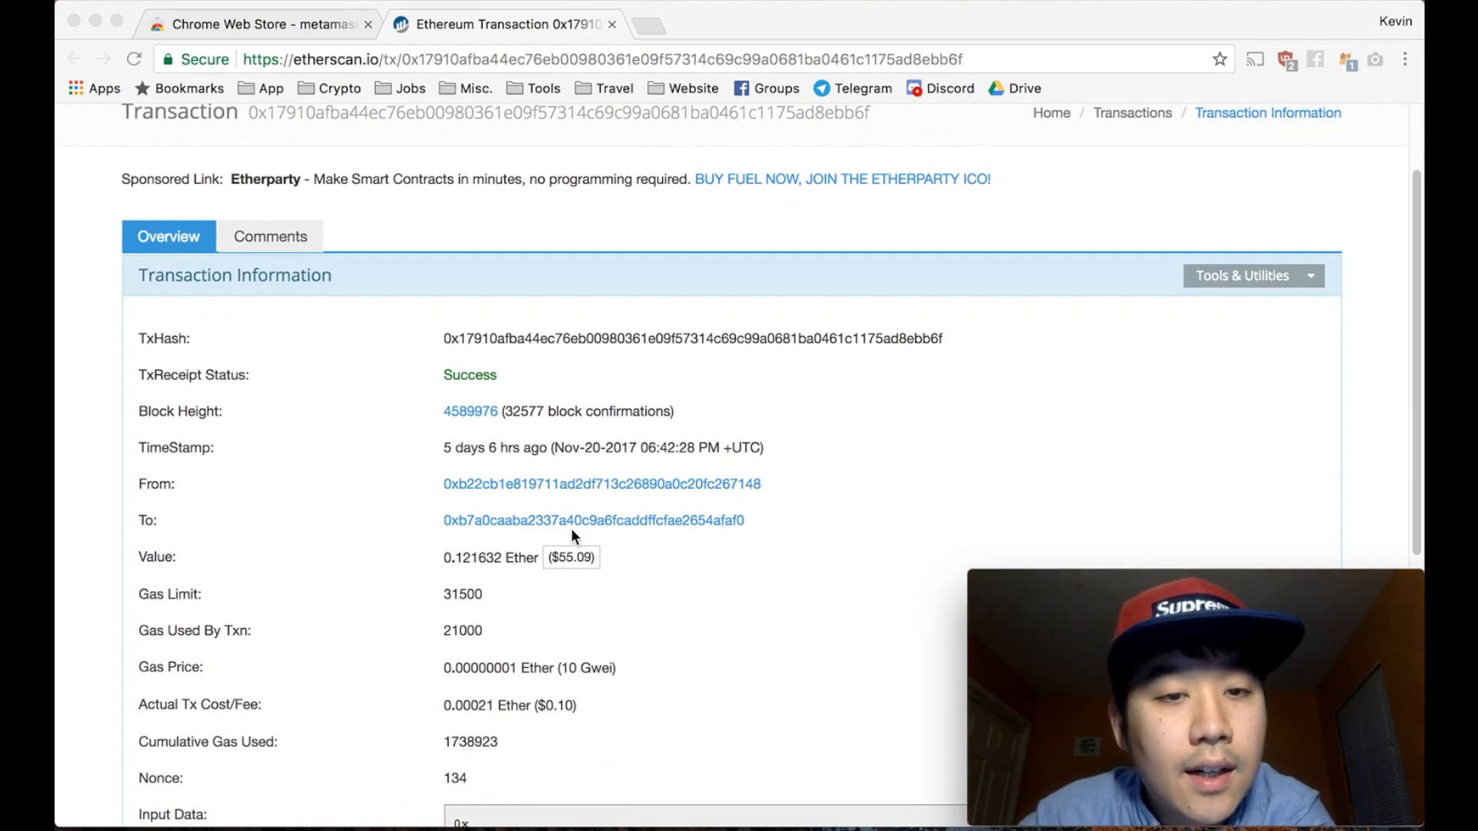
{"action": "scroll", "scroll_direction": "down", "scroll_amount": 3}
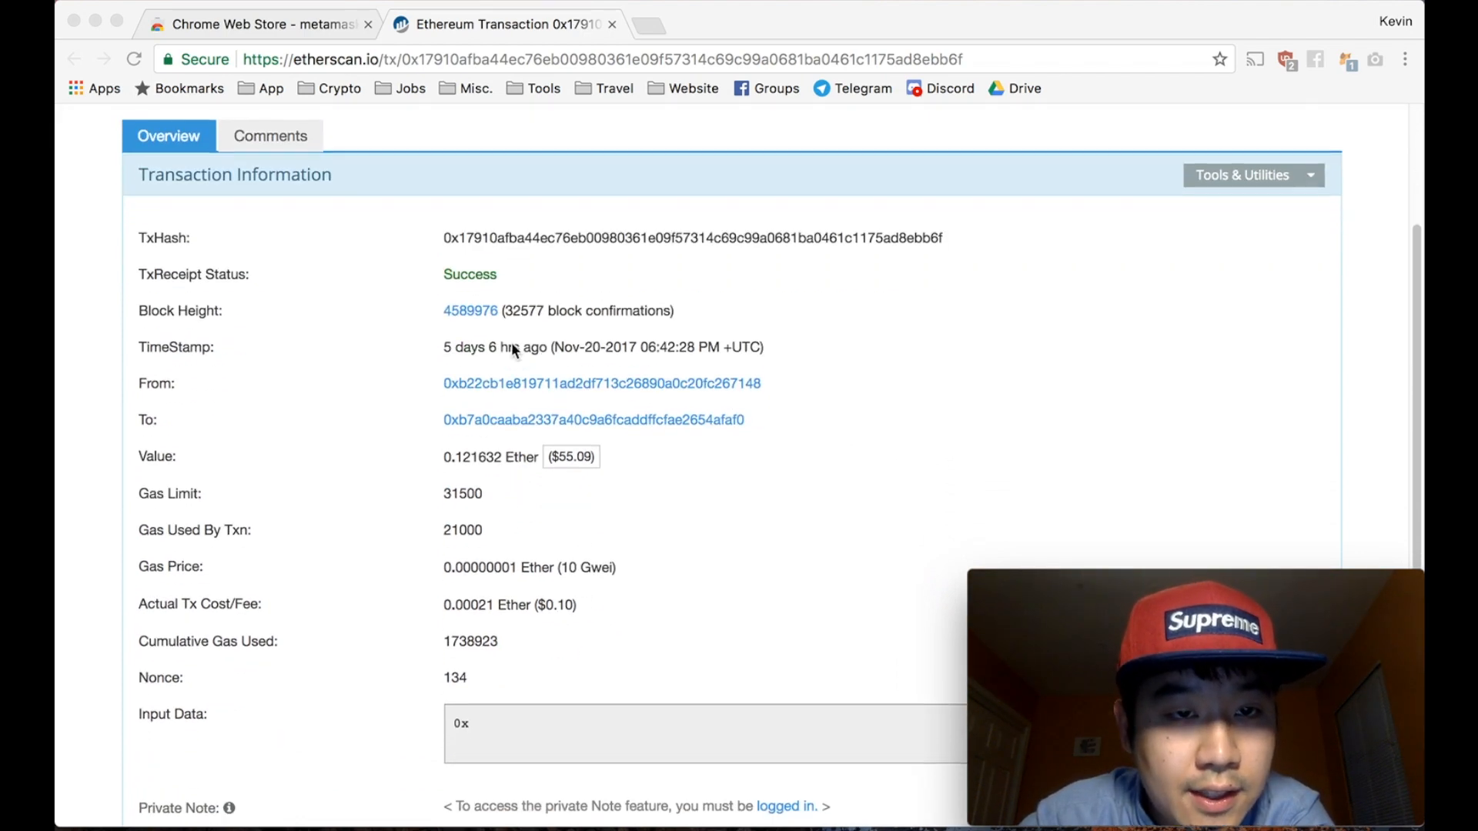
{"action": "scroll", "scroll_direction": "up", "scroll_amount": 3}
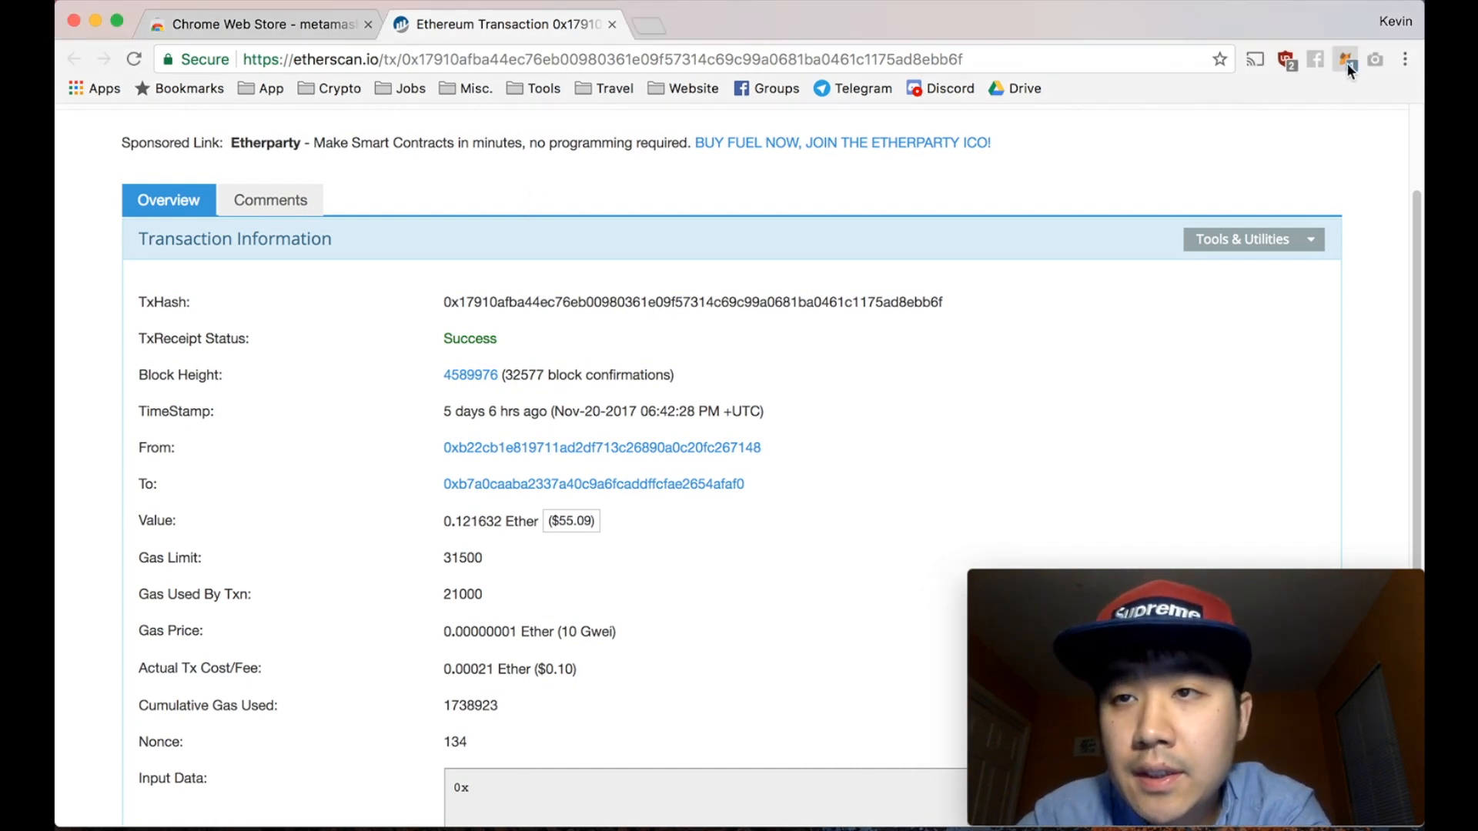
Step: Show the Main account's address QR code, go back, and reopen the account options menu
{"action": "left_click", "coordinate": [1344, 58]}
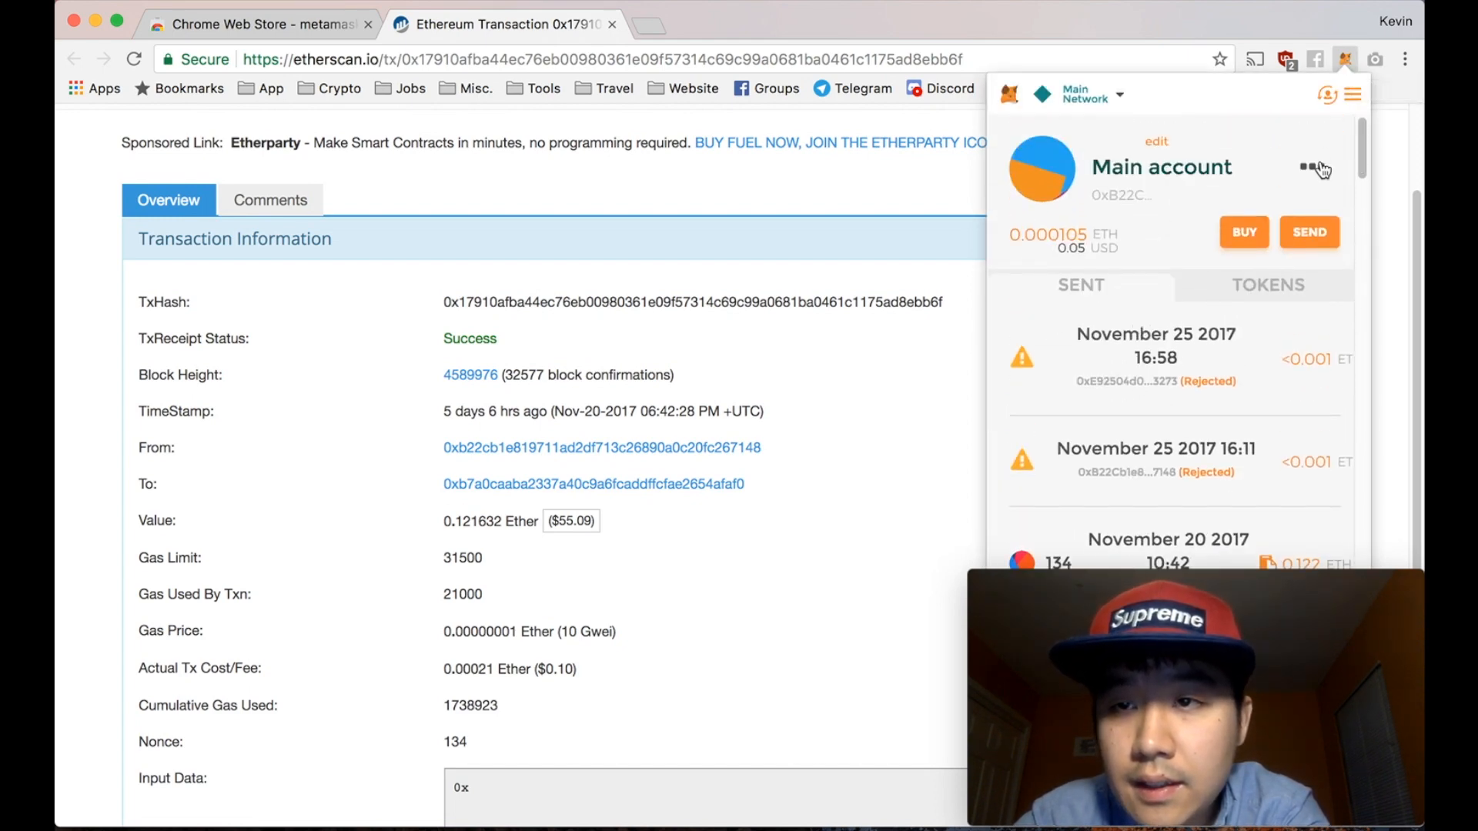
{"action": "left_click", "coordinate": [1311, 169]}
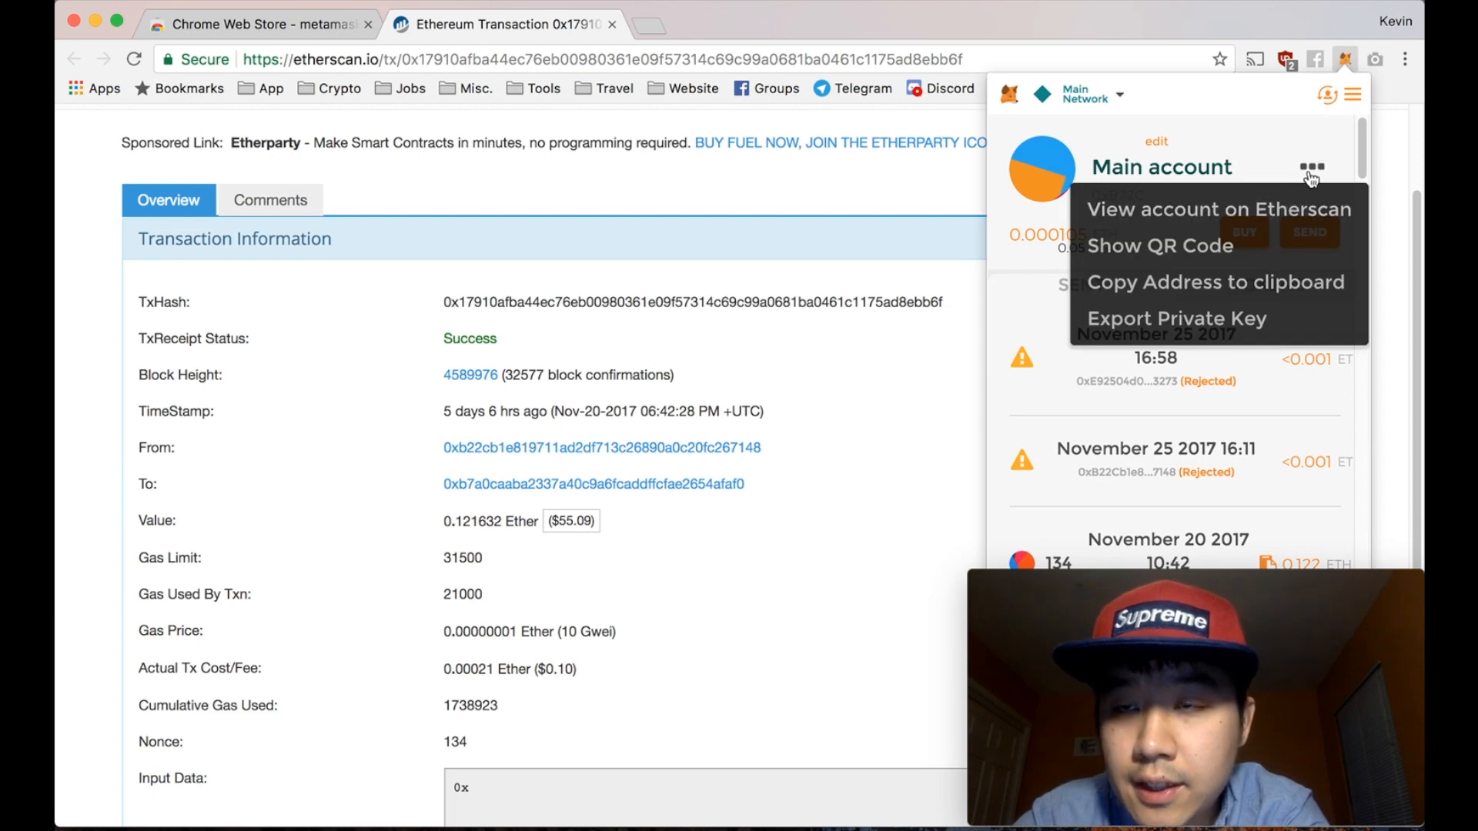
{"action": "mouse_move", "coordinate": [1282, 210]}
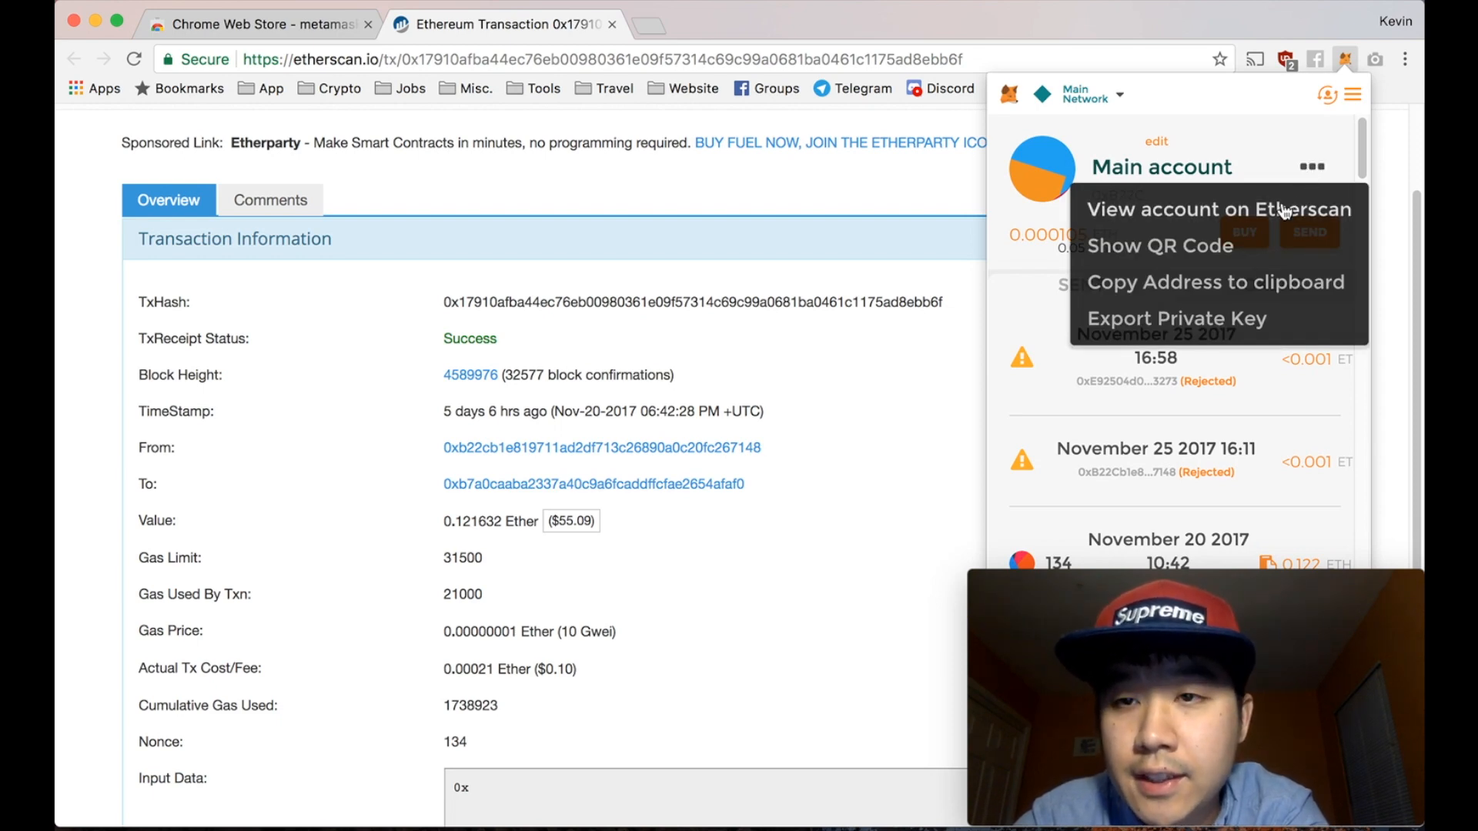
{"action": "left_click", "coordinate": [1159, 245]}
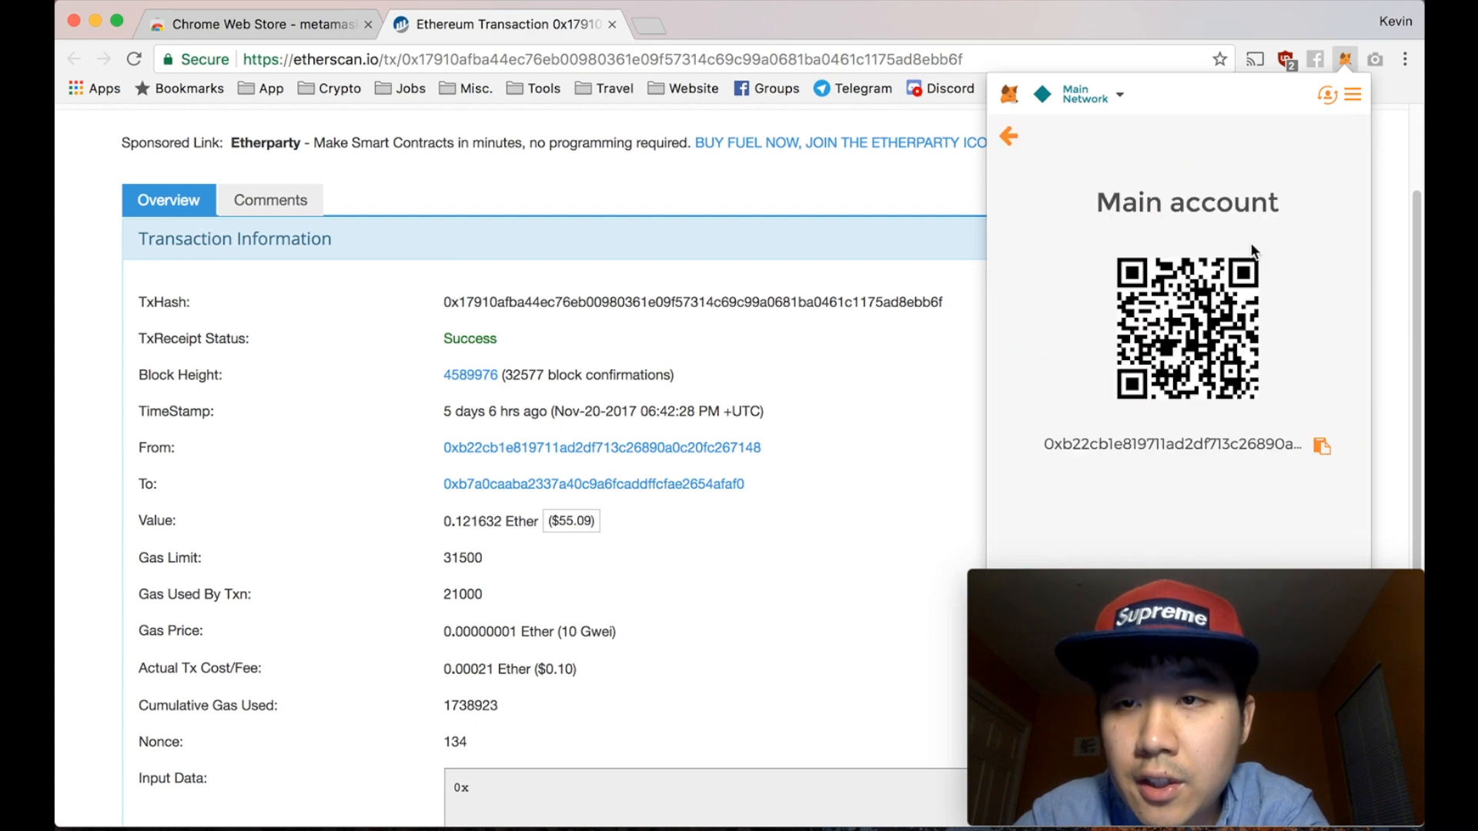
{"action": "left_click", "coordinate": [1007, 137]}
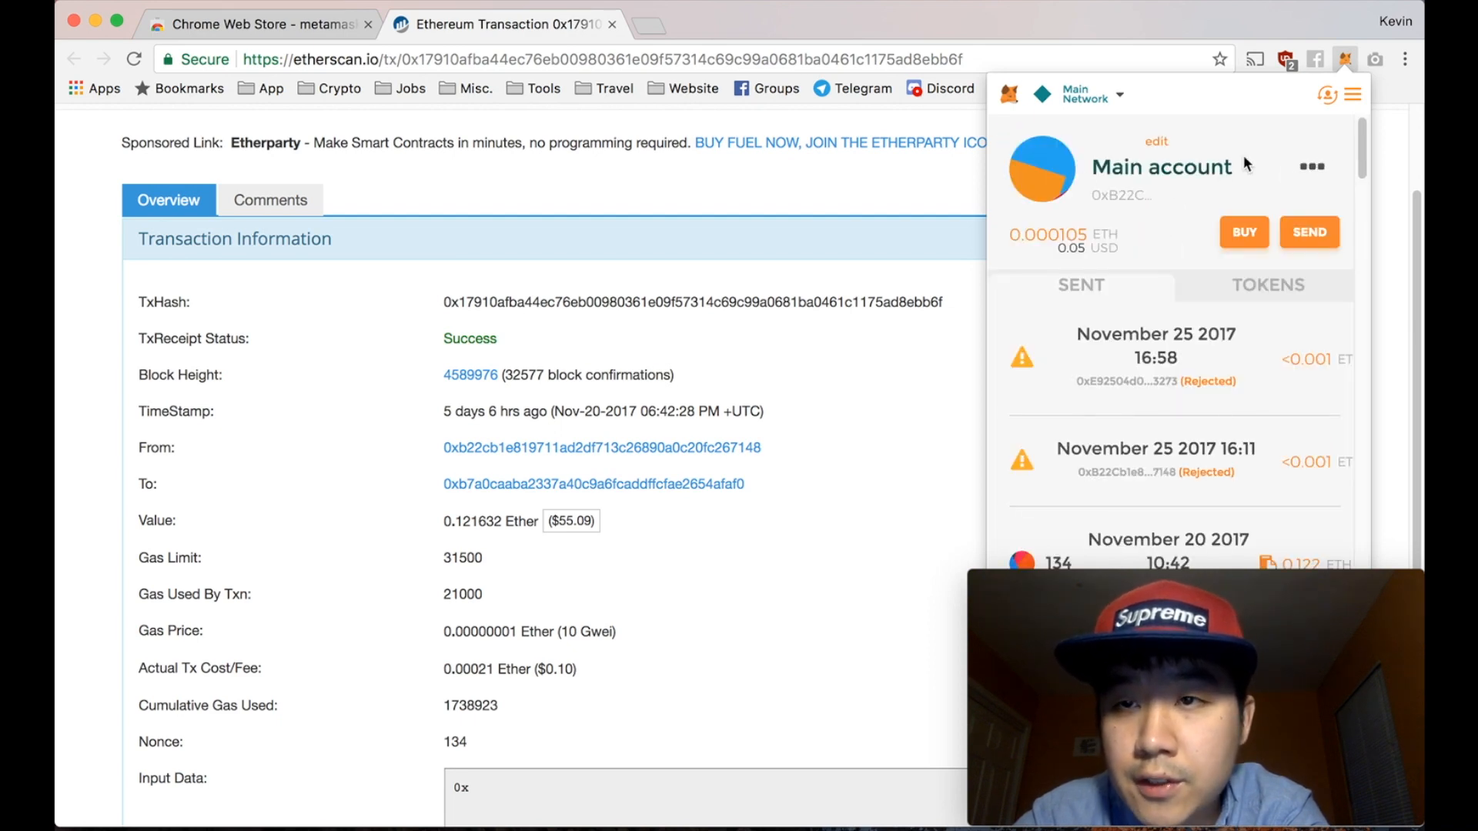
{"action": "left_click", "coordinate": [1310, 167]}
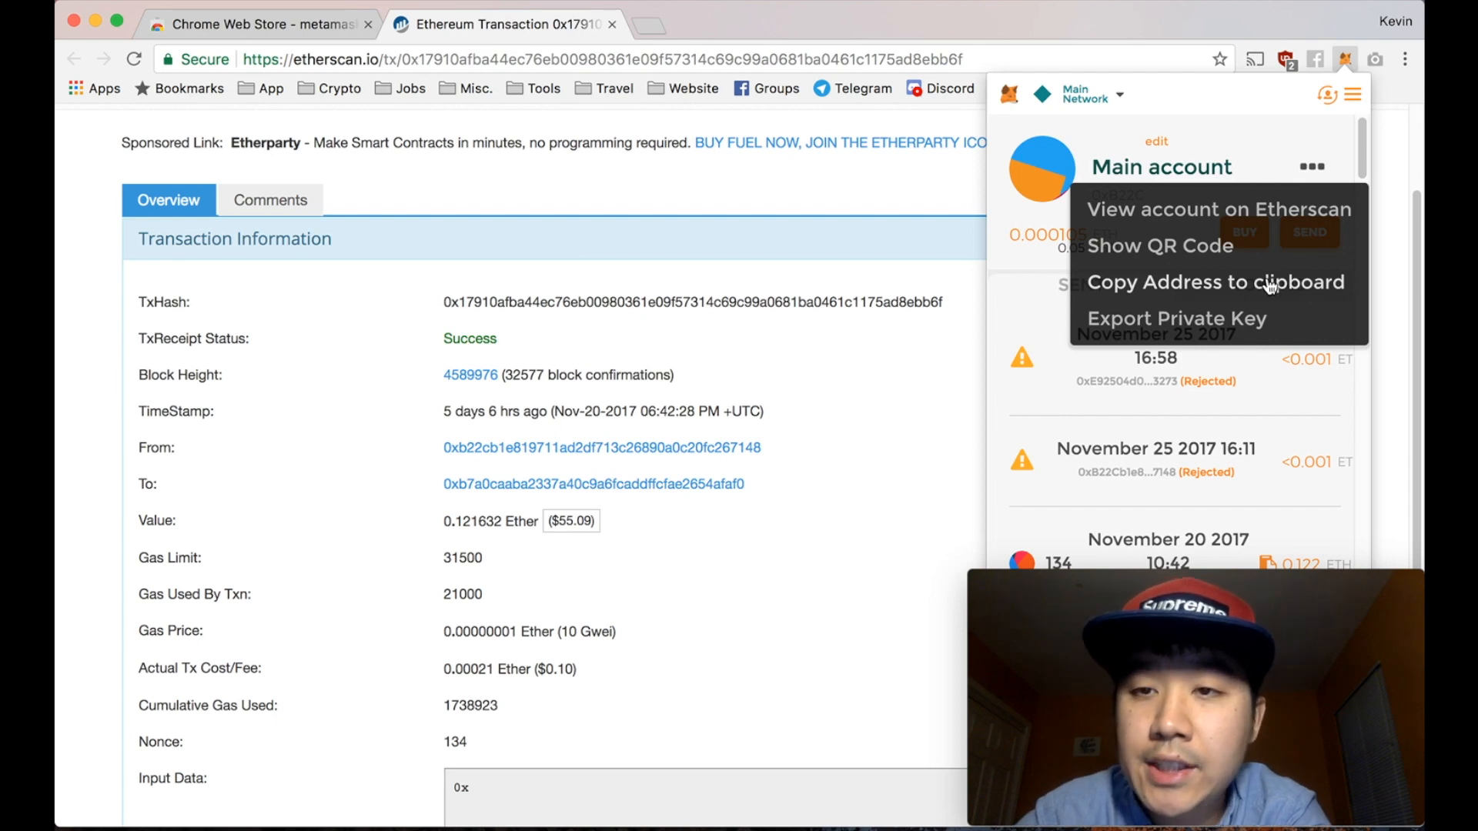
{"action": "mouse_move", "coordinate": [1264, 226]}
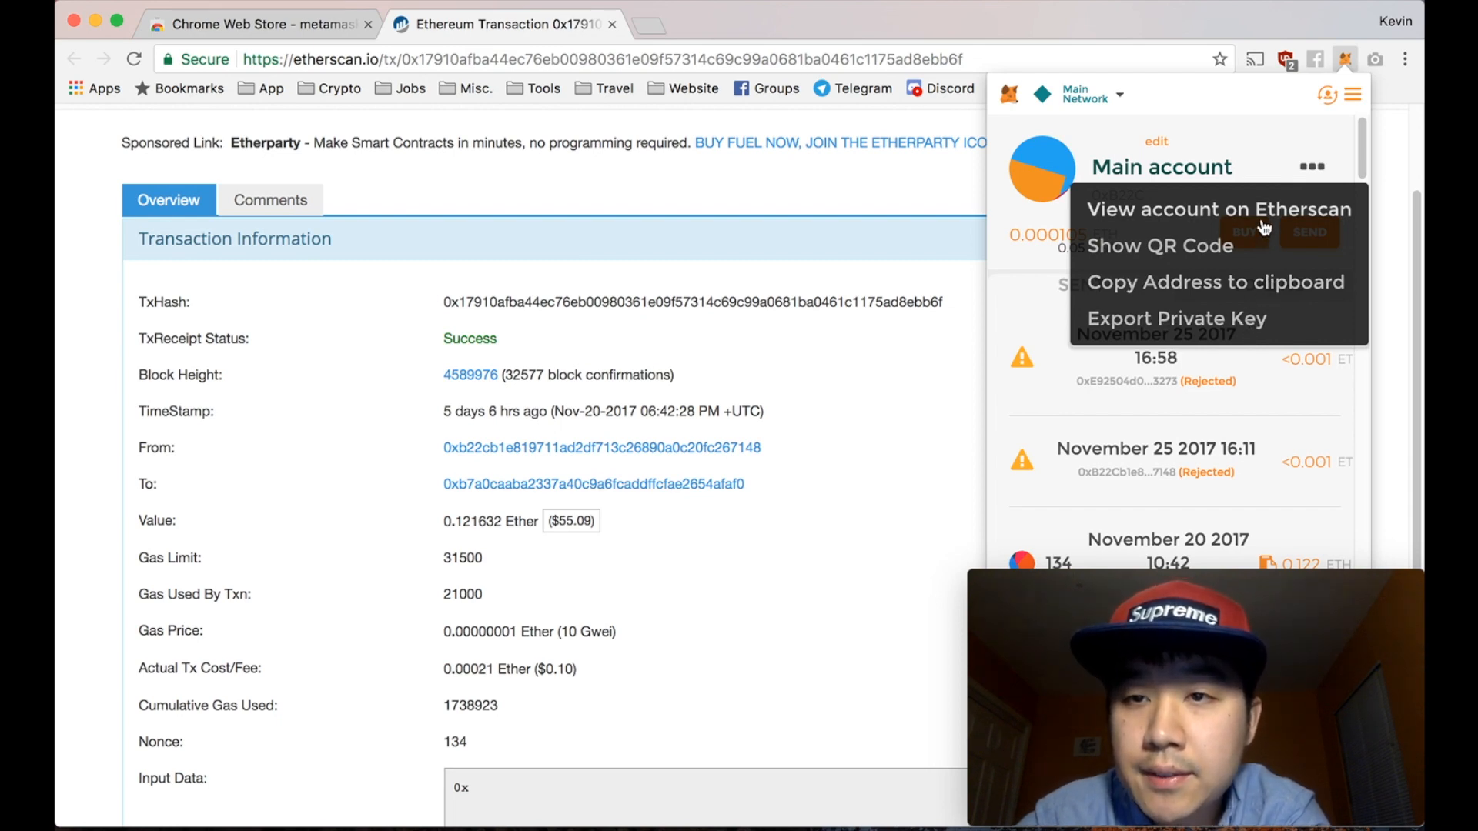
Step: View the Main account on Etherscan (0.000105 ETH, 138 transactions) and list its XENON token
{"action": "left_click", "coordinate": [1217, 210]}
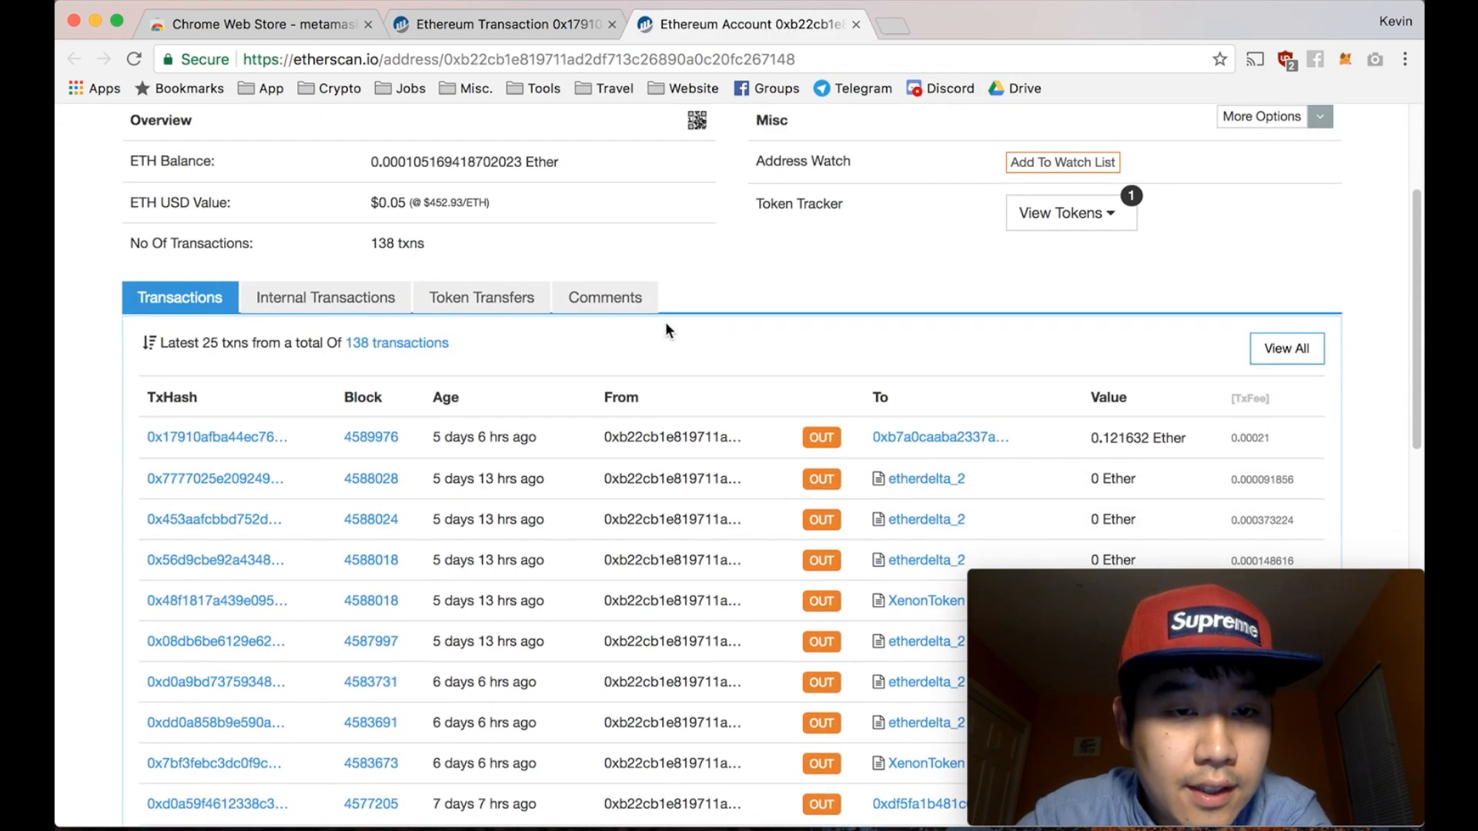
{"action": "scroll", "scroll_direction": "up", "scroll_amount": 3}
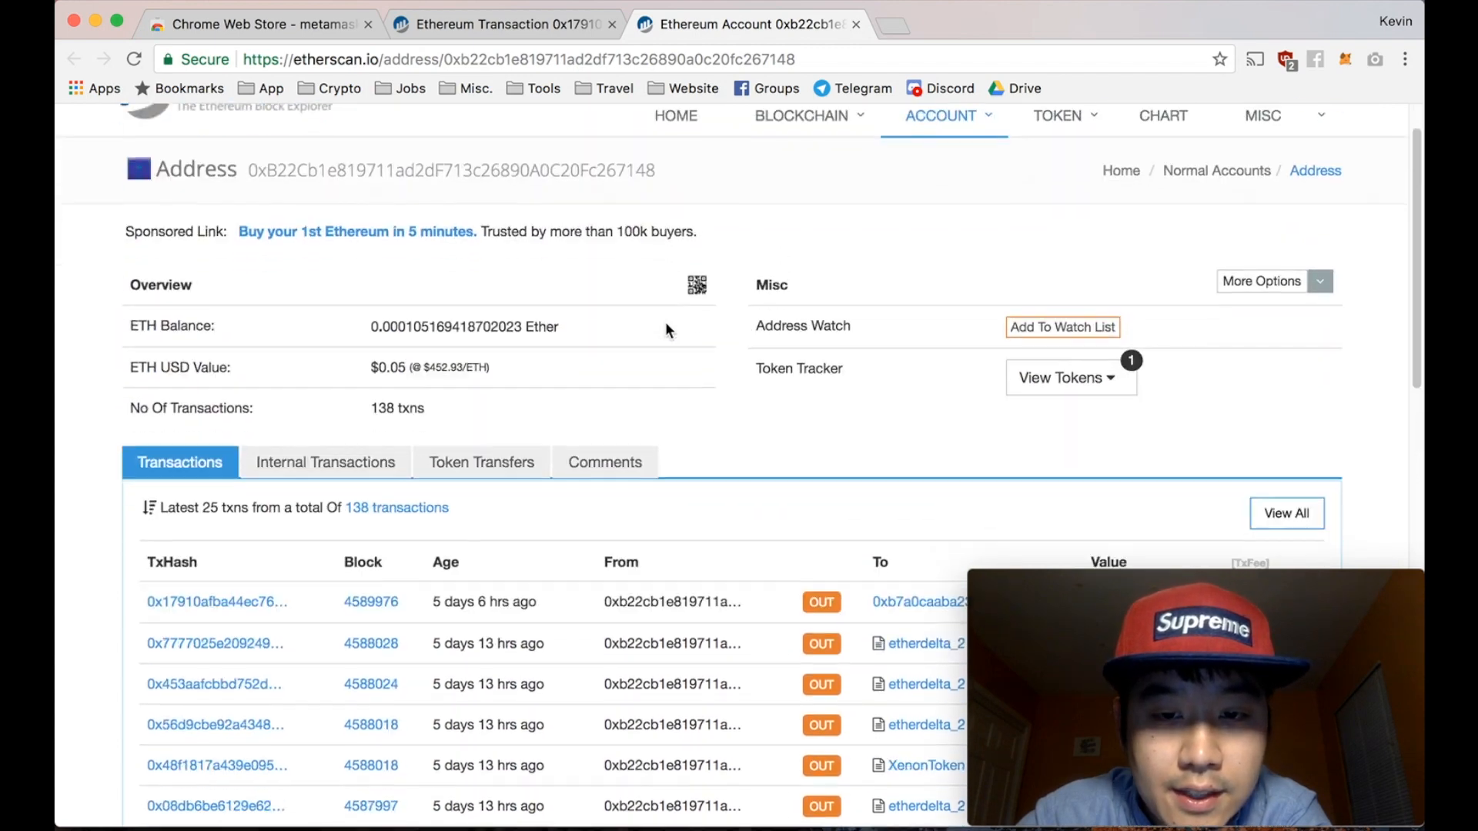
{"action": "scroll", "scroll_direction": "up", "scroll_amount": 3}
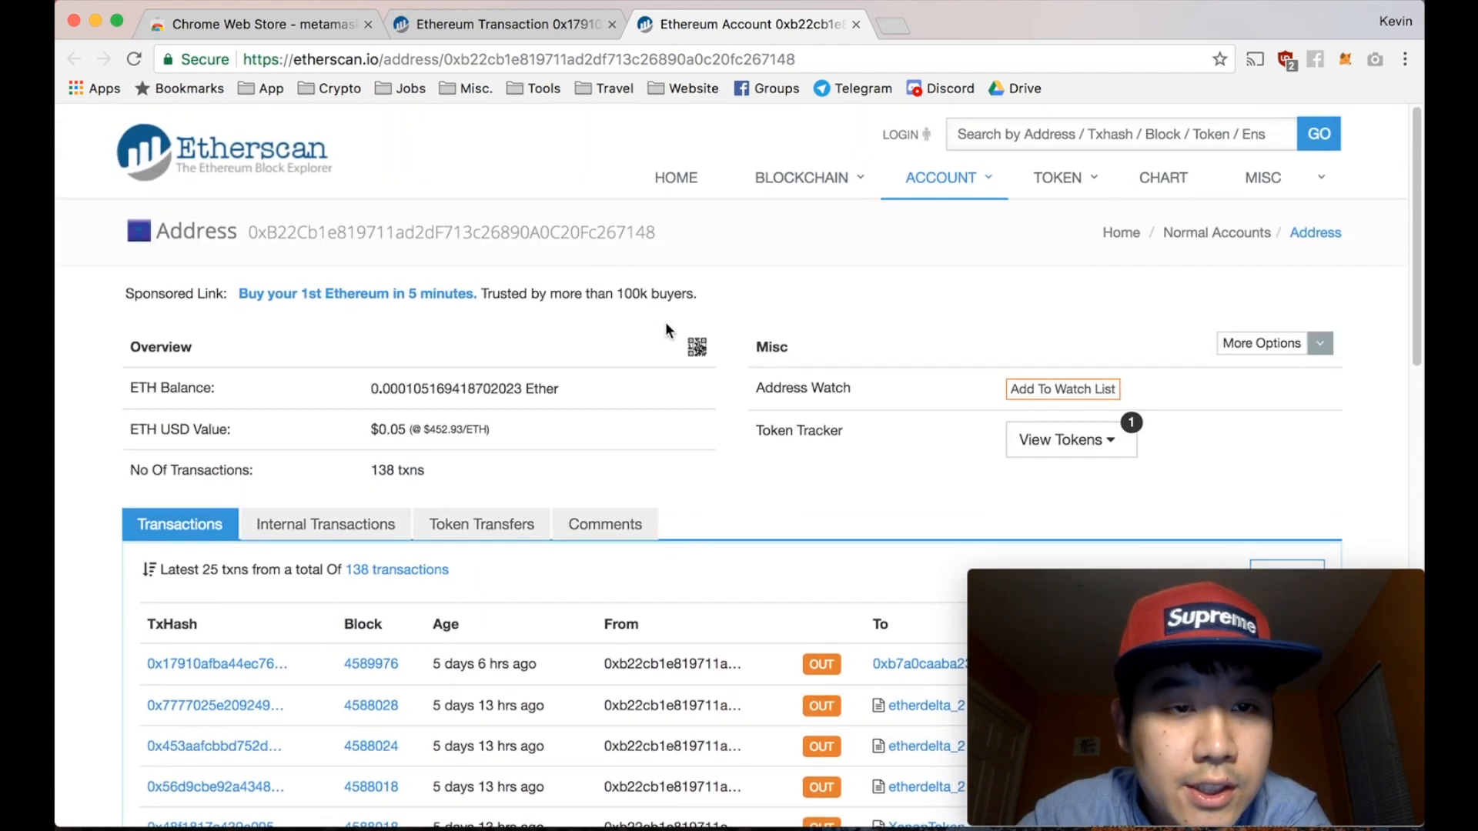
{"action": "left_click", "coordinate": [1065, 440]}
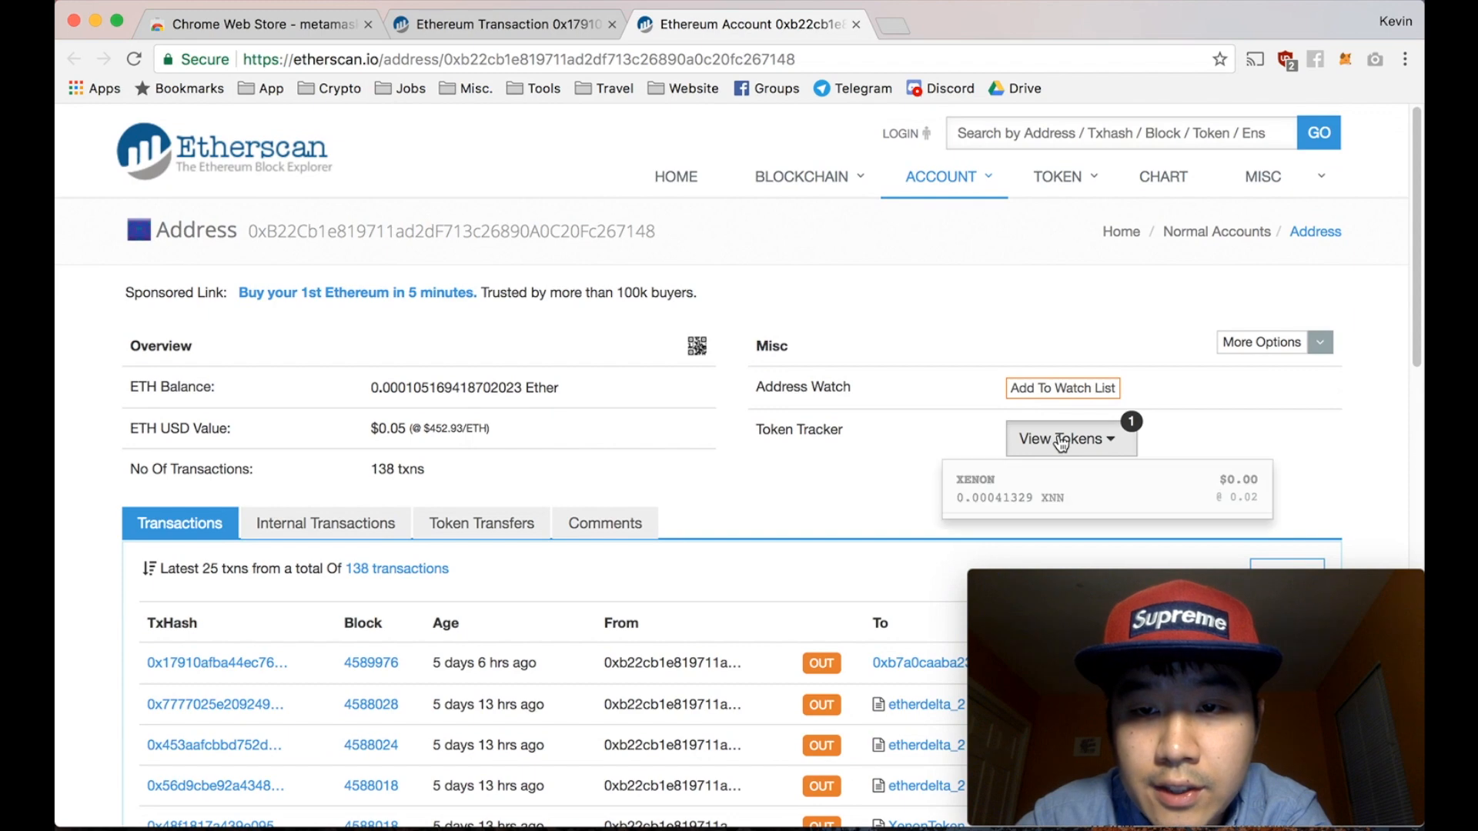
Step: Open the Main account's Sent and Tokens tabs, then bring up the empty Add Token form
{"action": "left_click", "coordinate": [1348, 59]}
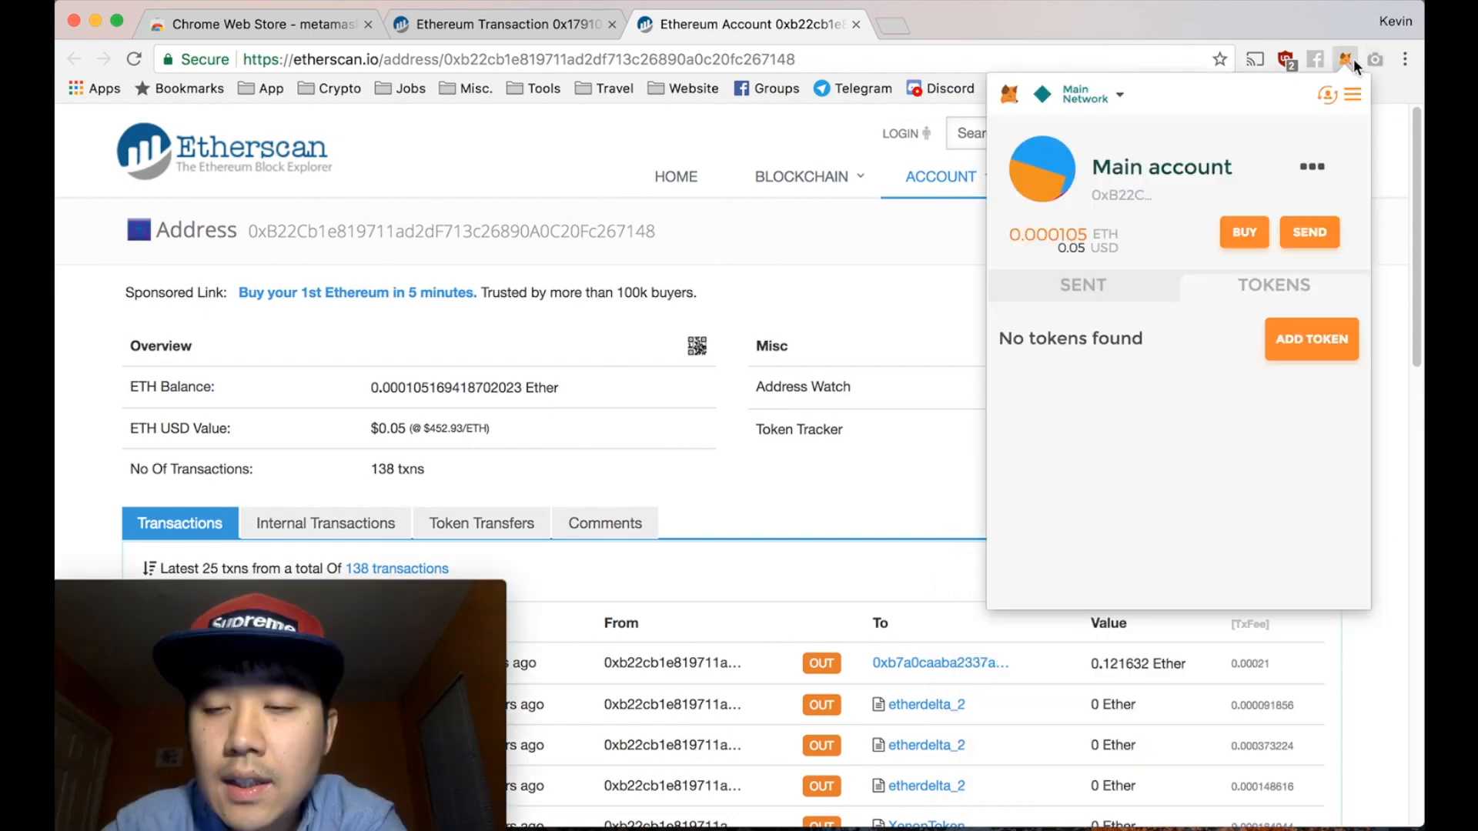
{"action": "left_click", "coordinate": [1082, 285]}
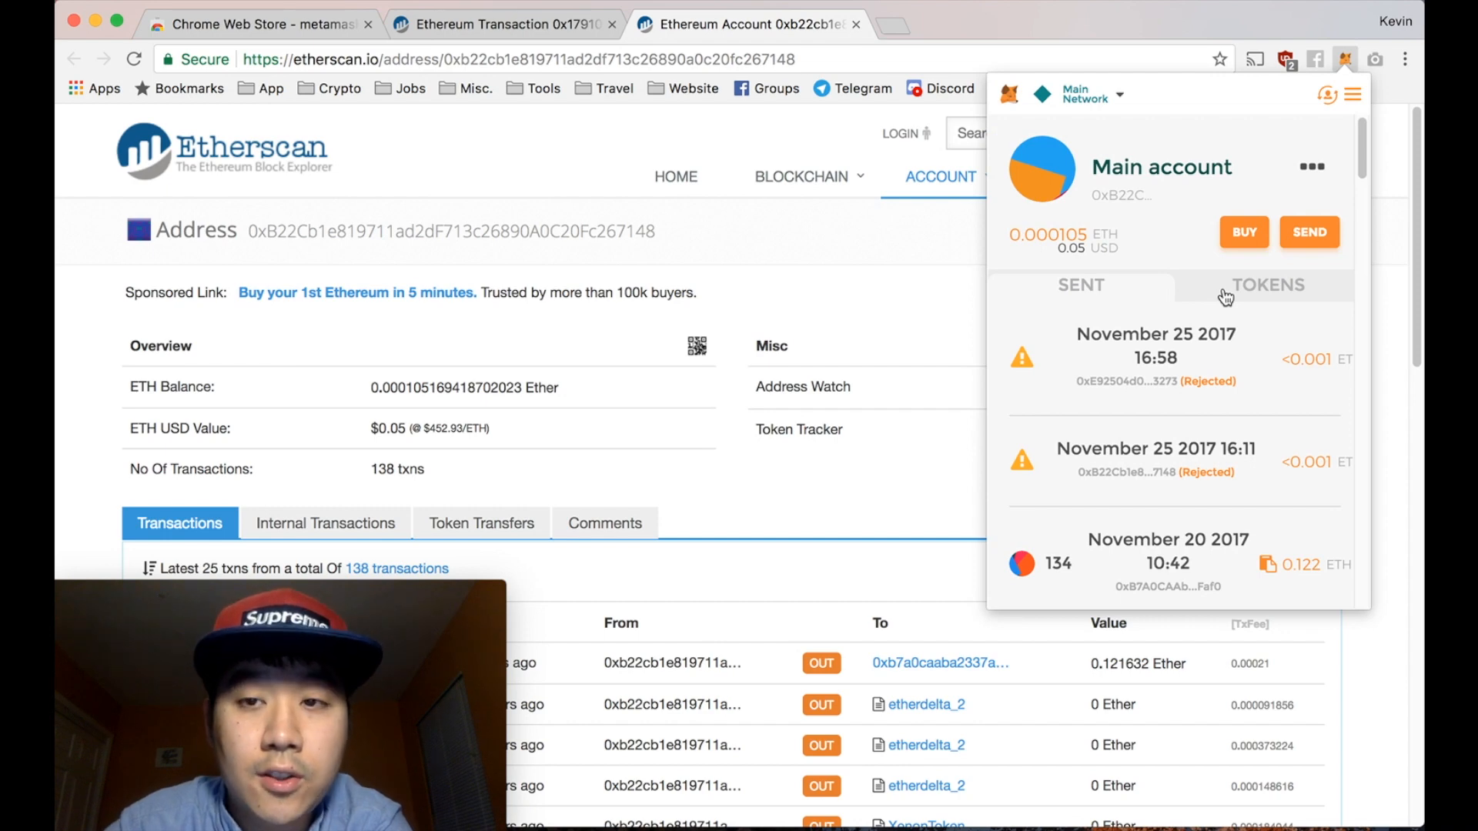
{"action": "left_click", "coordinate": [1268, 285]}
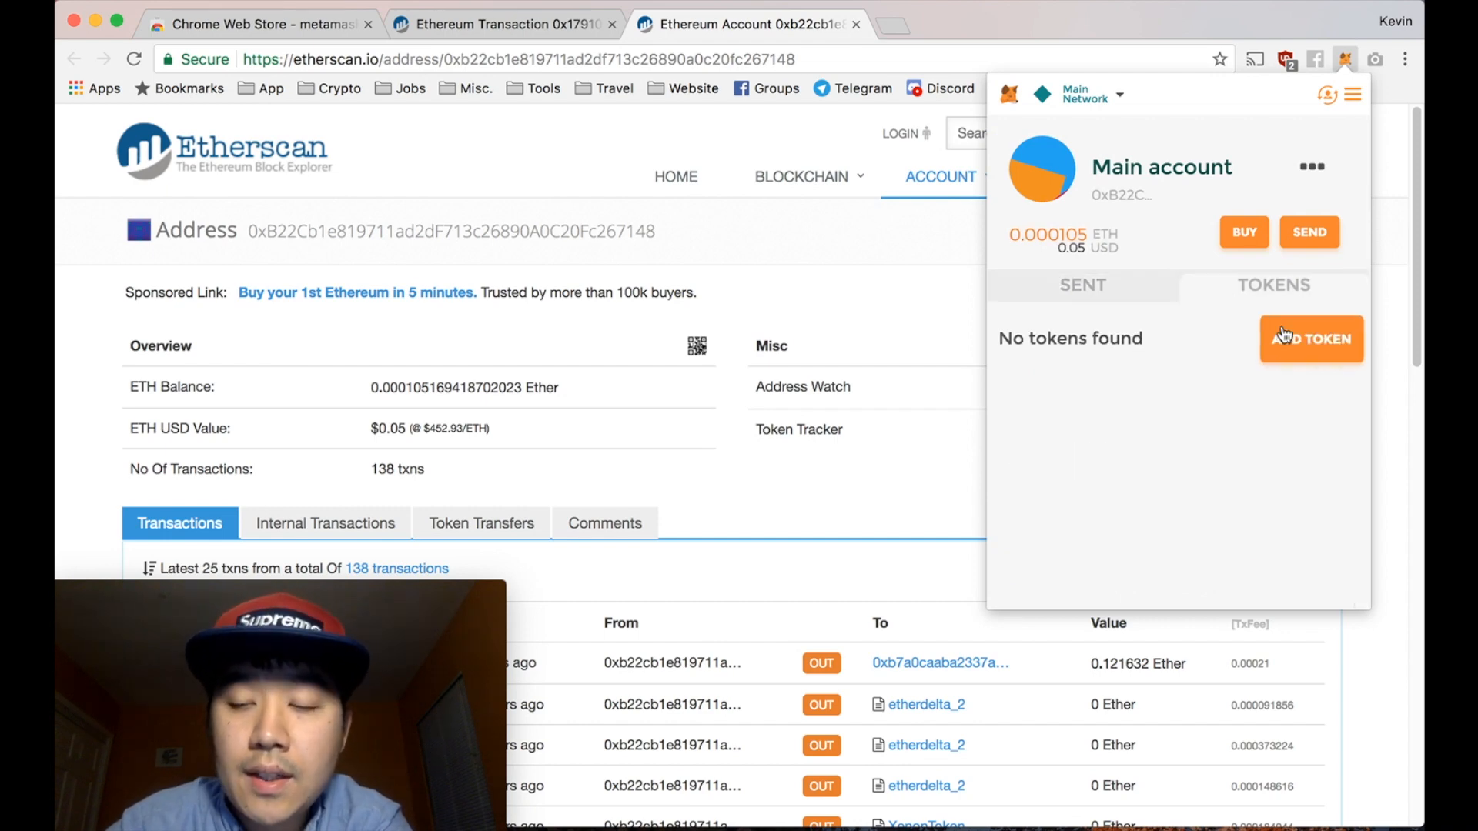
{"action": "mouse_move", "coordinate": [1256, 281]}
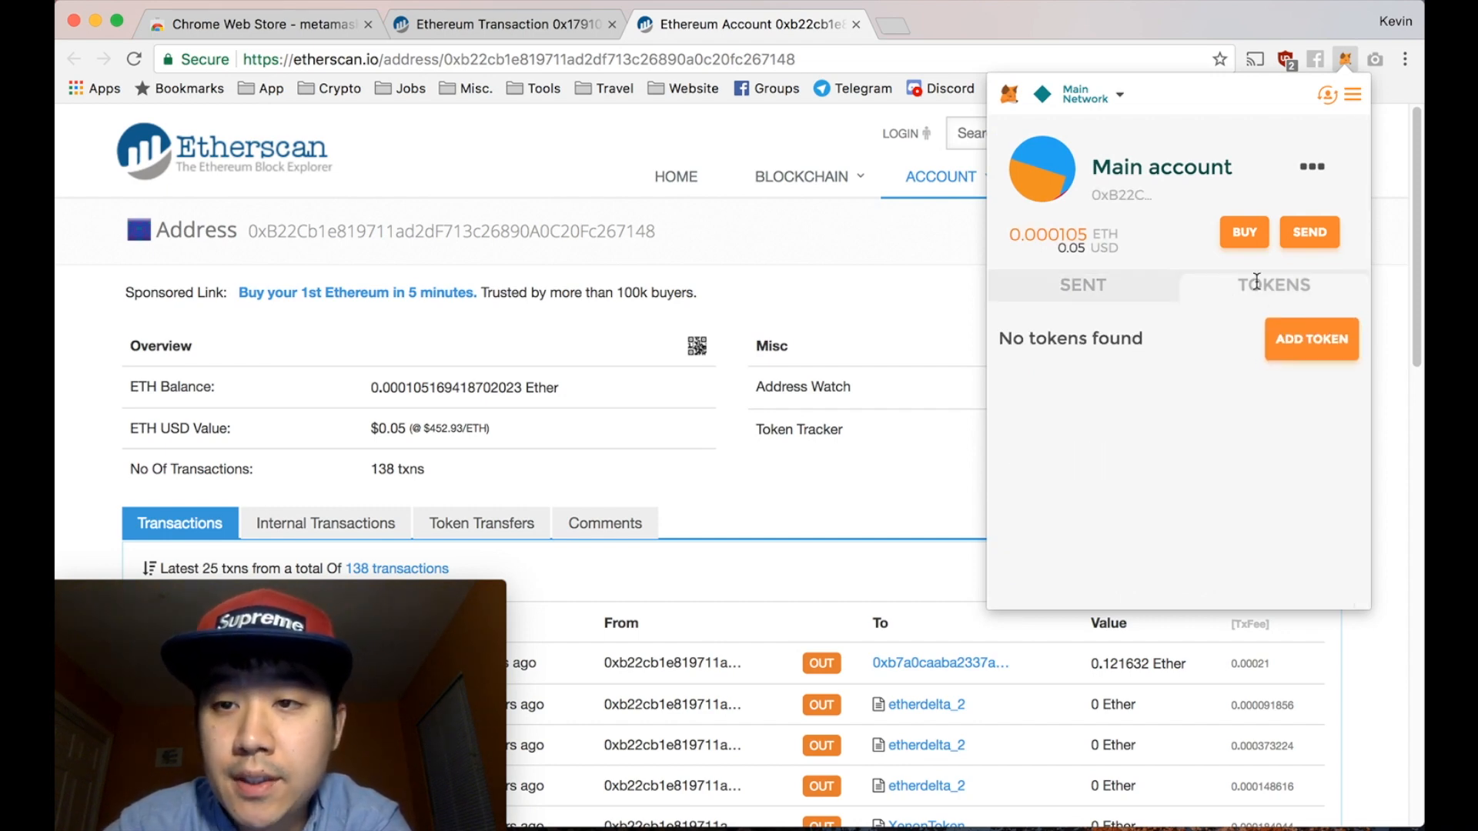
{"action": "left_click", "coordinate": [1311, 339]}
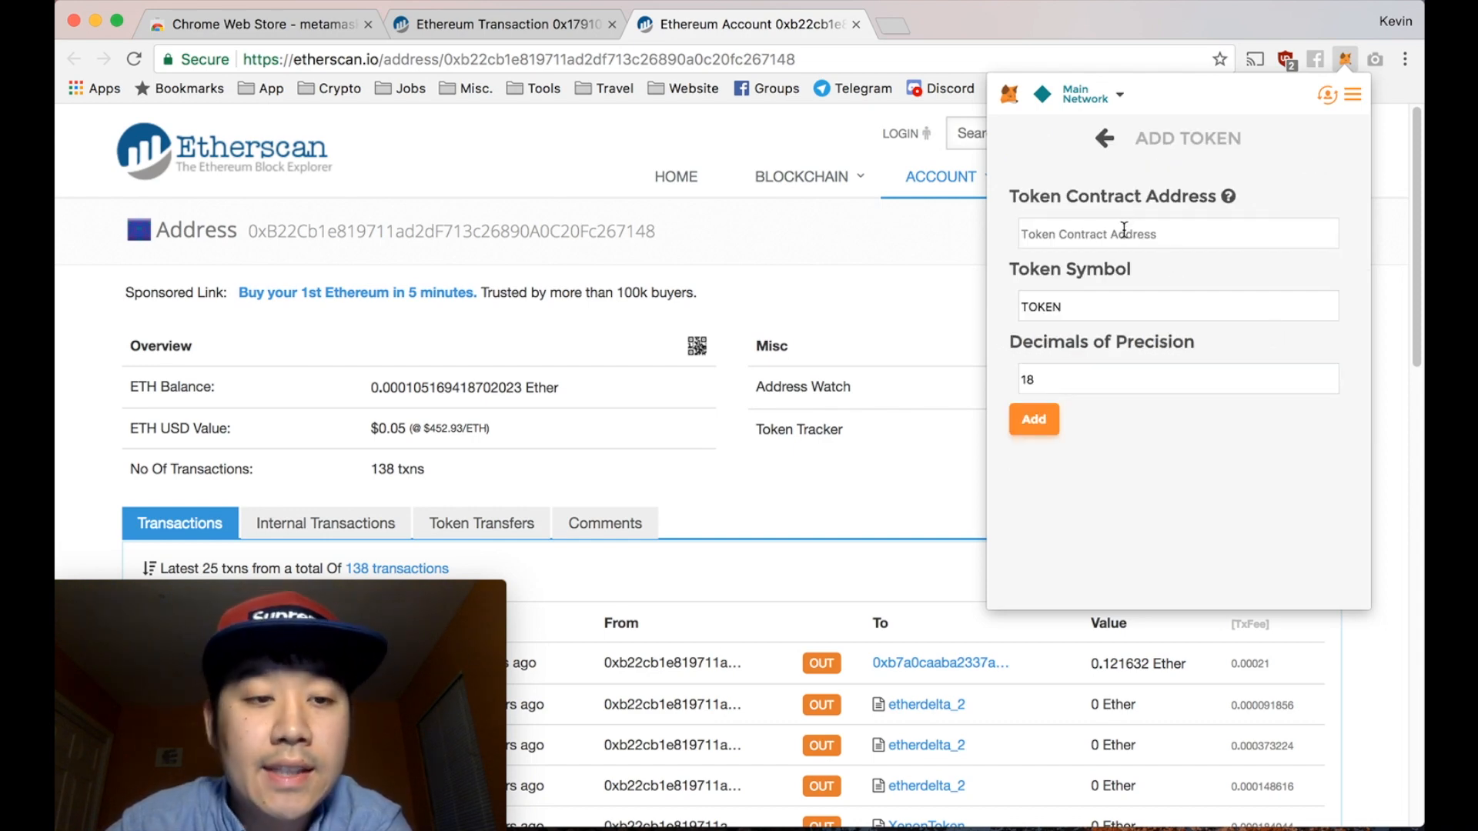
{"action": "mouse_move", "coordinate": [1120, 306]}
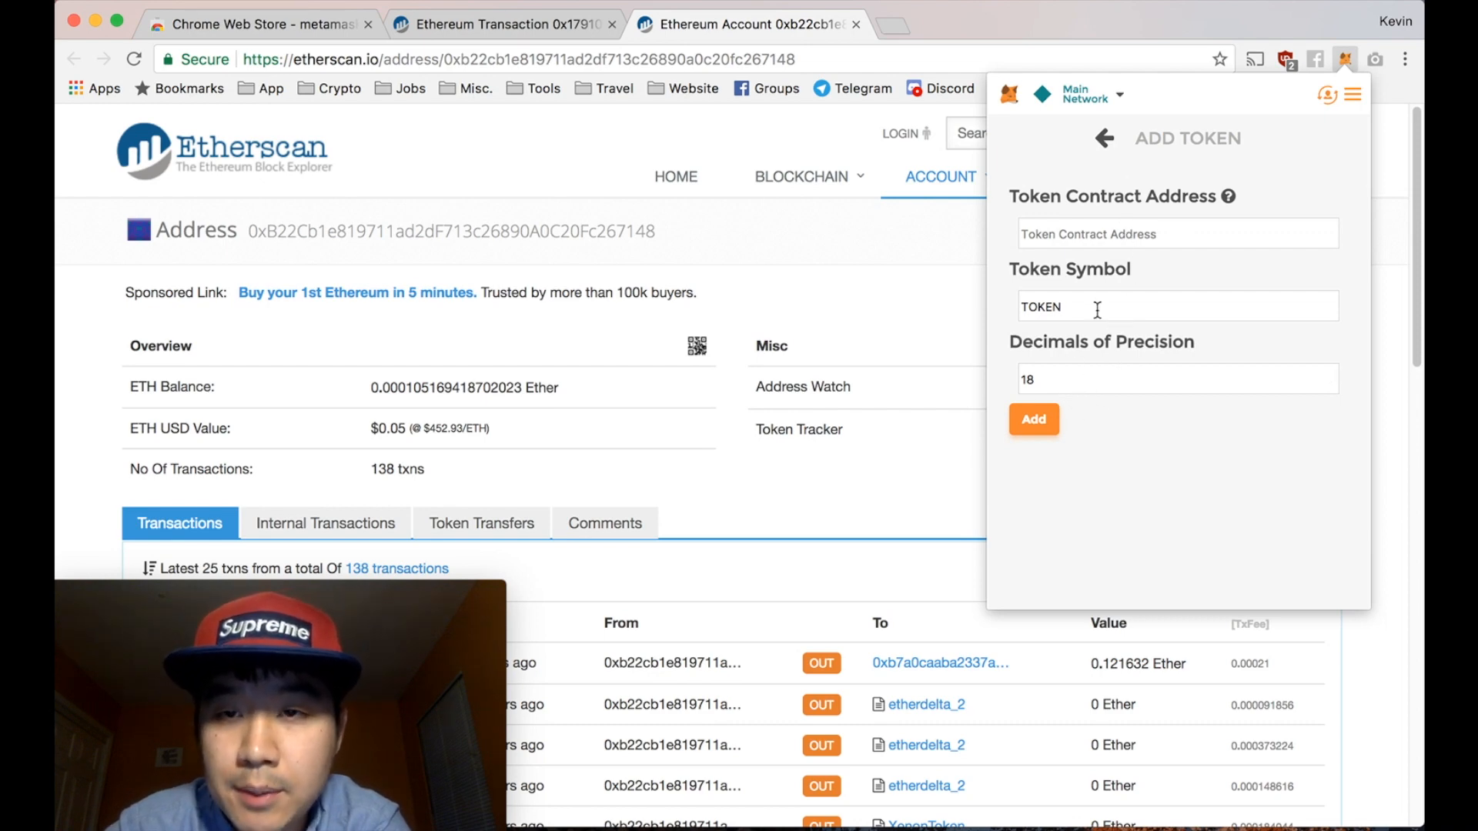
{"action": "mouse_move", "coordinate": [1045, 415]}
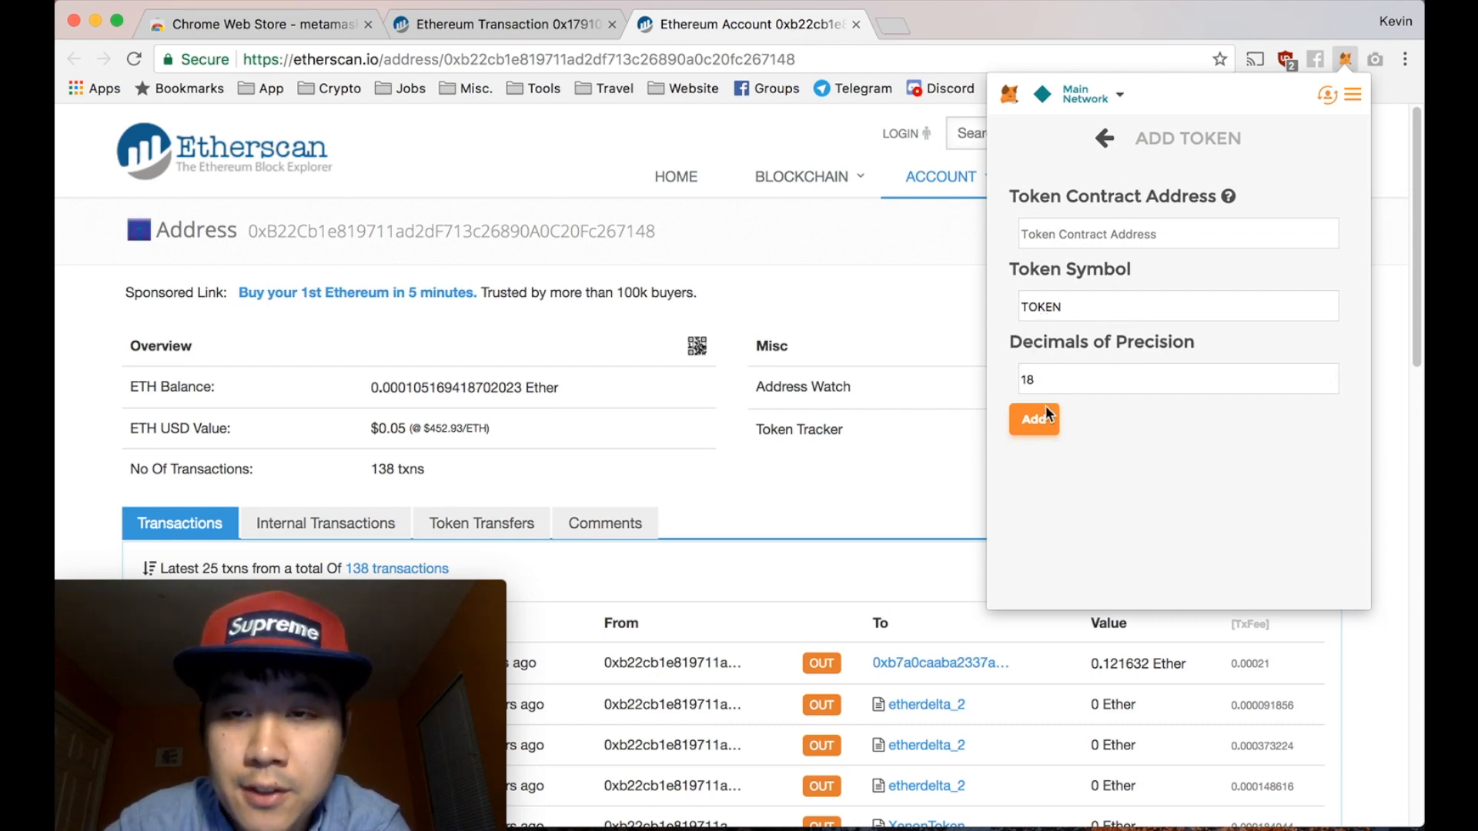
{"action": "mouse_move", "coordinate": [1066, 420]}
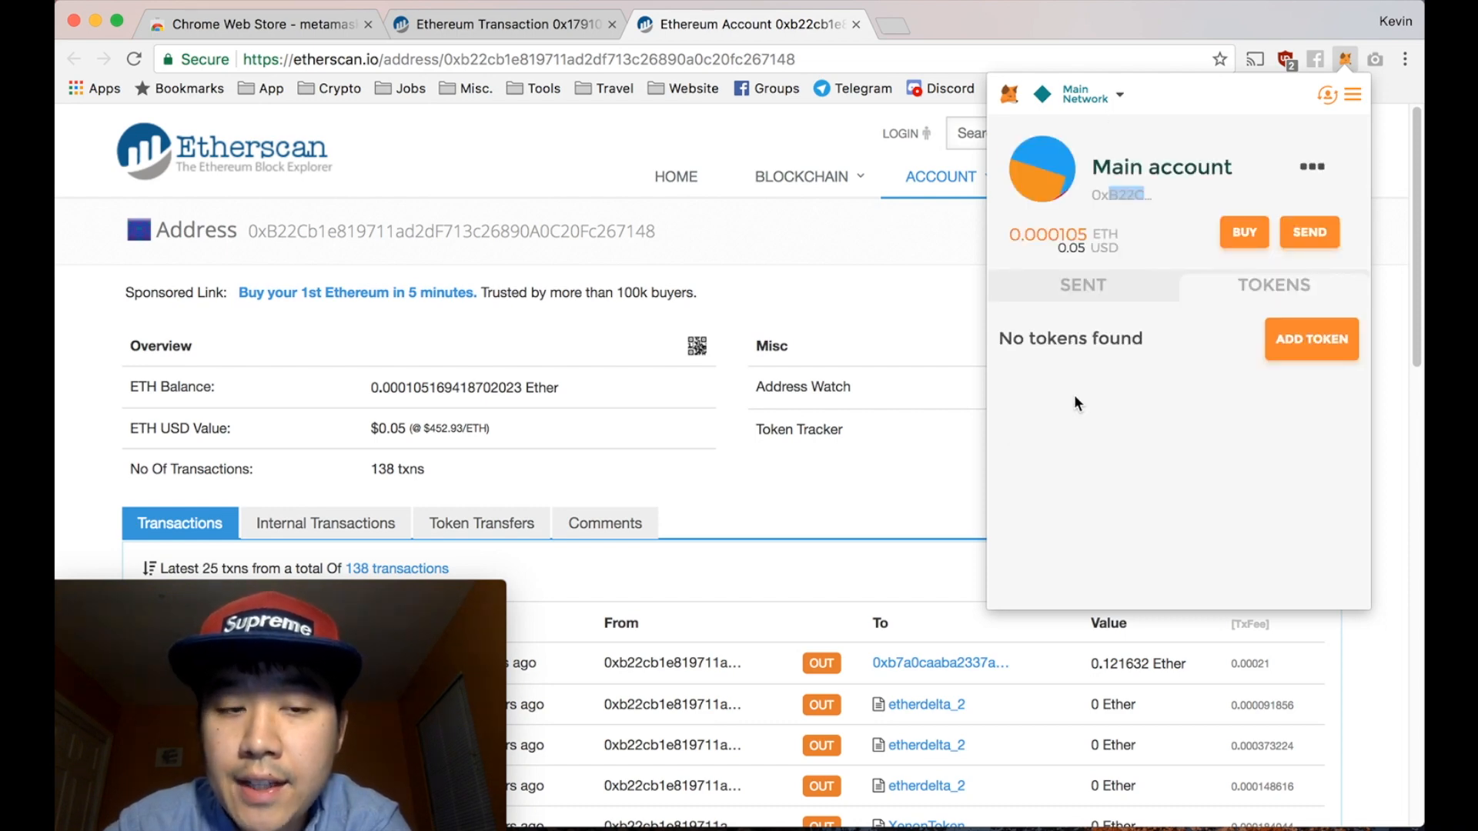
{"action": "mouse_move", "coordinate": [1108, 189]}
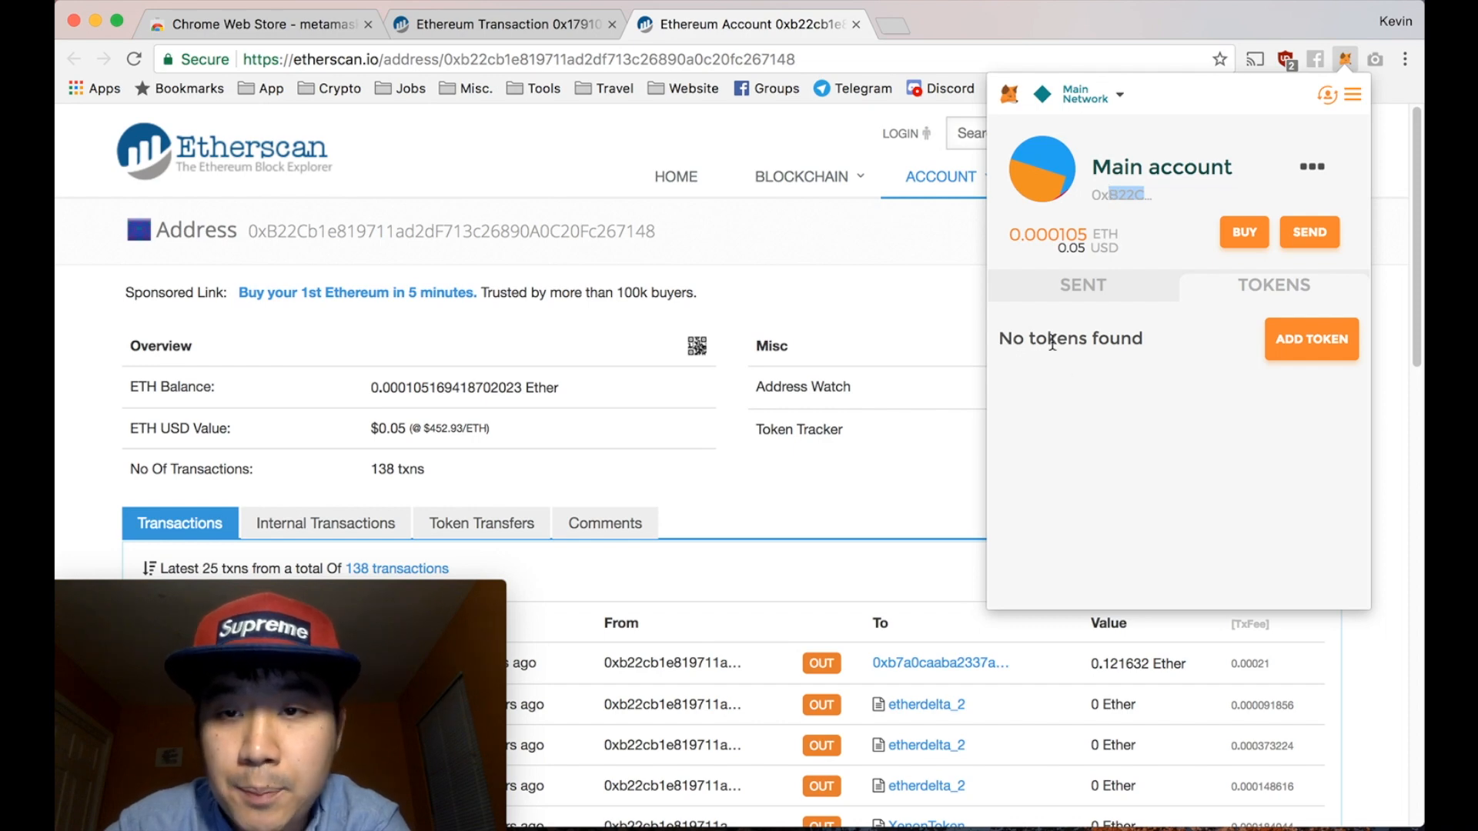
{"action": "mouse_move", "coordinate": [1225, 354]}
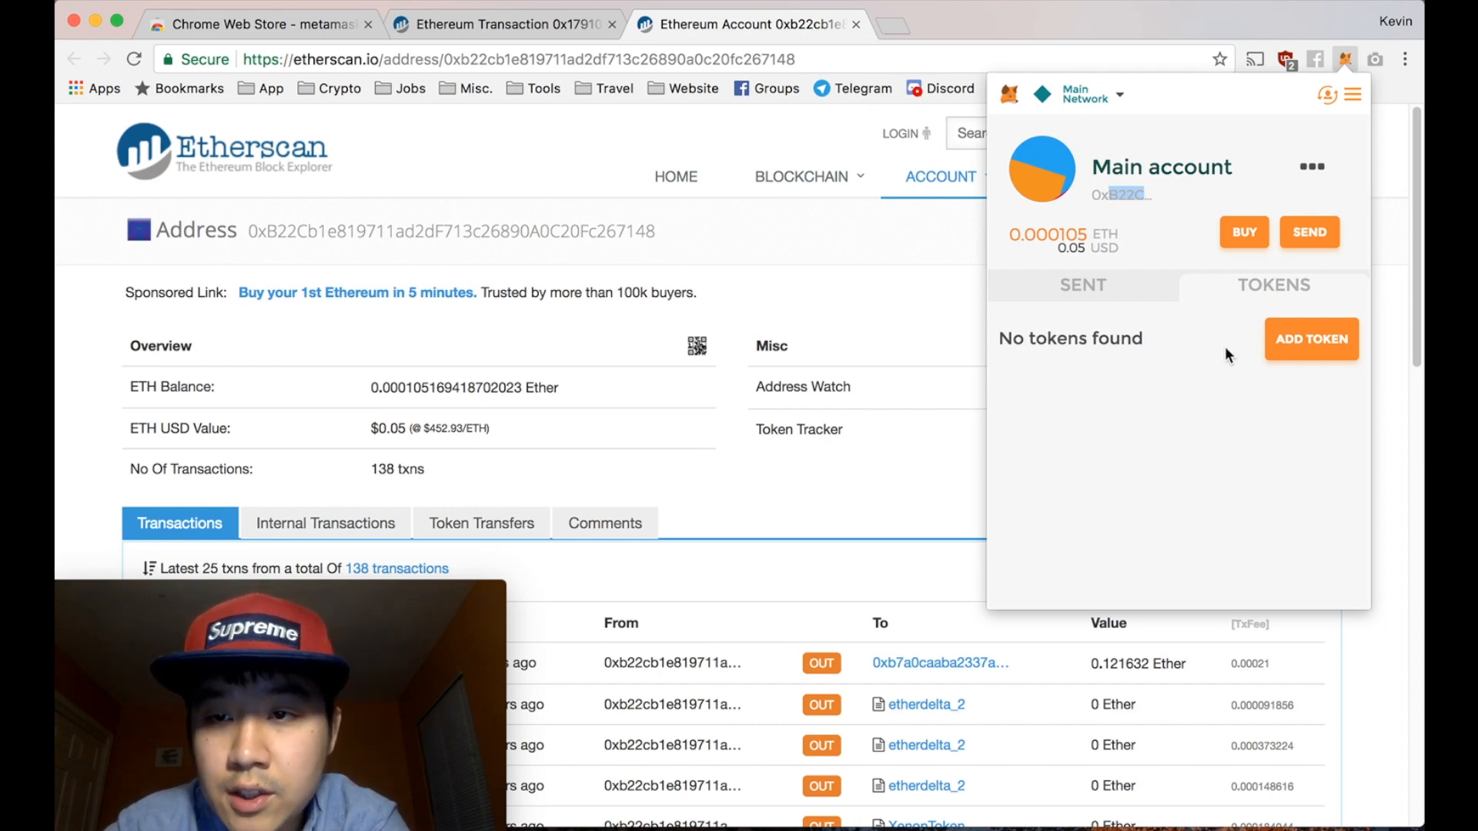
{"action": "mouse_move", "coordinate": [1312, 167]}
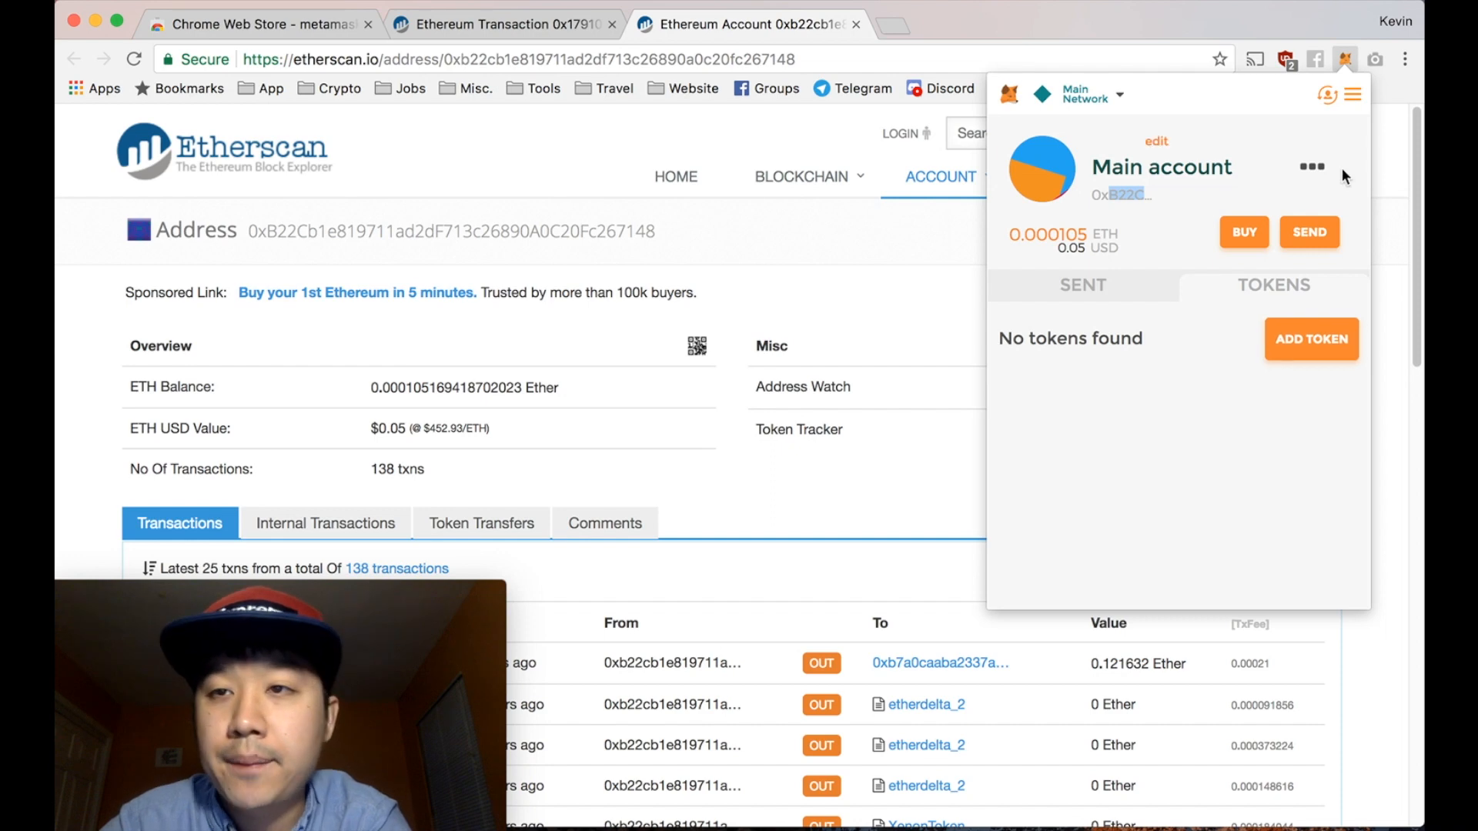
{"action": "left_click", "coordinate": [1310, 167]}
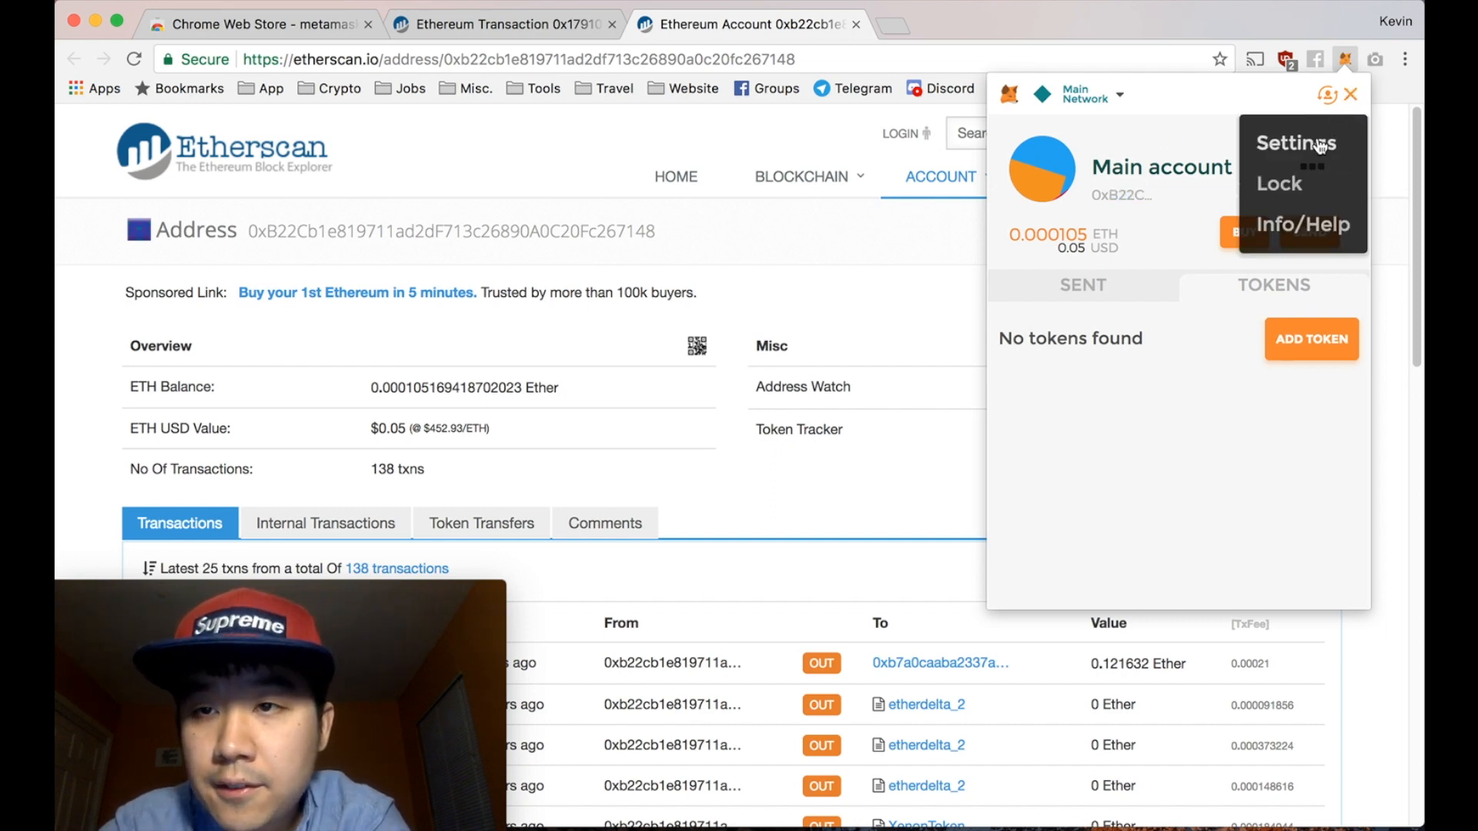
{"action": "left_click", "coordinate": [1297, 143]}
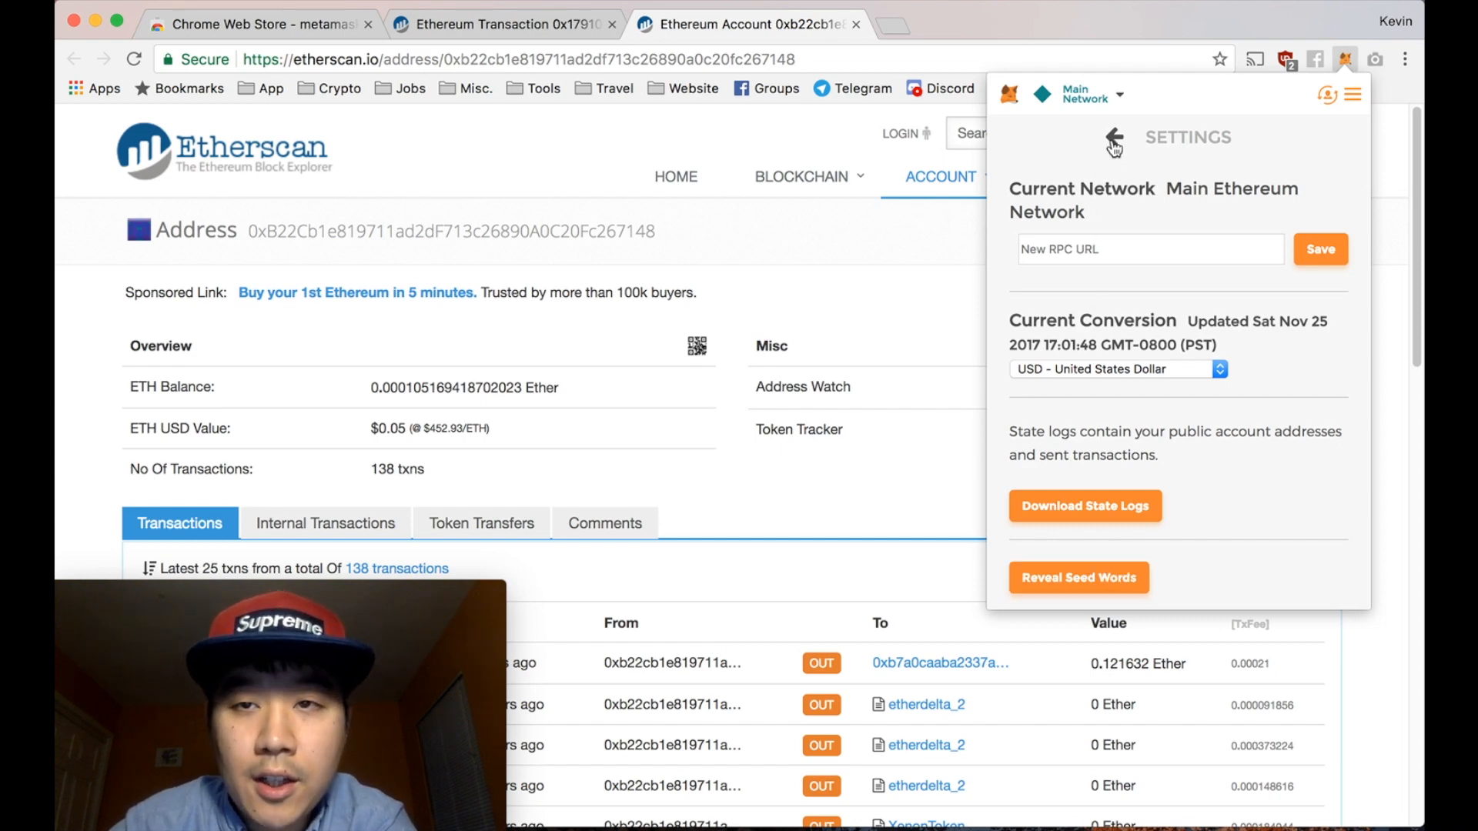
{"action": "left_click", "coordinate": [1112, 139]}
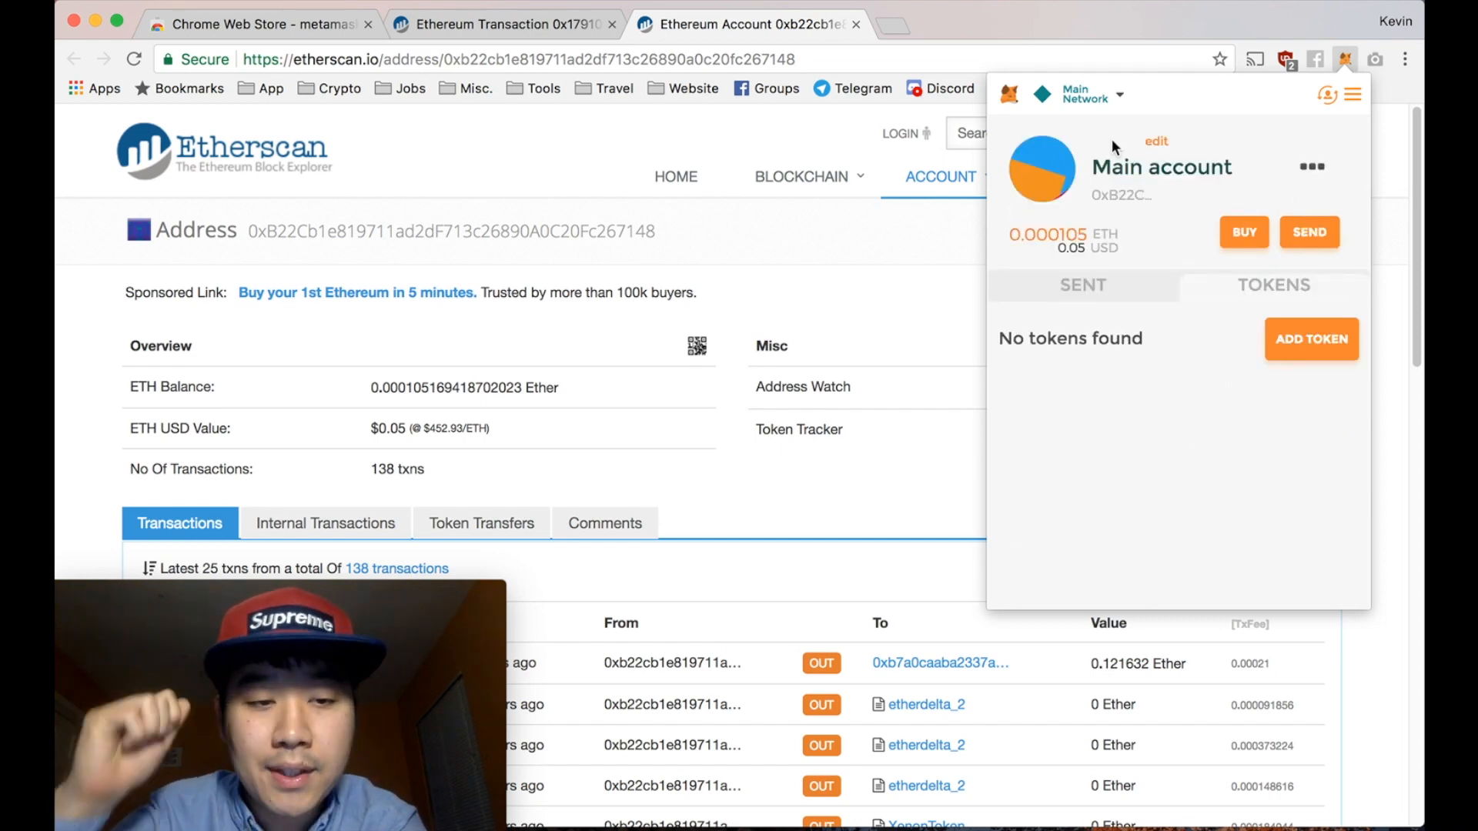